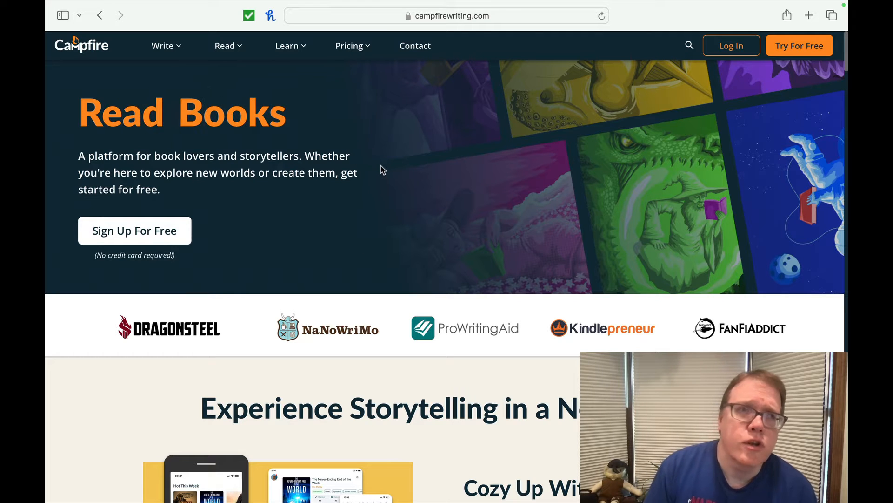
- Scroll down the homepage to the 'Experience Storytelling in a New Light' heading
scroll(down, 3)
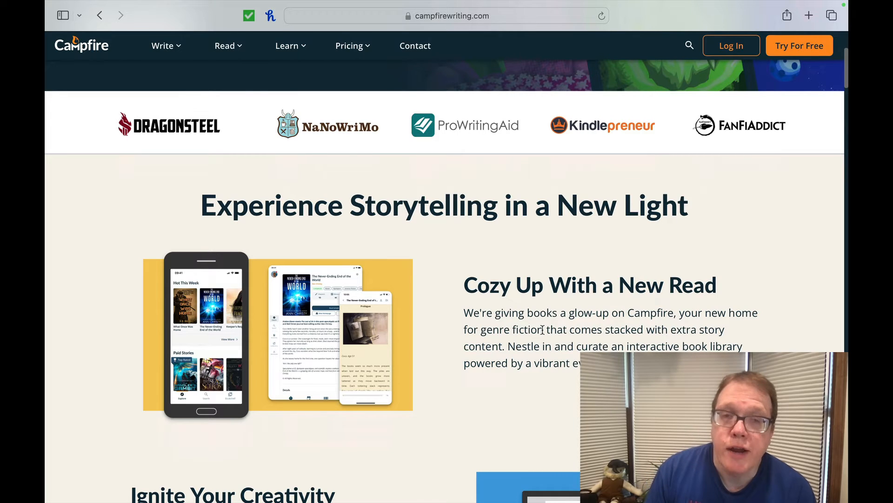
mouse_move(541, 350)
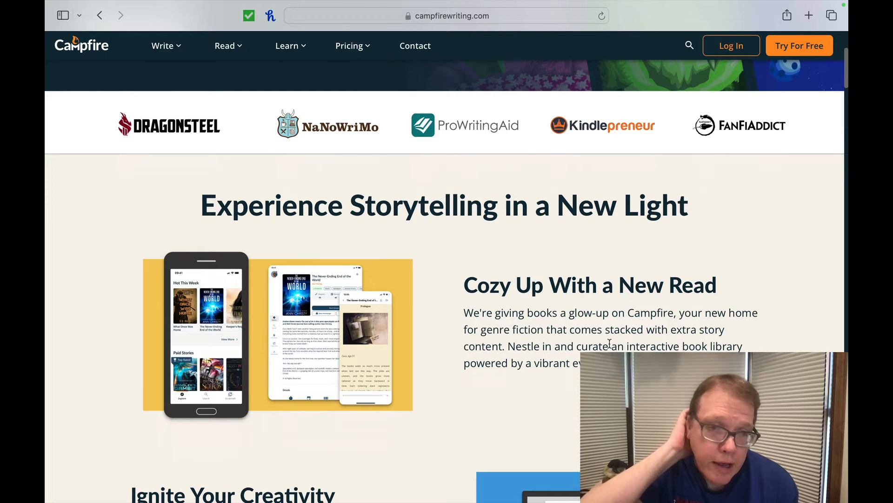
mouse_move(312, 271)
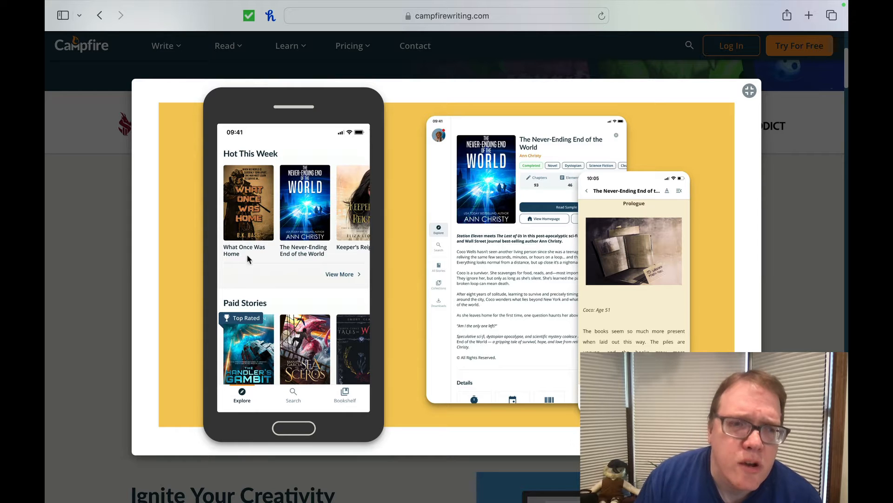
mouse_move(557, 287)
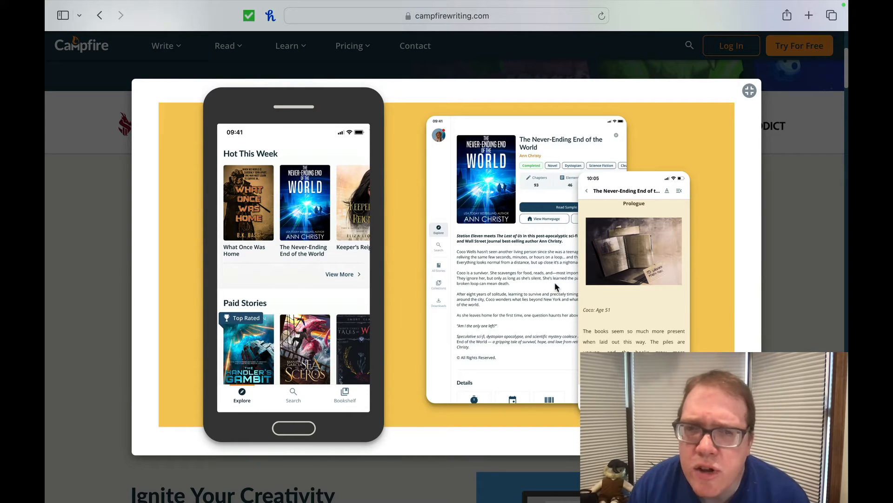
mouse_move(625, 275)
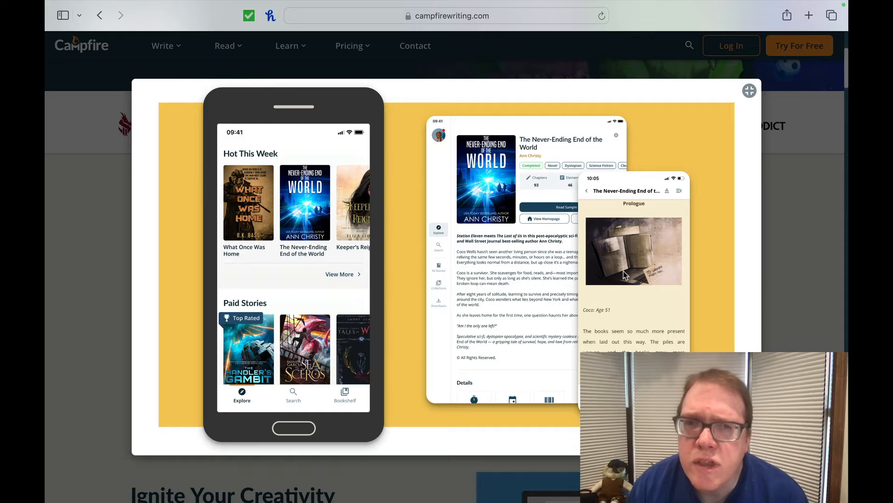
mouse_move(597, 242)
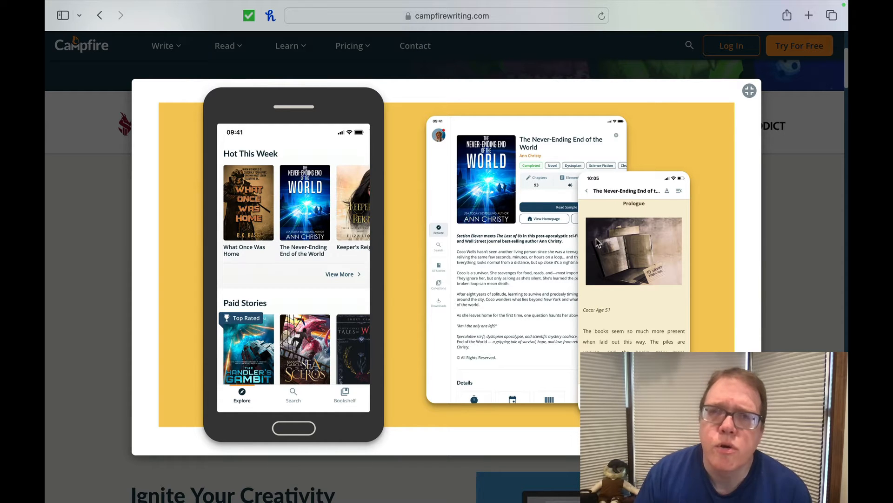
mouse_move(727, 134)
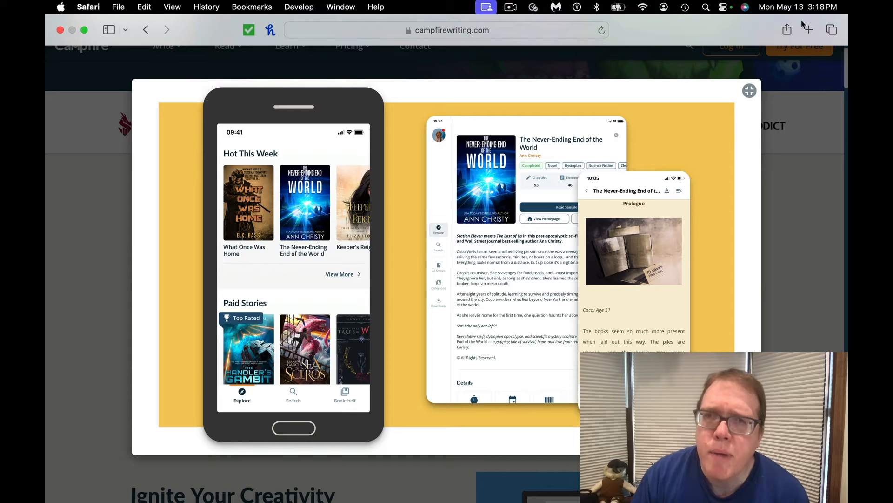
- Scroll past 'Ignite Your Creativity' down to the 'Self-Publishing, Empowered' section
scroll(down, 3)
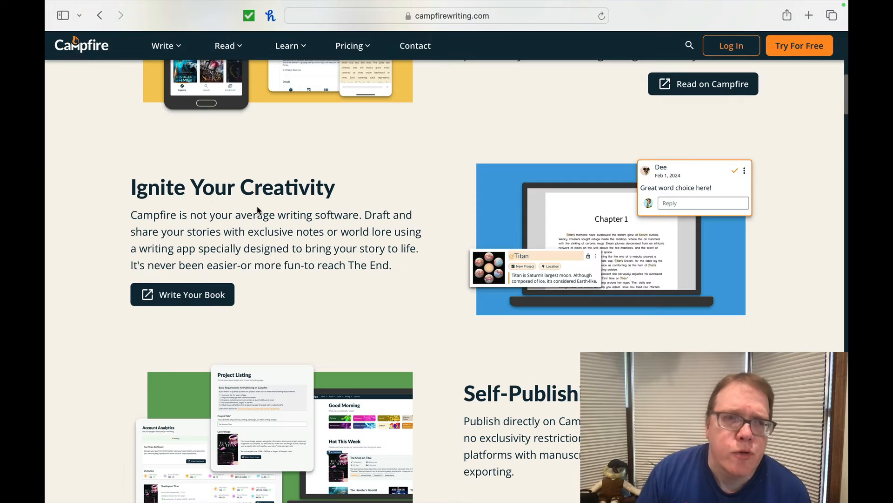
mouse_move(295, 224)
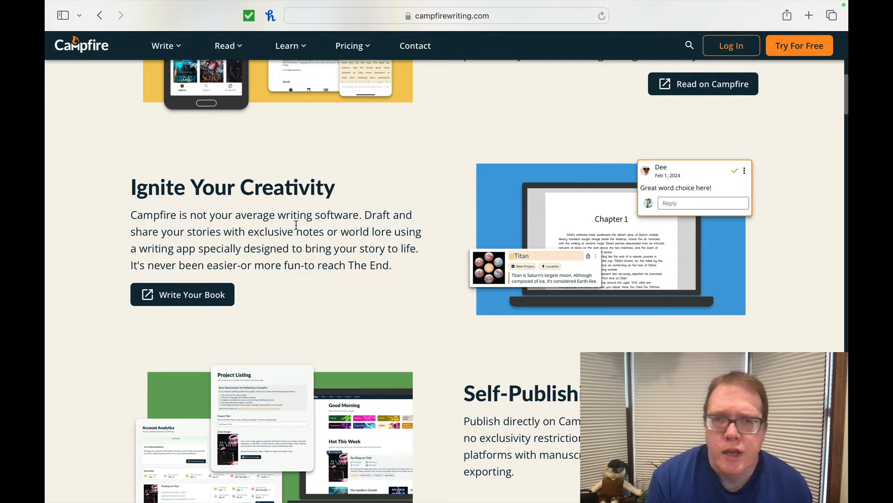
mouse_move(744, 226)
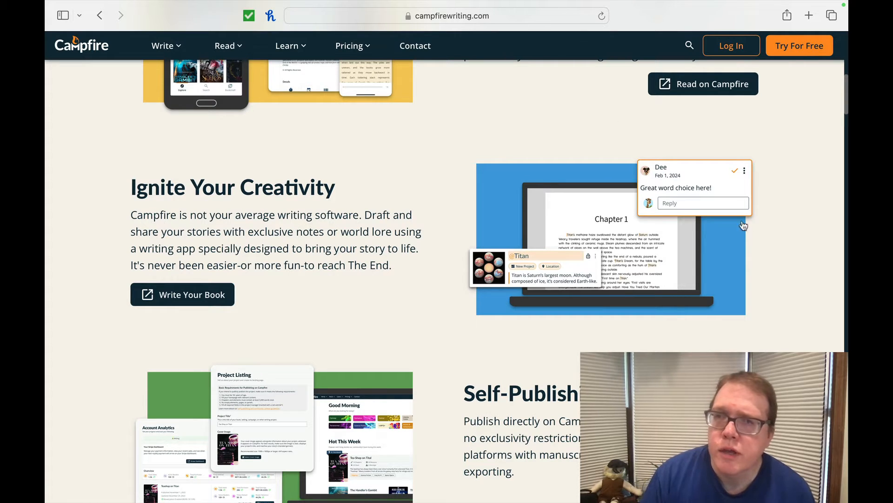
scroll(down, 3)
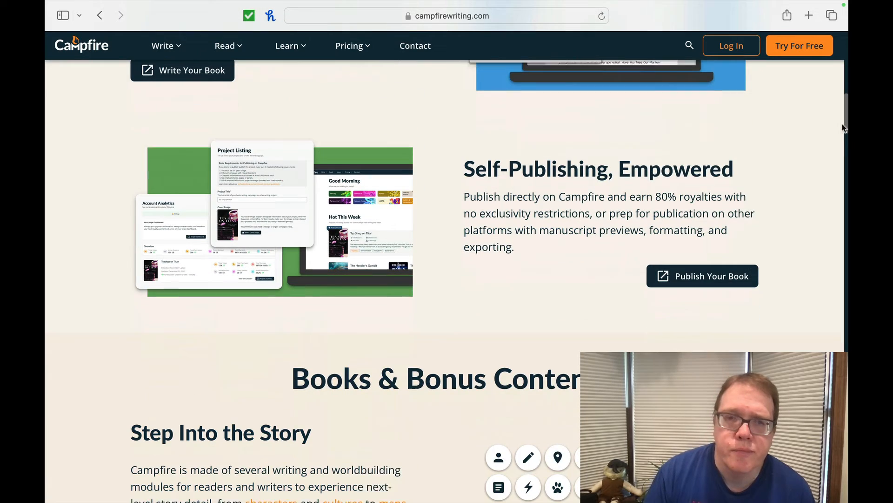
scroll(down, 3)
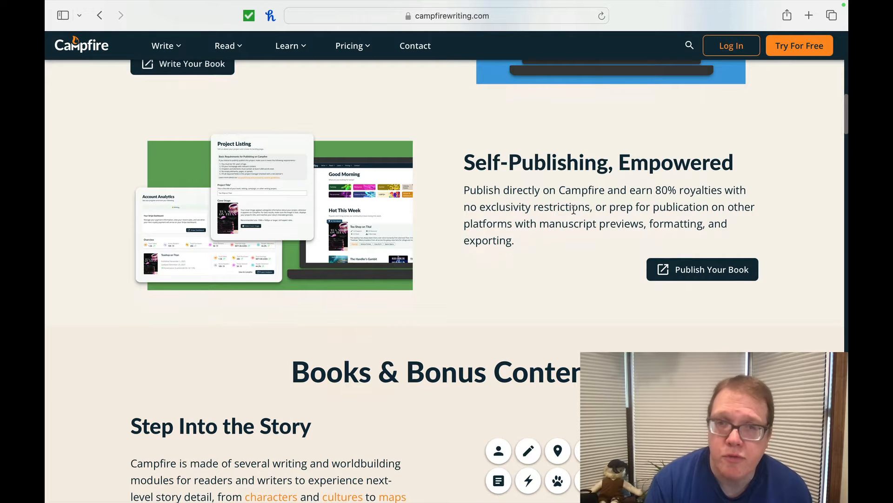
- Scroll past 'Books & Bonus Content' and 'Step Into the Story' to 'Trending on Campfire'
scroll(down, 3)
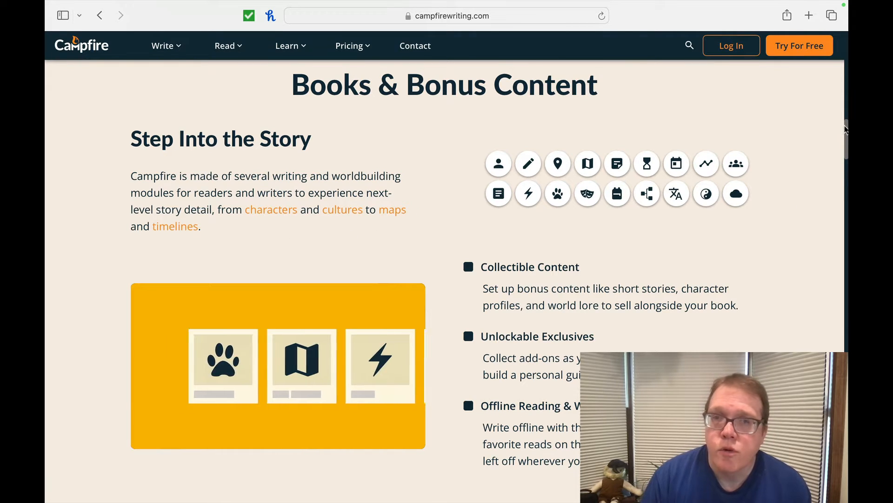
scroll(down, 3)
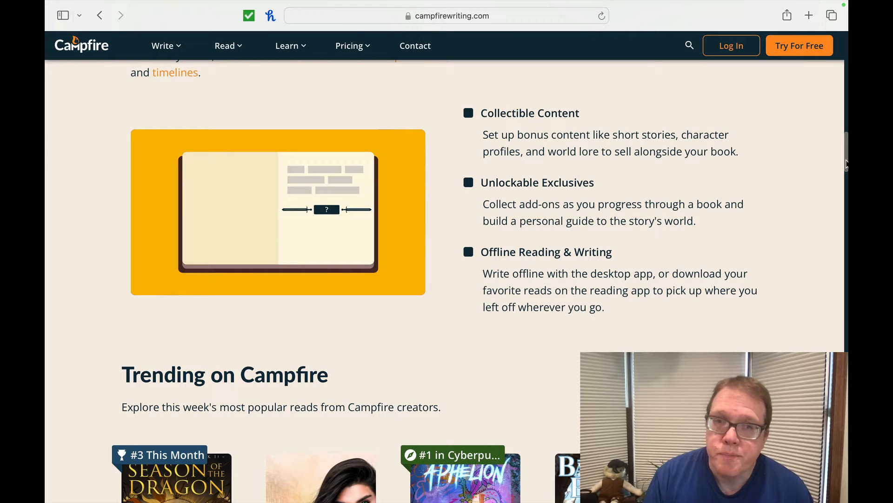
scroll(down, 3)
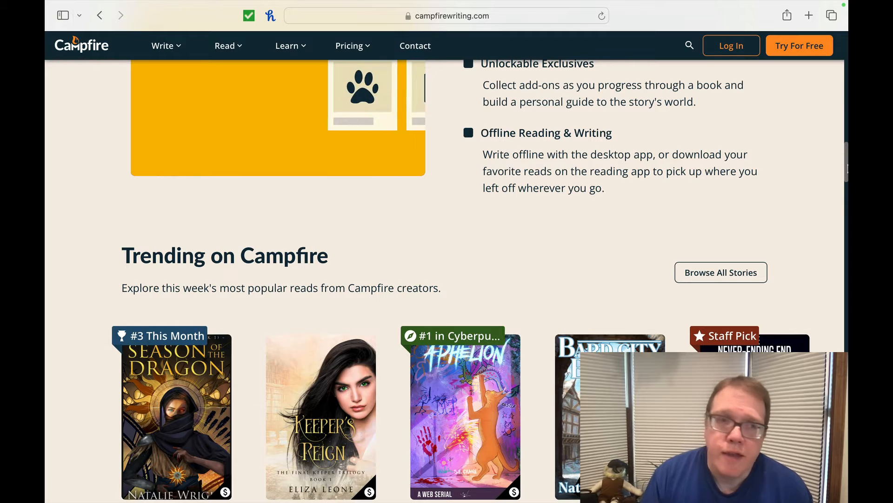
- Scroll past the trending book row to the 'From an Ember to a Flame' community section
scroll(down, 3)
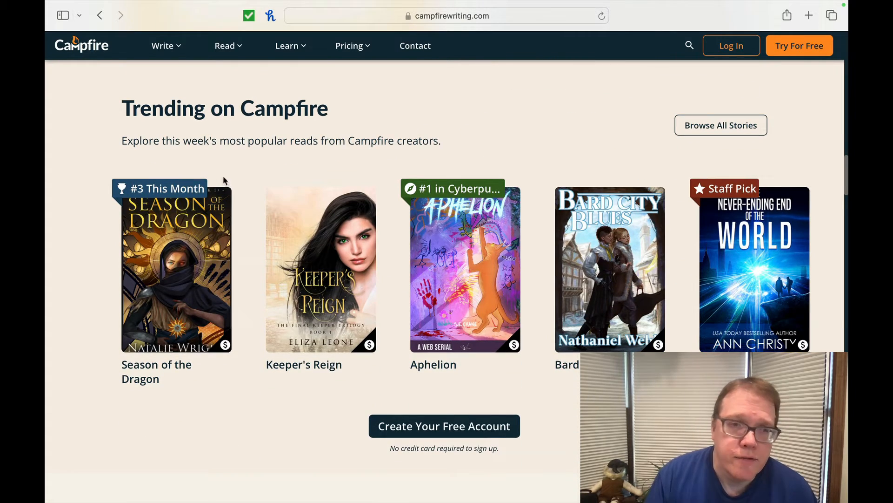
mouse_move(817, 190)
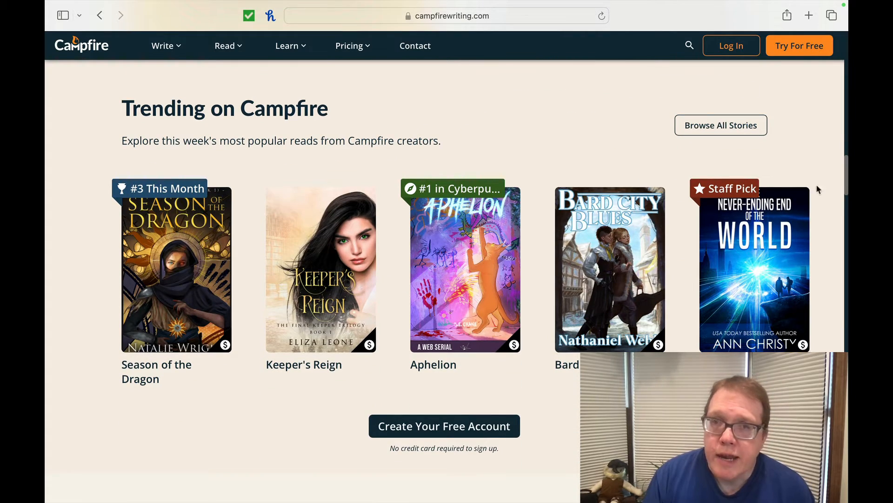
mouse_move(753, 252)
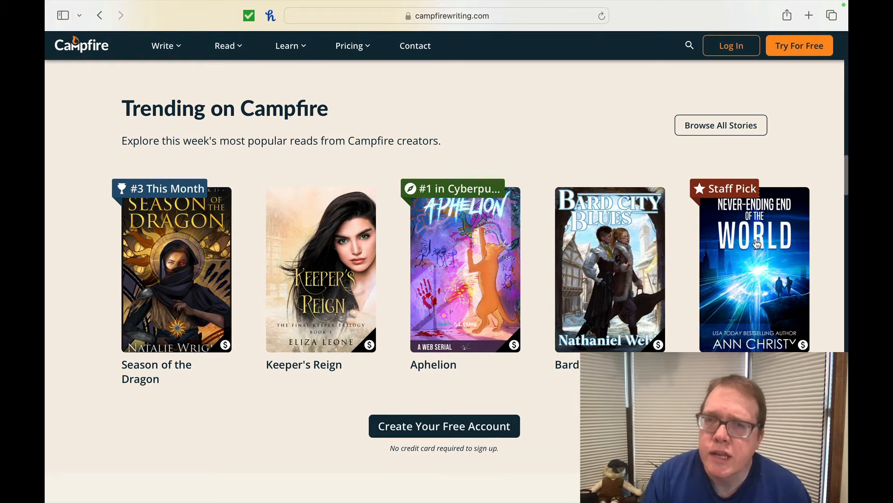
mouse_move(563, 271)
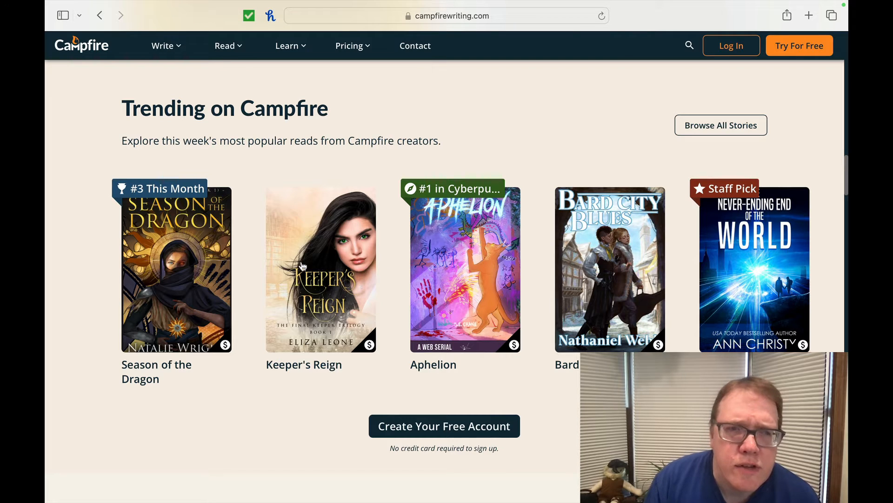
mouse_move(218, 261)
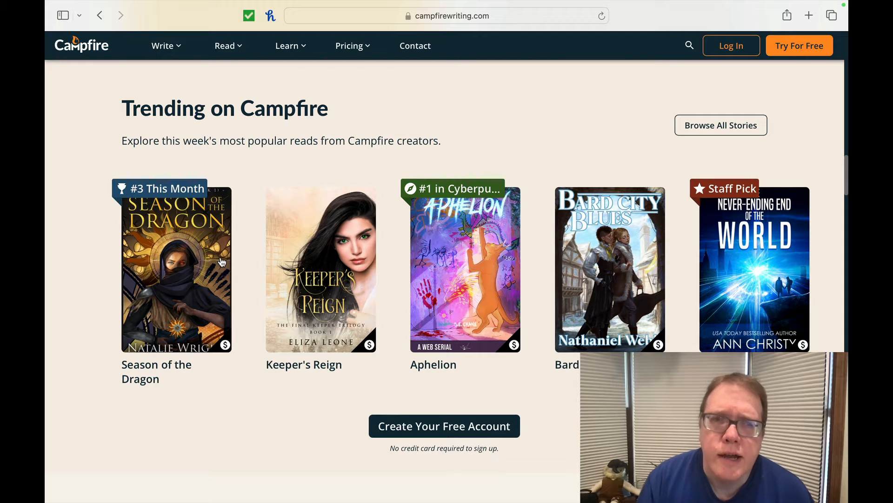
scroll(down, 3)
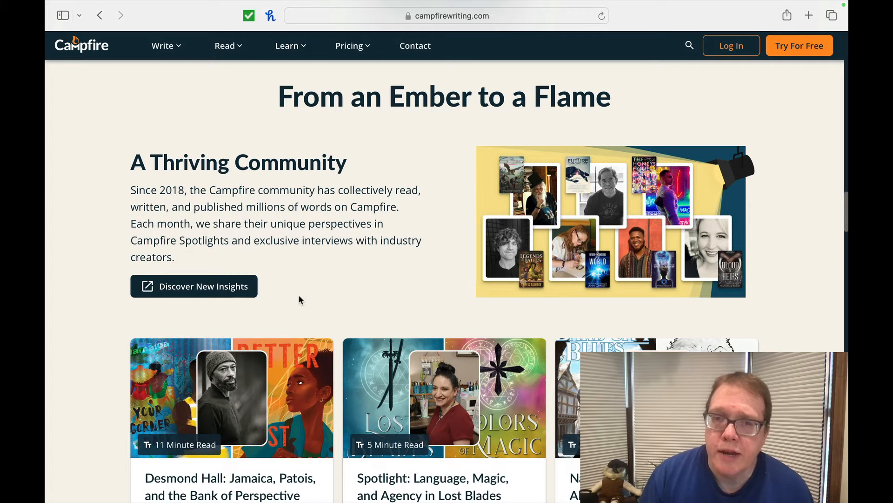
mouse_move(774, 258)
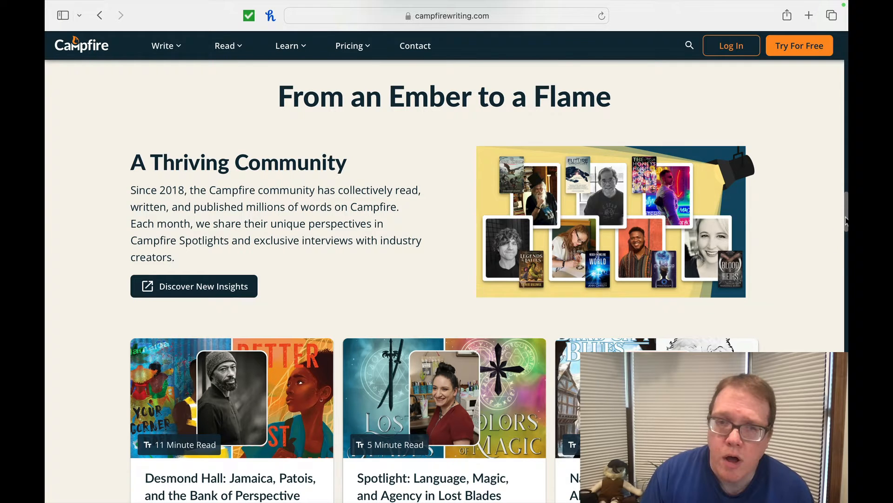
scroll(down, 3)
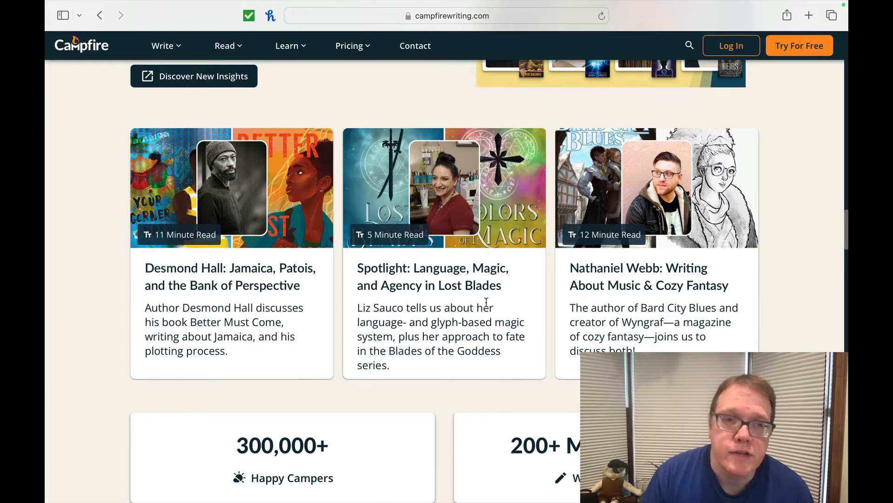
mouse_move(444, 297)
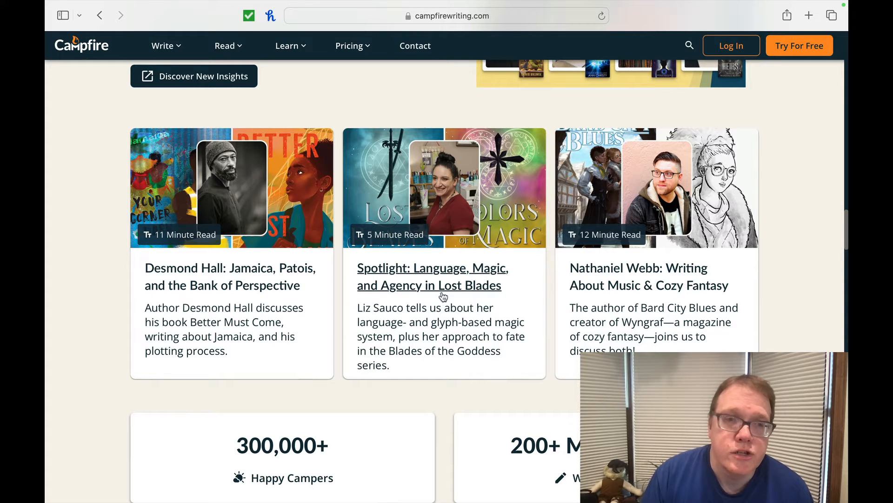
scroll(down, 3)
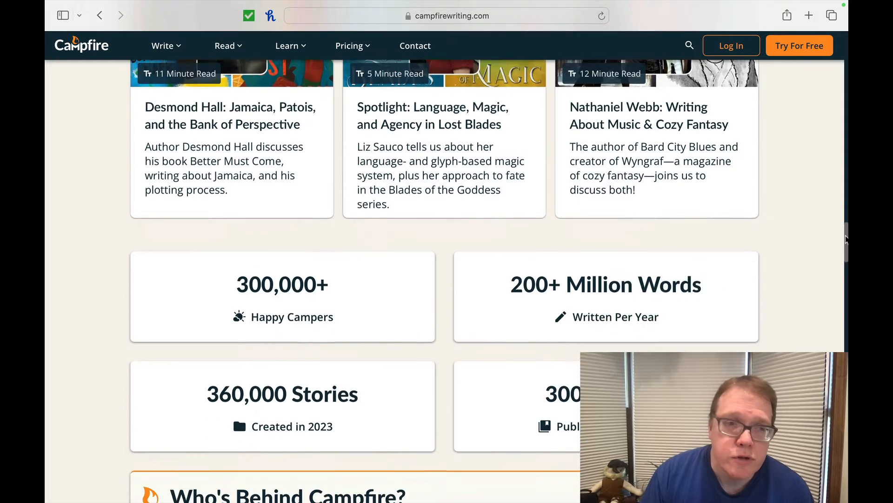
scroll(down, 3)
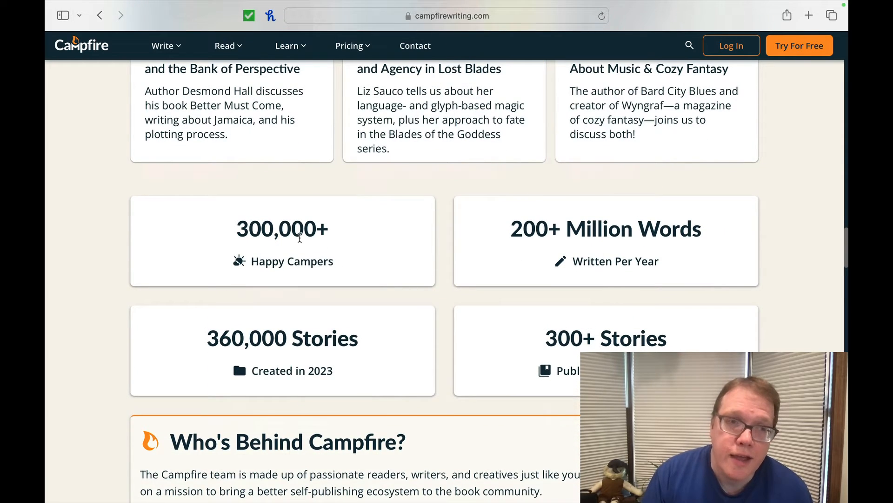
mouse_move(301, 254)
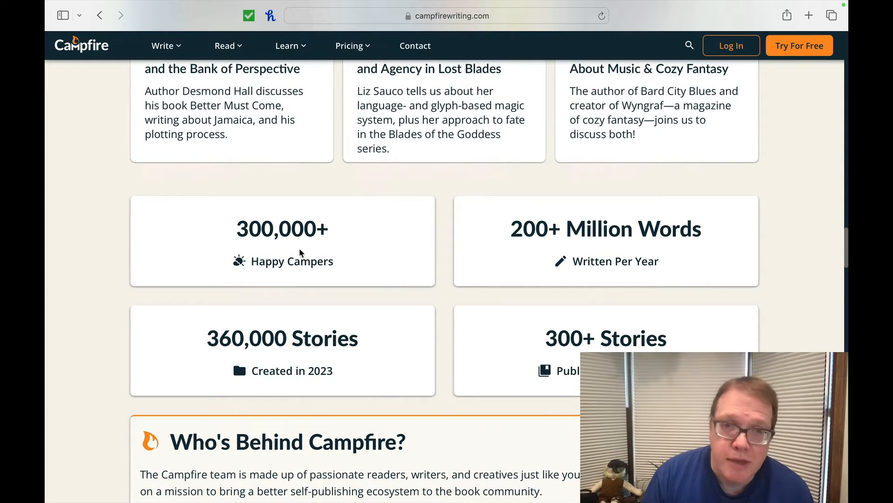
mouse_move(596, 264)
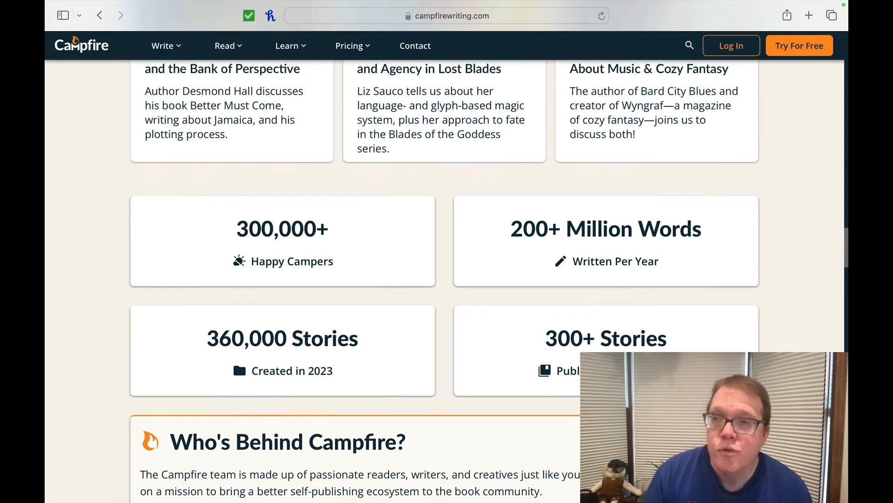
mouse_move(221, 371)
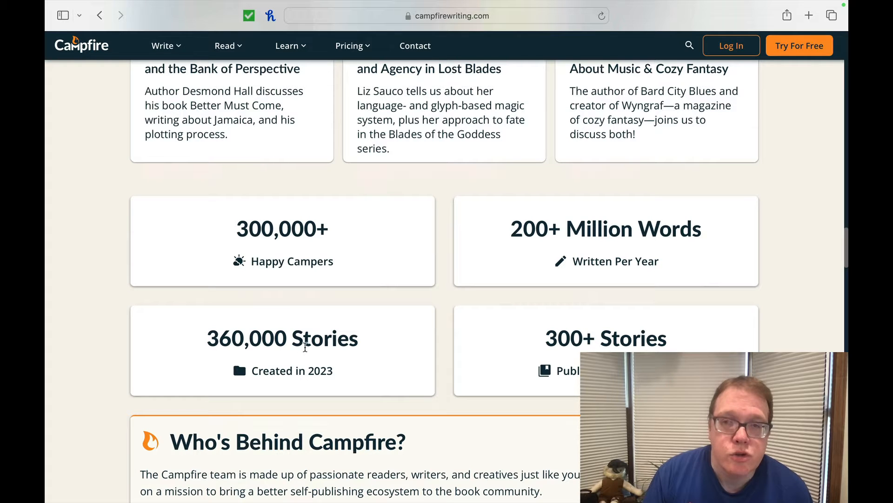
mouse_move(814, 241)
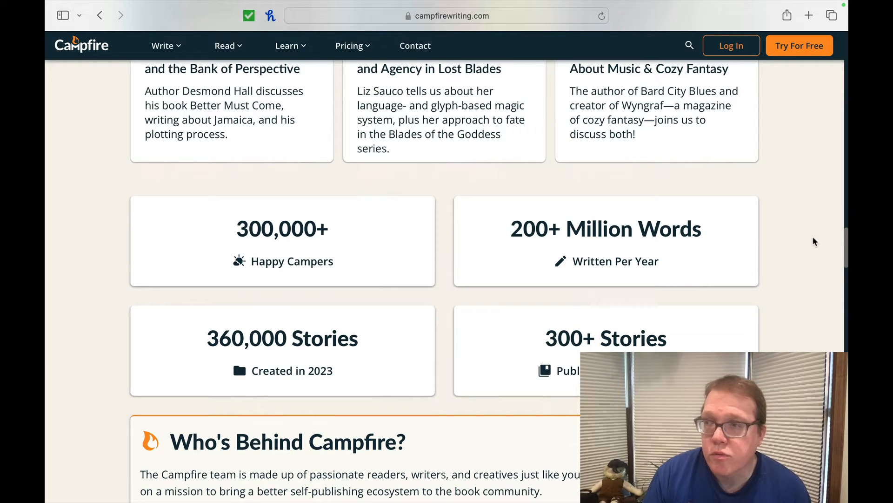
mouse_move(833, 211)
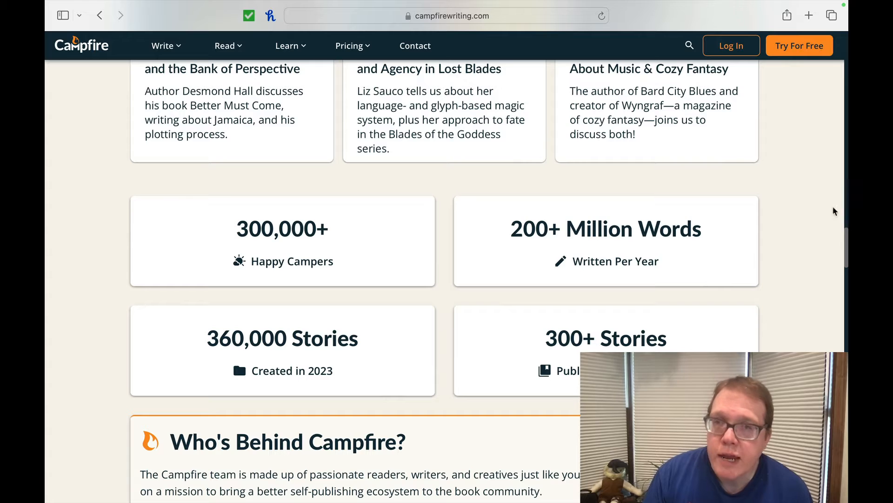
scroll(down, 3)
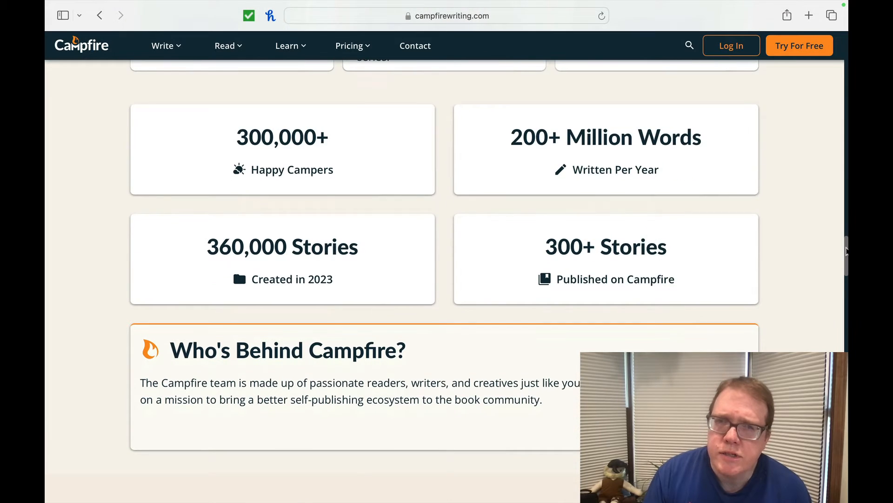
scroll(down, 3)
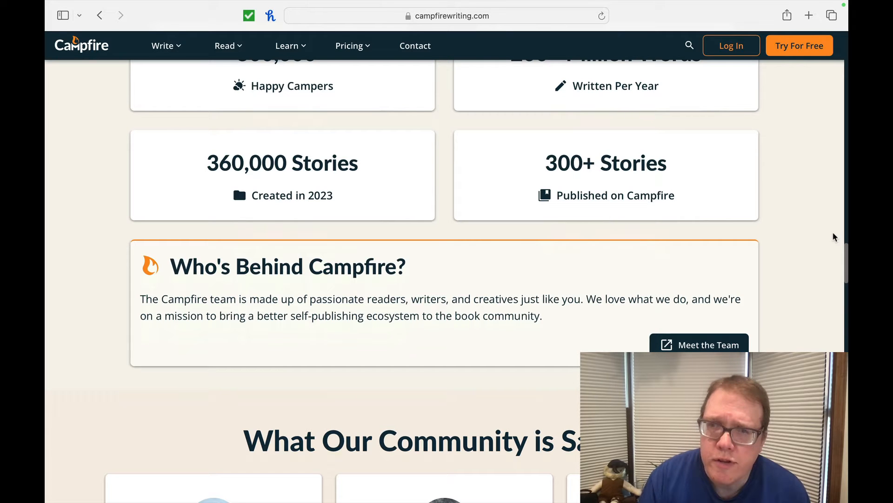
scroll(down, 3)
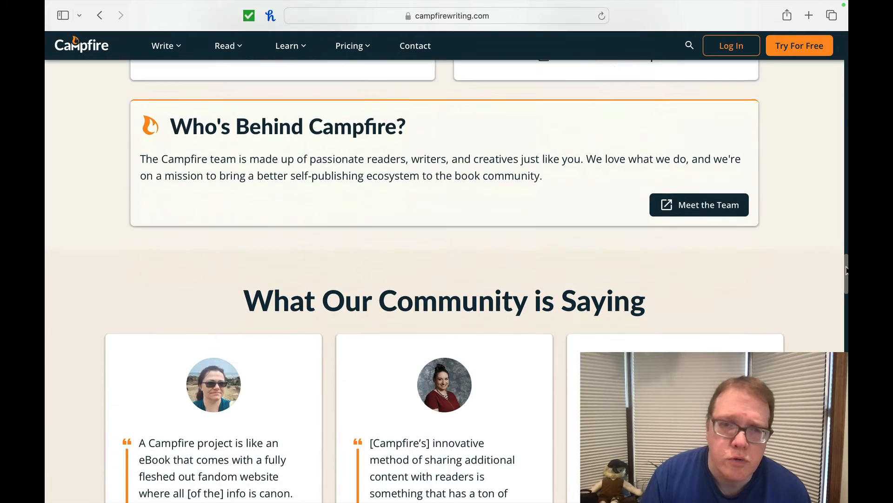
scroll(down, 3)
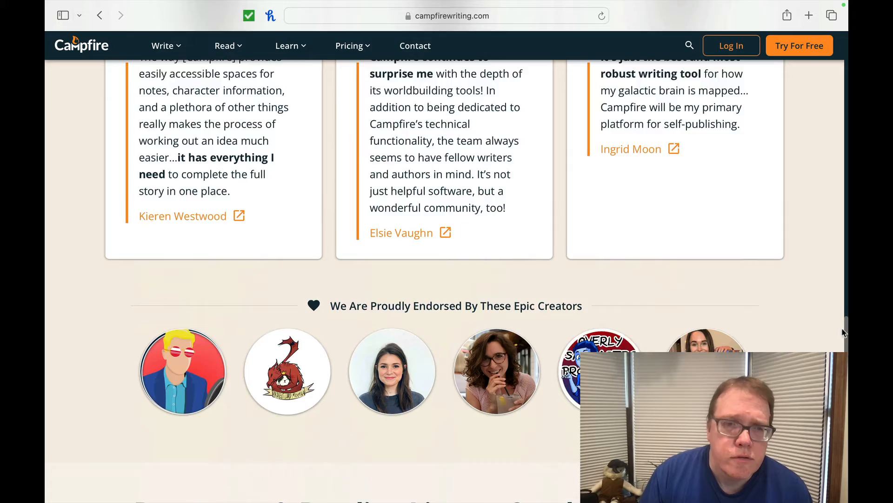
scroll(down, 3)
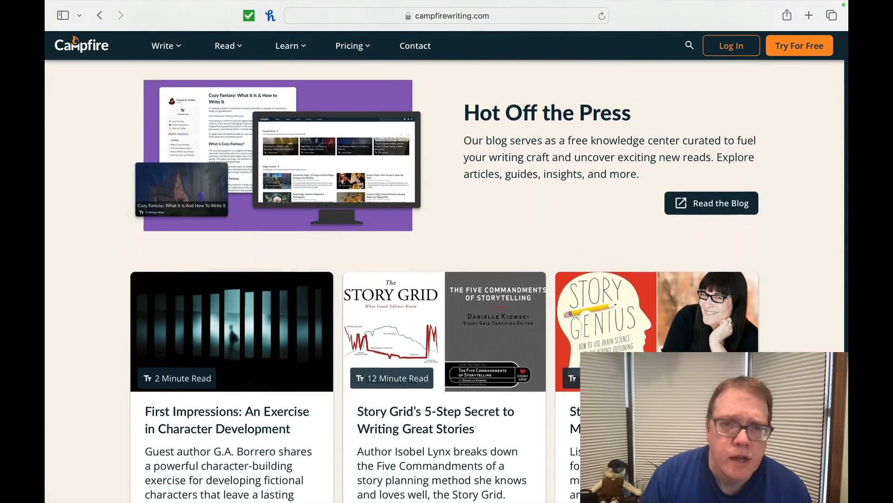
scroll(up, 3)
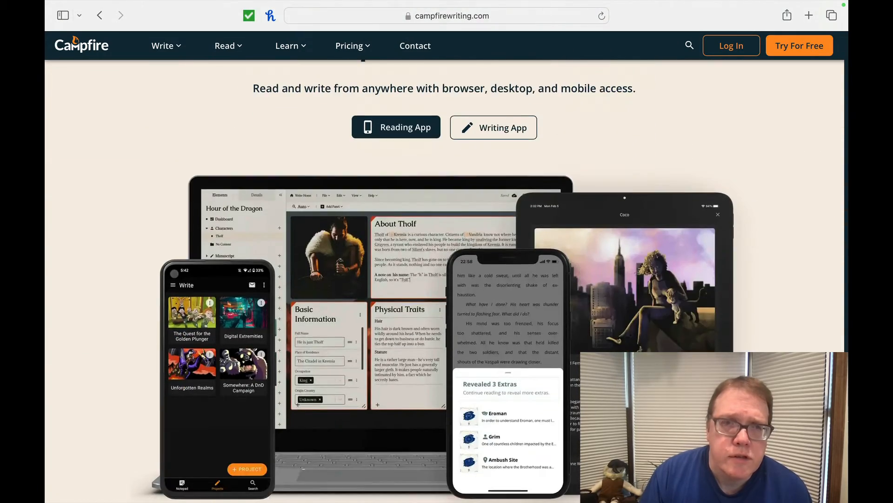
scroll(down, 3)
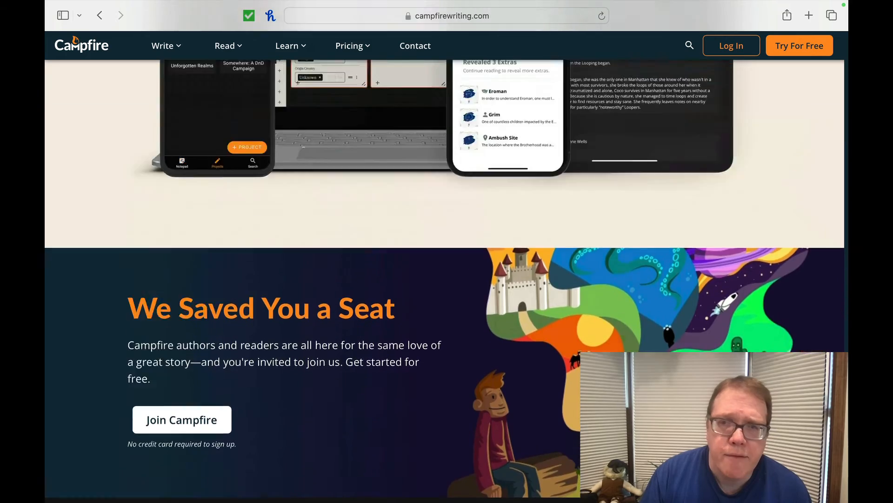
scroll(up, 3)
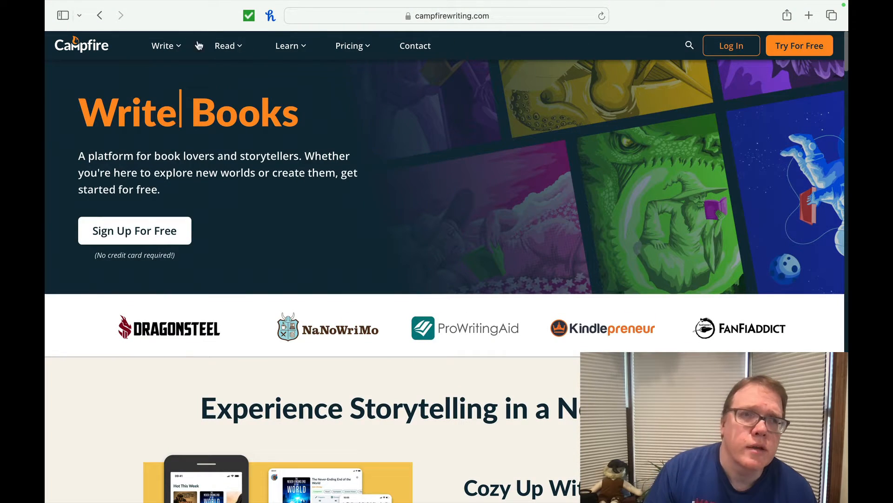
- Open the Pricing page and scroll past the comparison table to 'The Standard Plan'
click(350, 45)
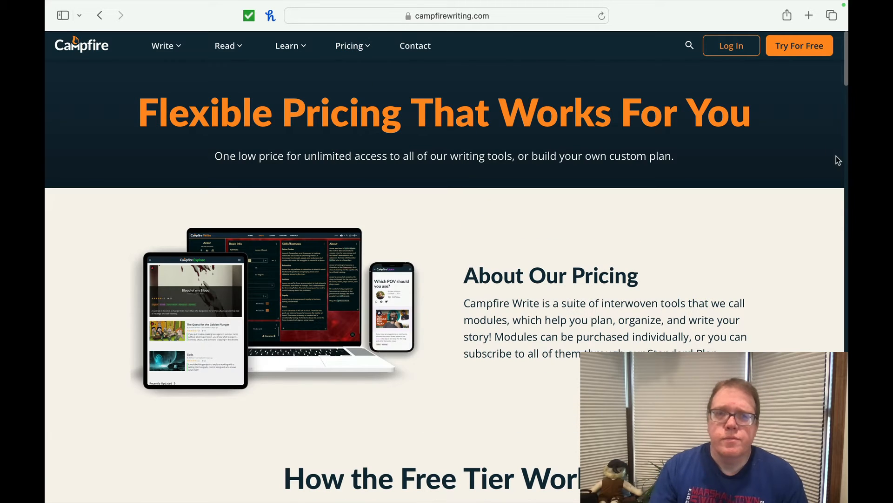
mouse_move(517, 312)
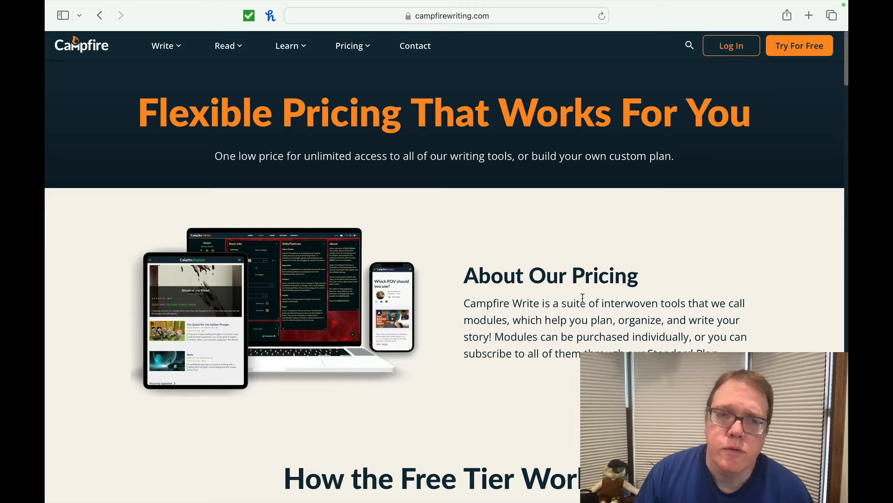
mouse_move(507, 331)
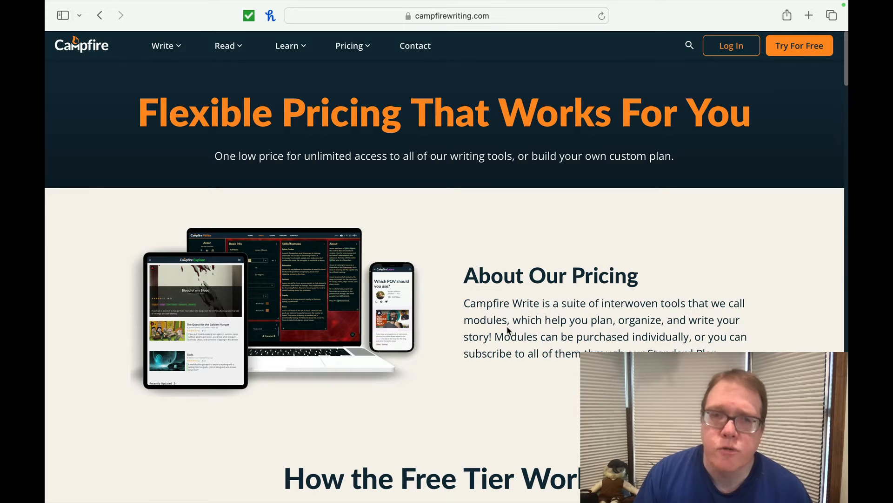
mouse_move(601, 339)
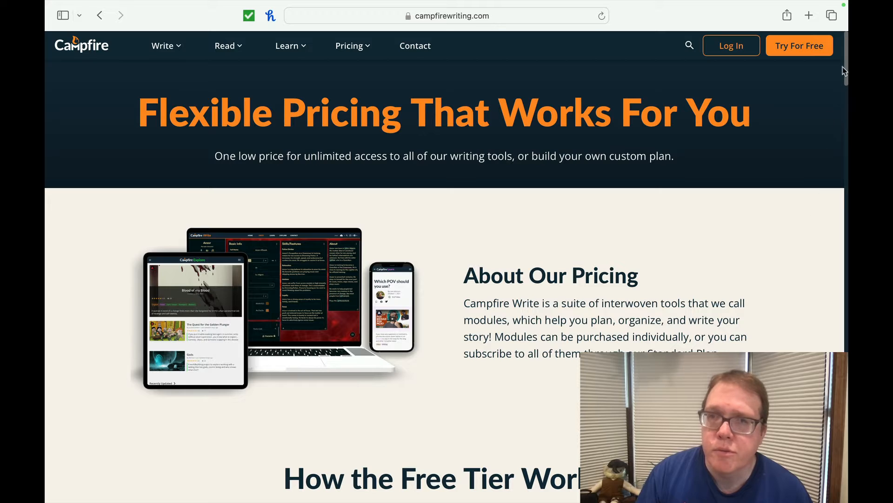
scroll(down, 3)
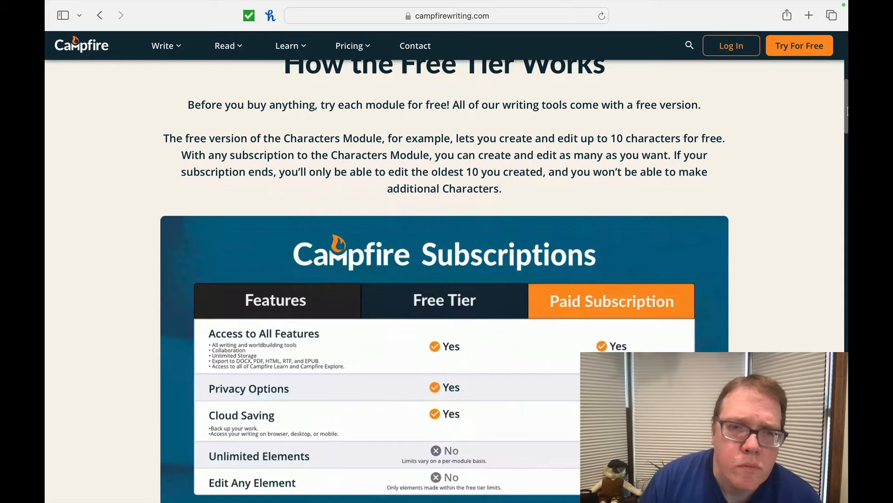
mouse_move(821, 193)
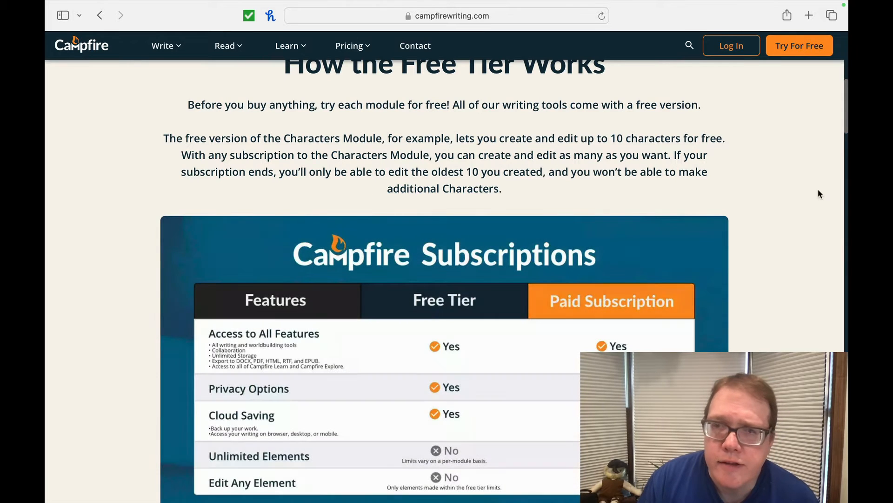
scroll(down, 3)
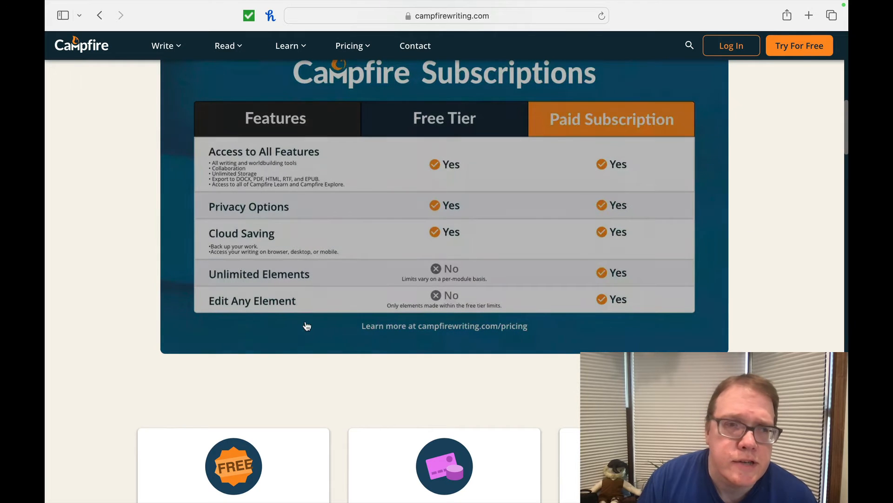
mouse_move(403, 290)
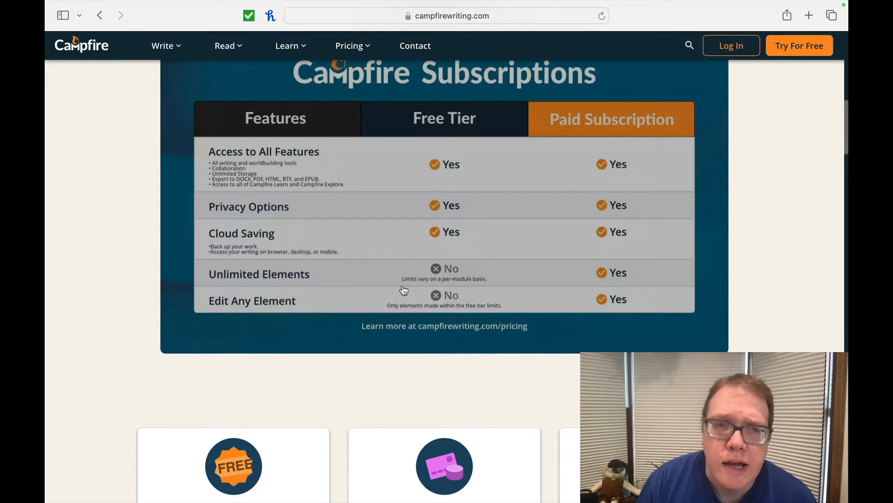
mouse_move(426, 280)
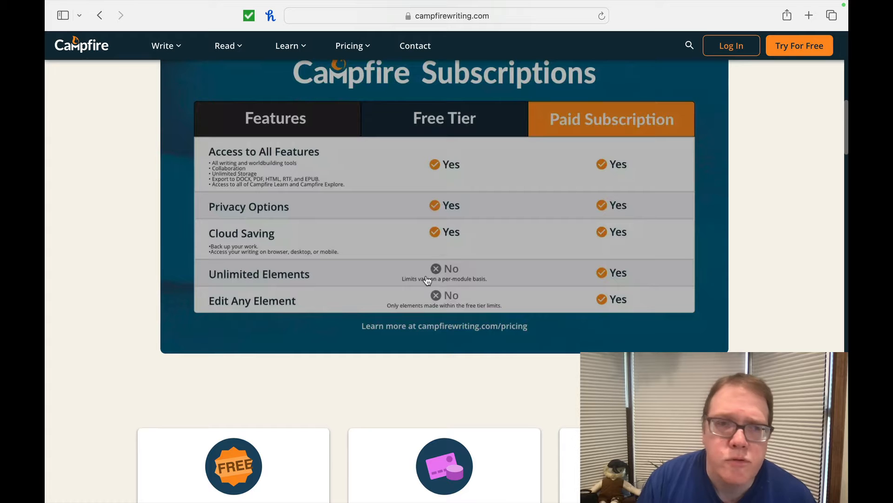
mouse_move(600, 295)
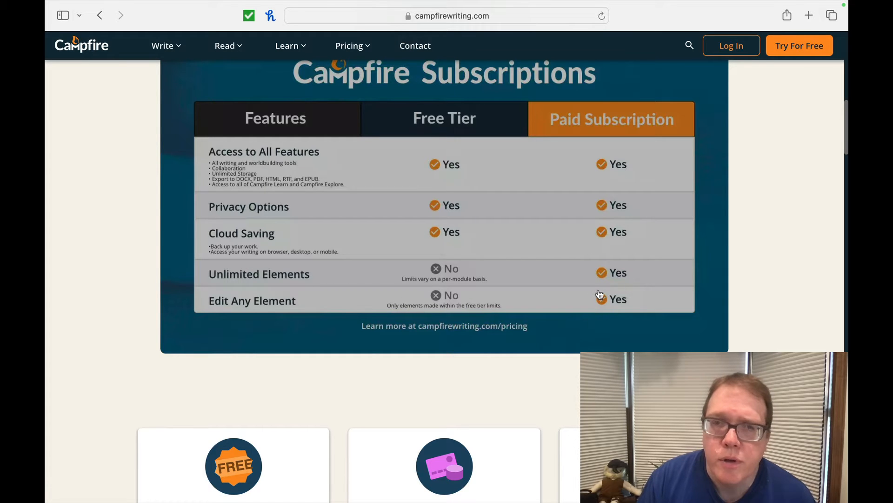
scroll(down, 3)
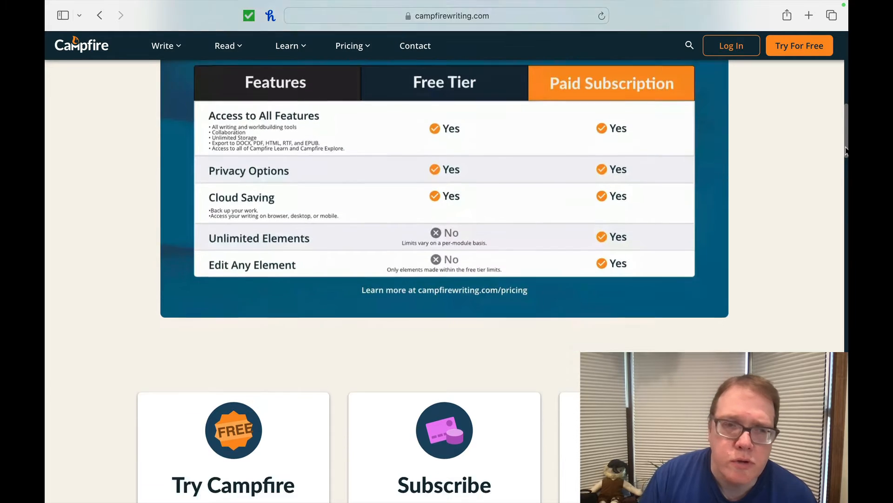
scroll(down, 3)
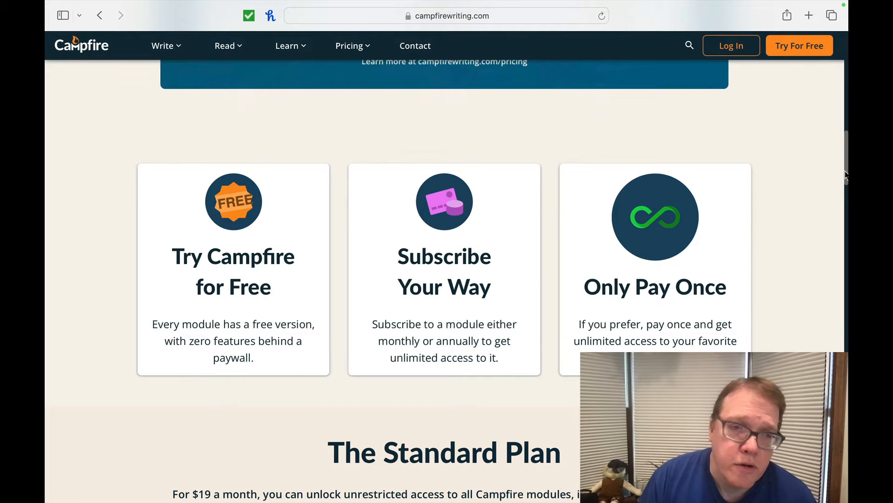
scroll(down, 3)
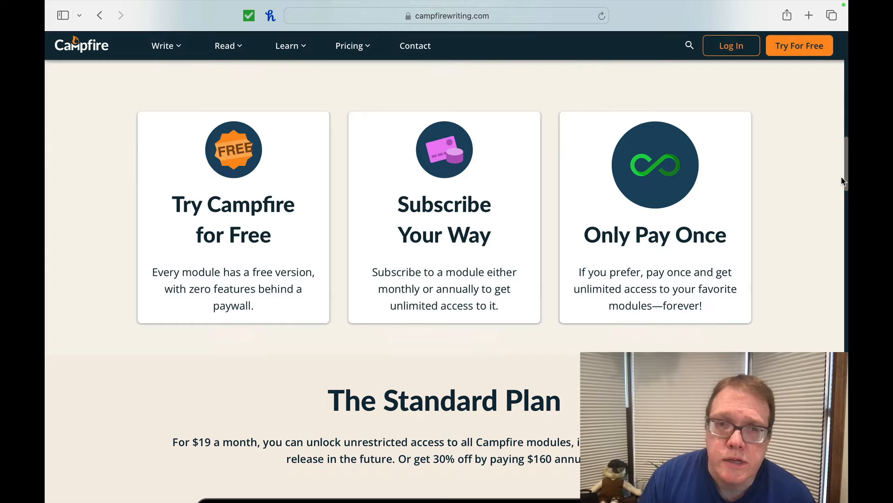
scroll(down, 3)
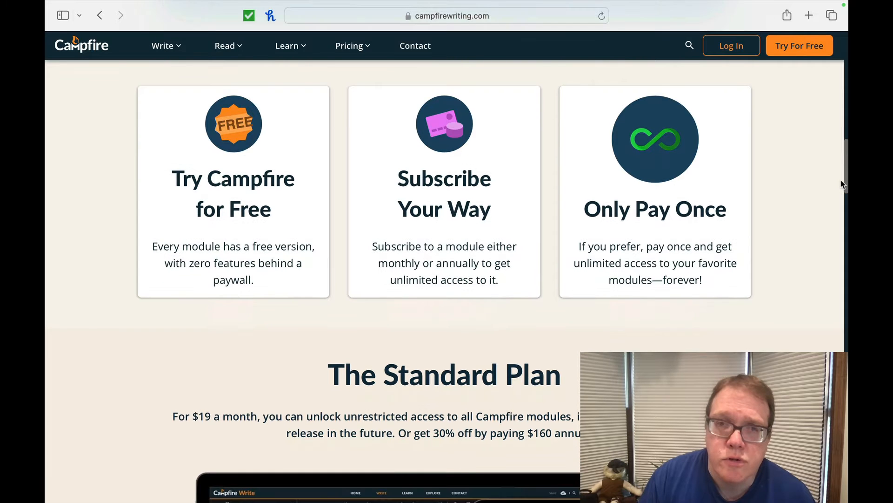
scroll(down, 3)
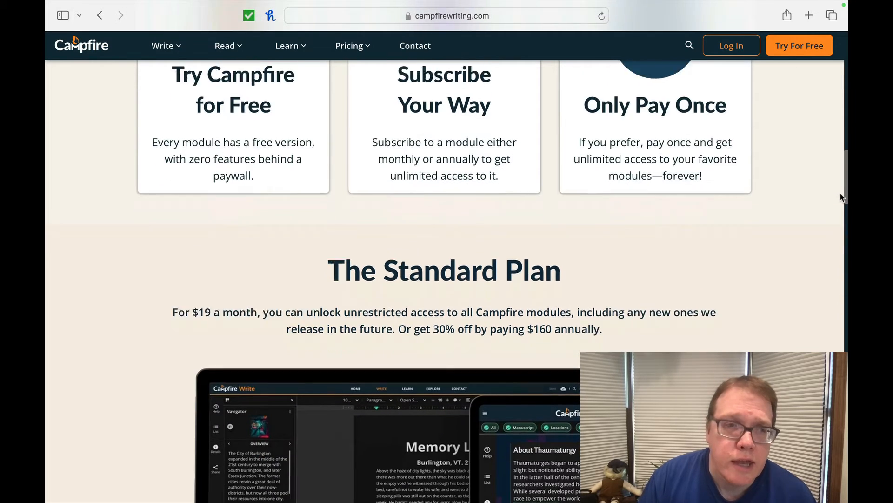
scroll(down, 3)
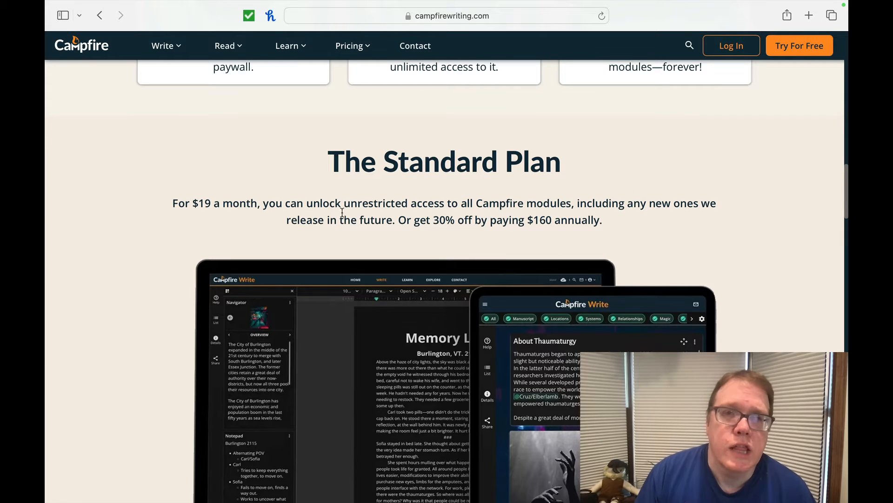
mouse_move(567, 196)
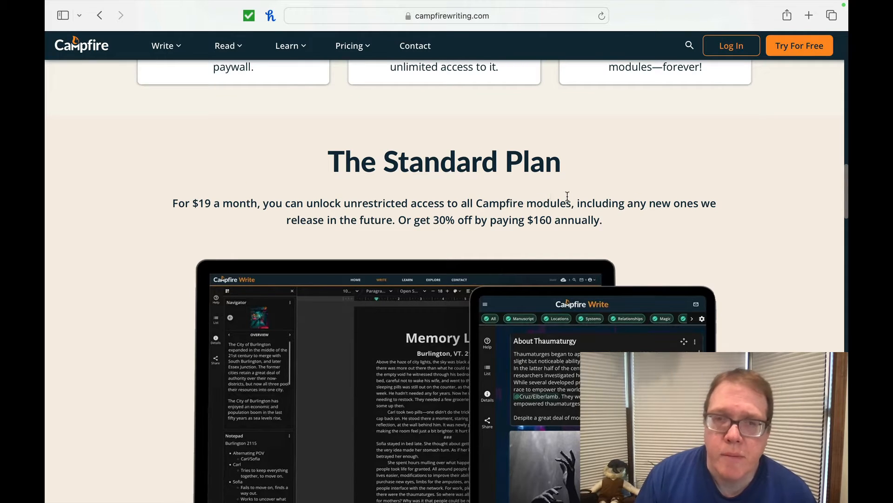
mouse_move(427, 233)
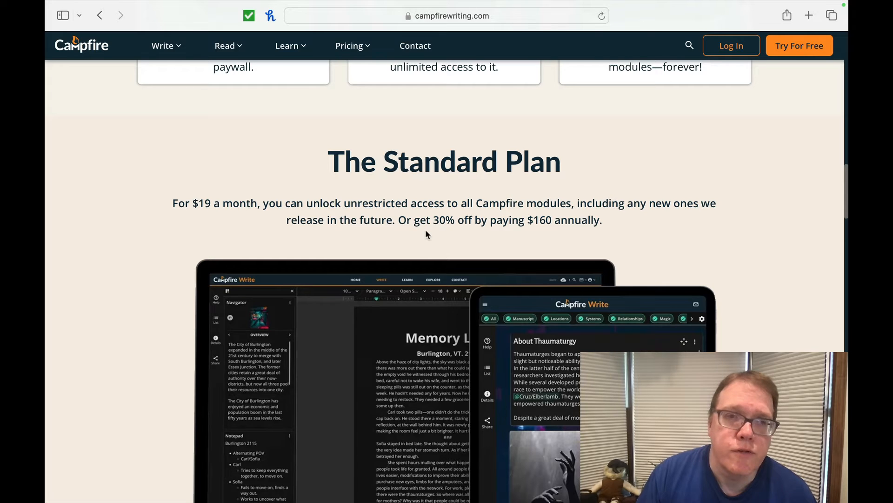
mouse_move(771, 198)
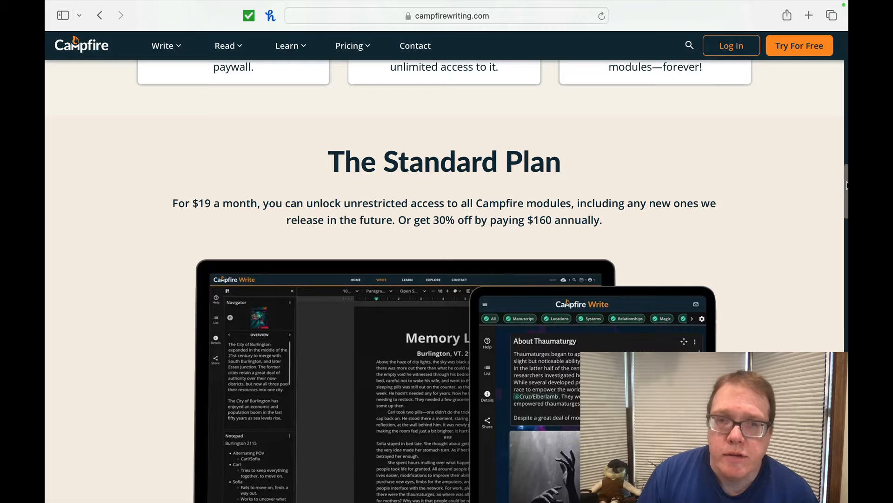
scroll(down, 3)
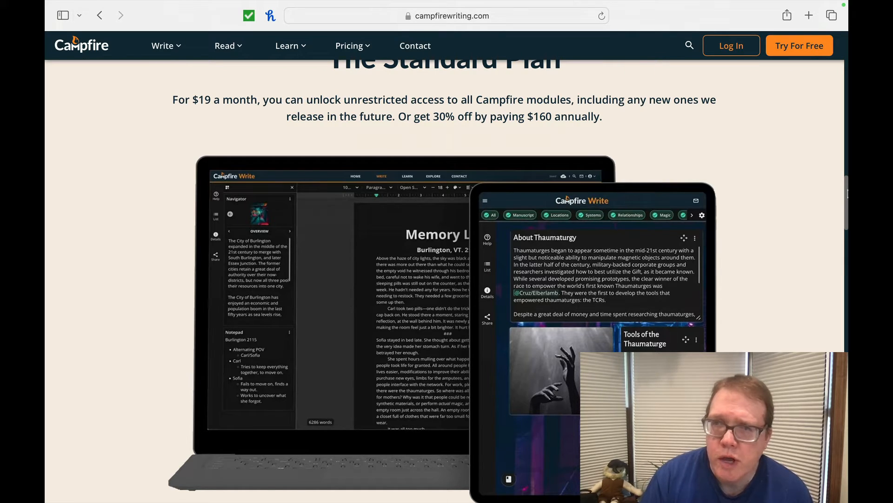
- Scroll down to the Campfire Modules table showing free limits and monthly prices
scroll(down, 3)
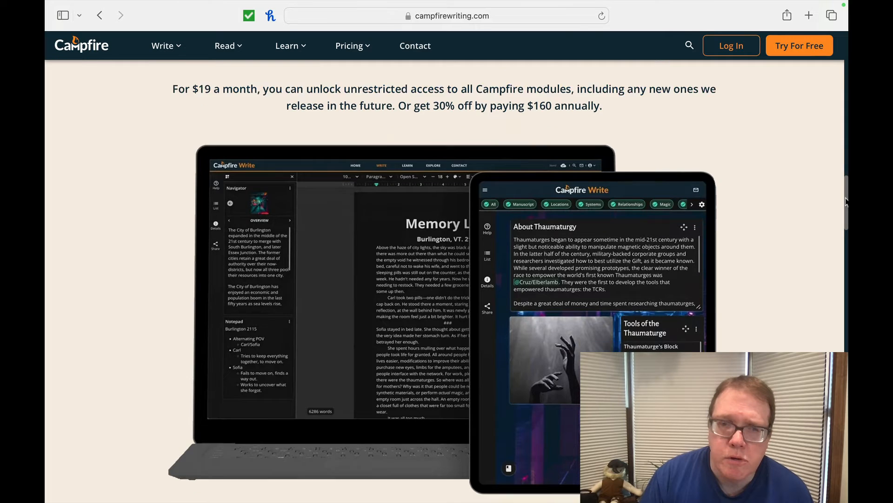
scroll(down, 3)
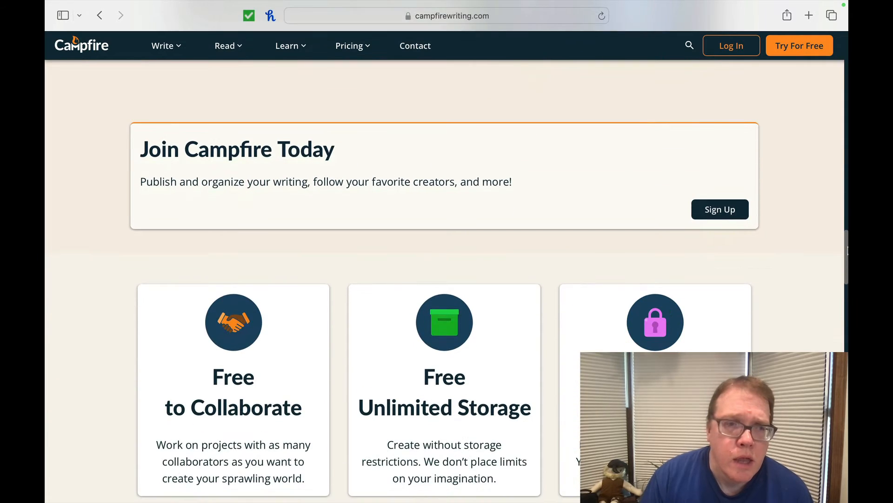
scroll(down, 3)
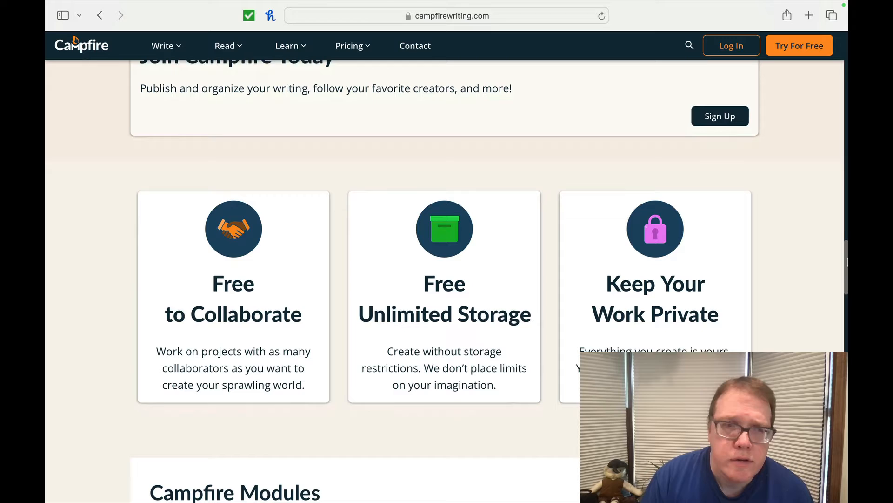
scroll(down, 3)
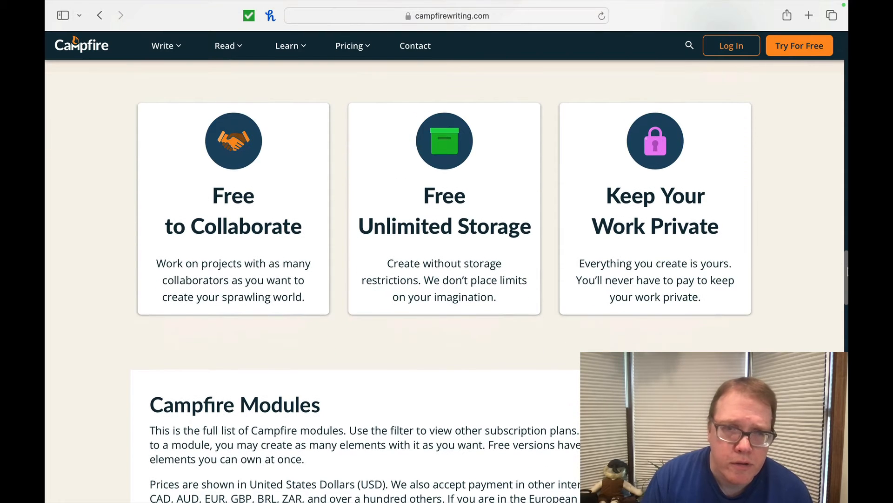
scroll(down, 3)
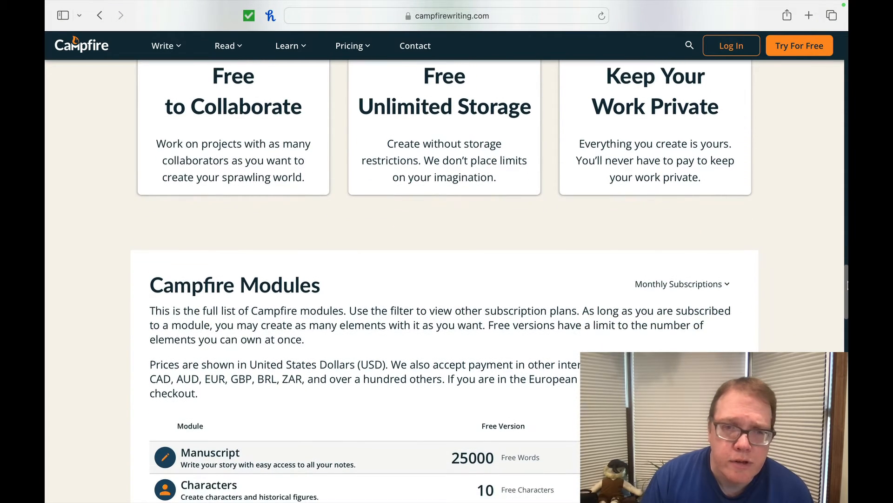
scroll(down, 3)
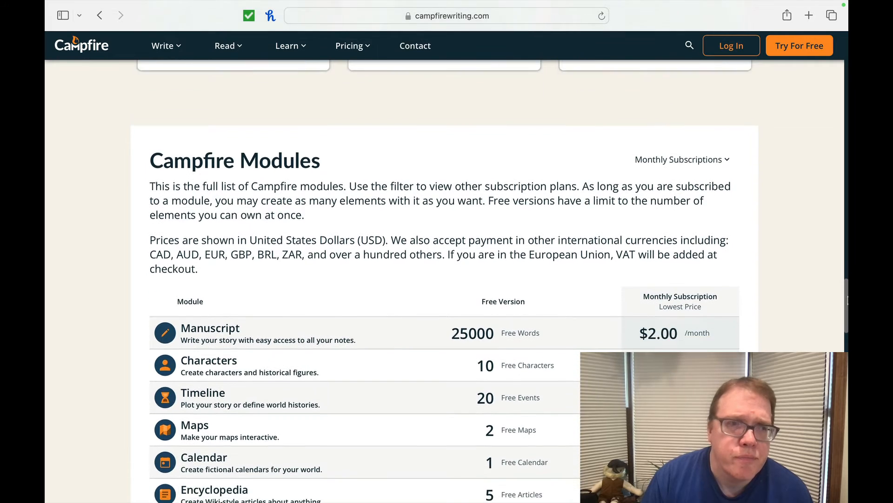
scroll(down, 3)
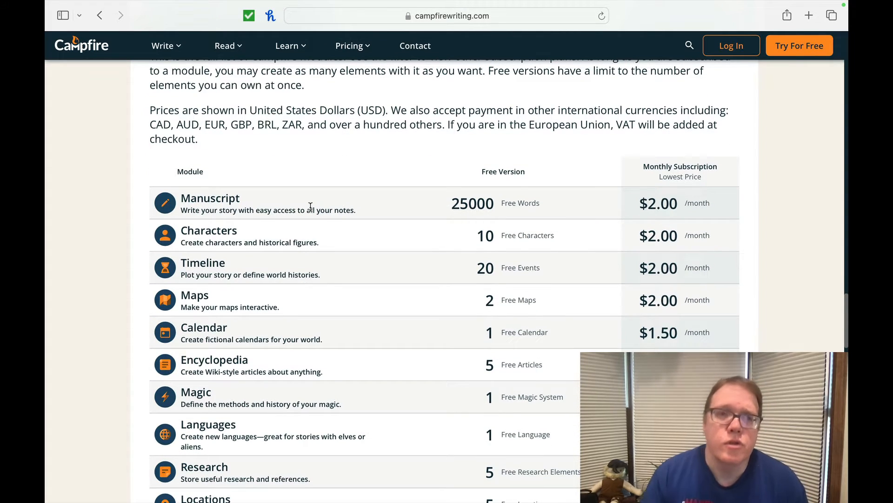
mouse_move(299, 236)
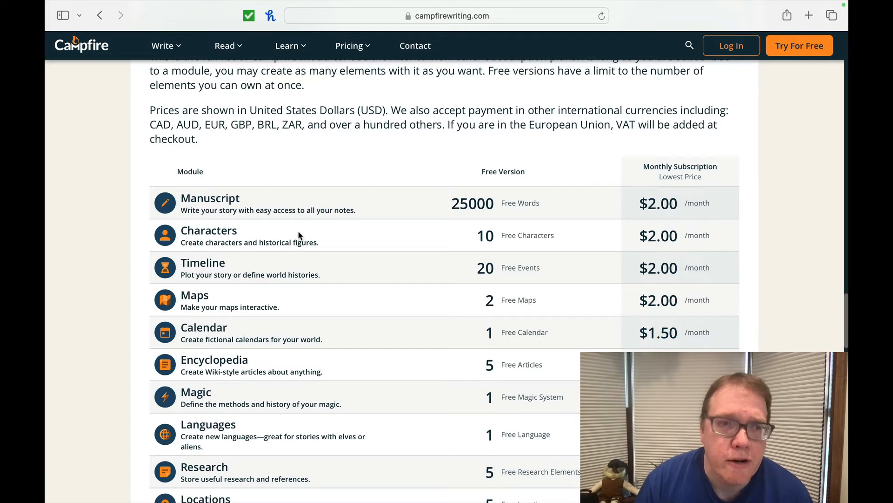
mouse_move(359, 228)
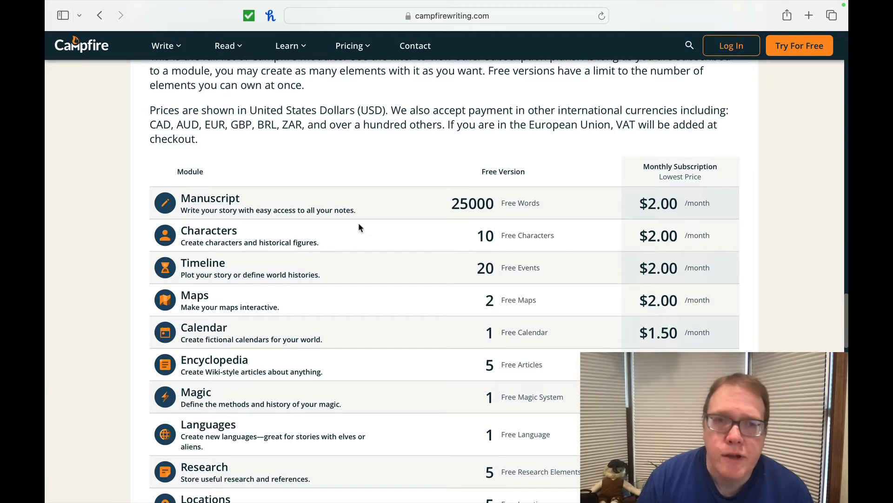
mouse_move(558, 242)
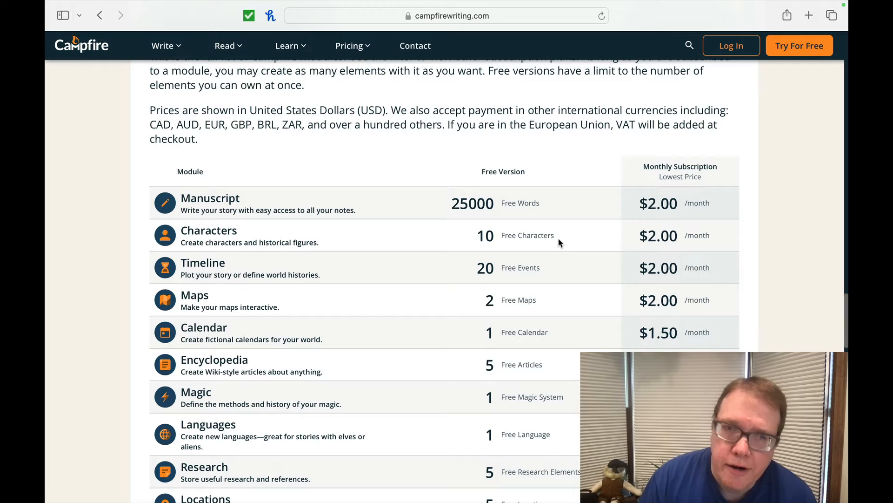
mouse_move(550, 269)
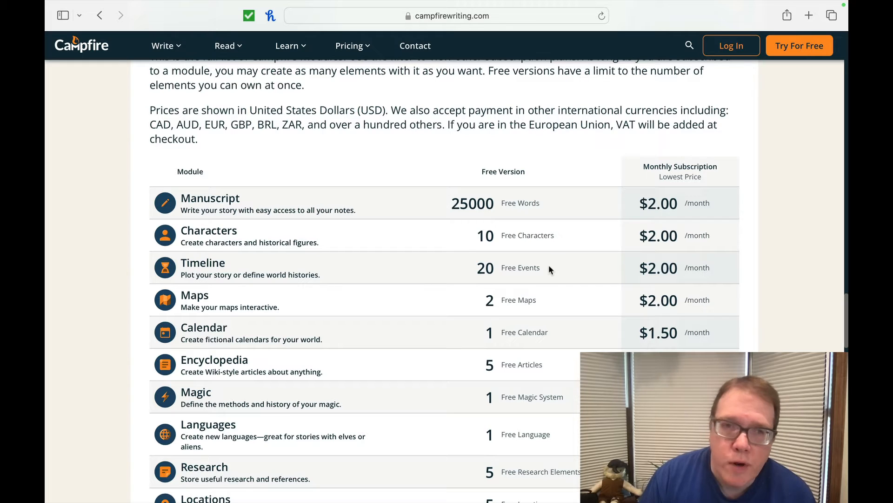
mouse_move(553, 332)
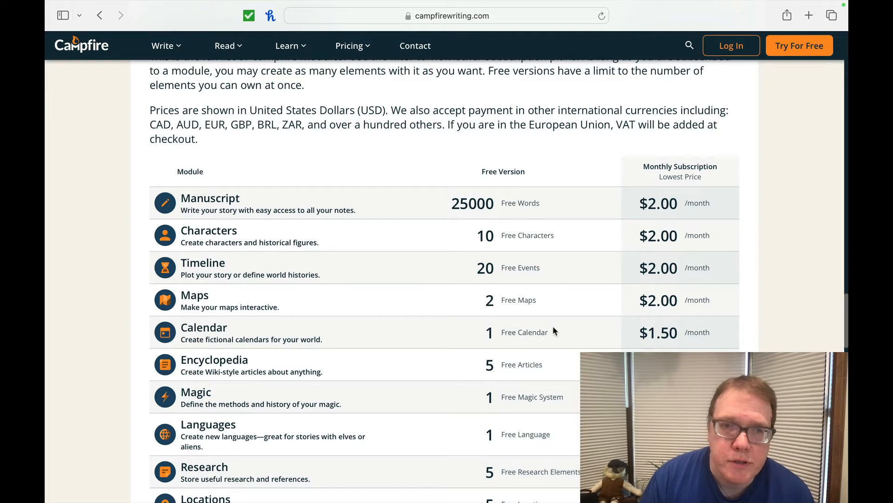
mouse_move(513, 383)
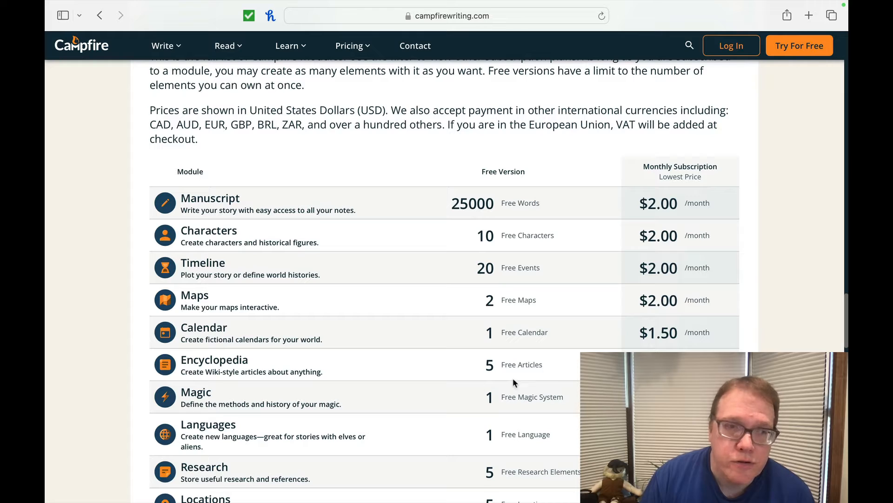
mouse_move(335, 369)
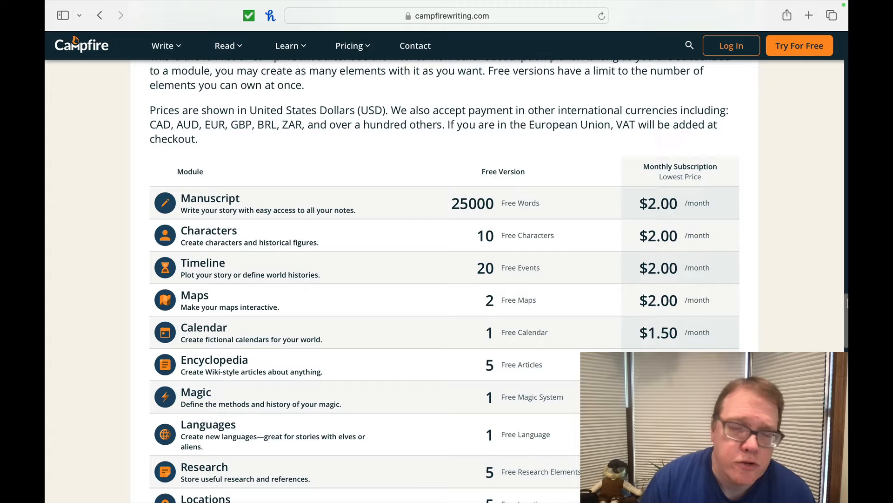
- Scroll the module table to its last row, Systems, and the free-limit footnote
scroll(down, 3)
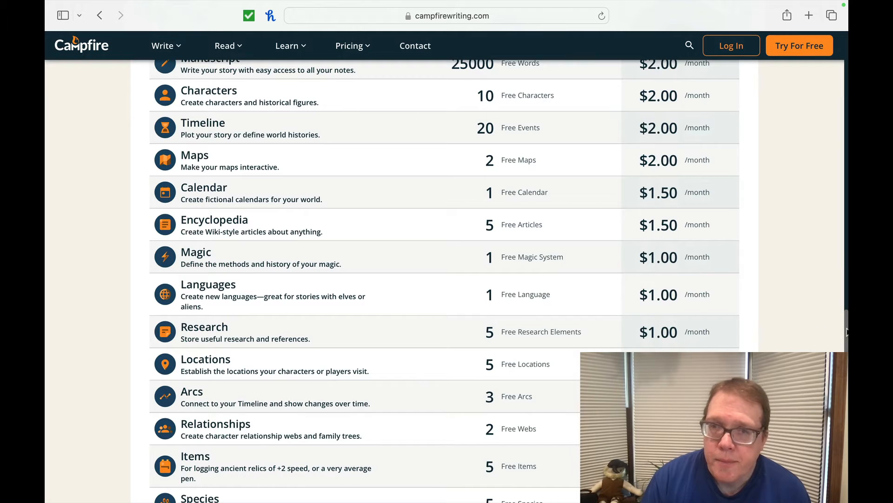
scroll(down, 3)
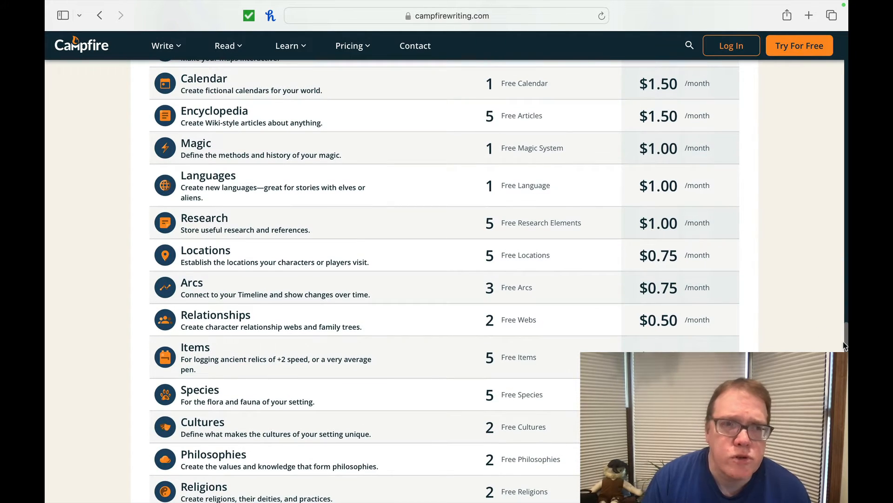
mouse_move(556, 274)
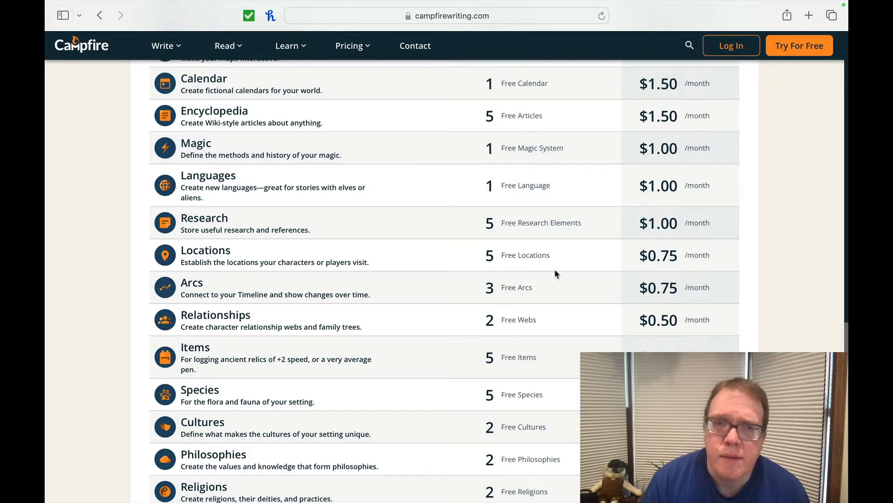
mouse_move(551, 316)
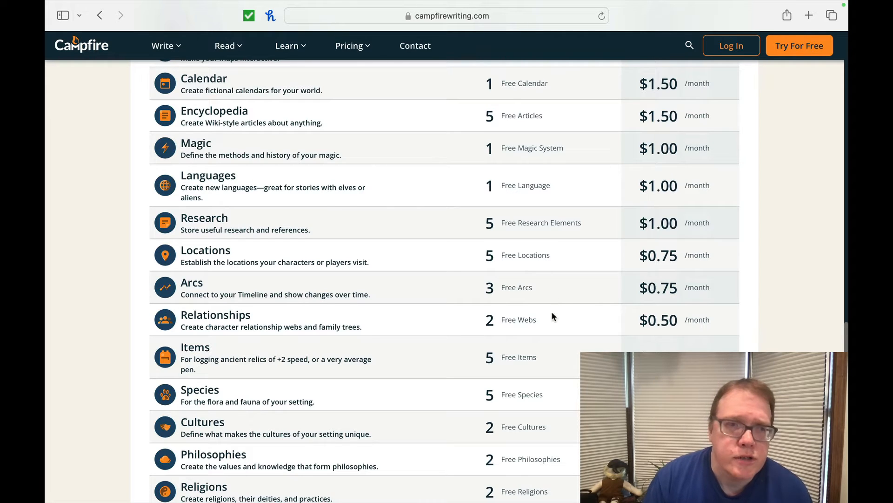
mouse_move(552, 388)
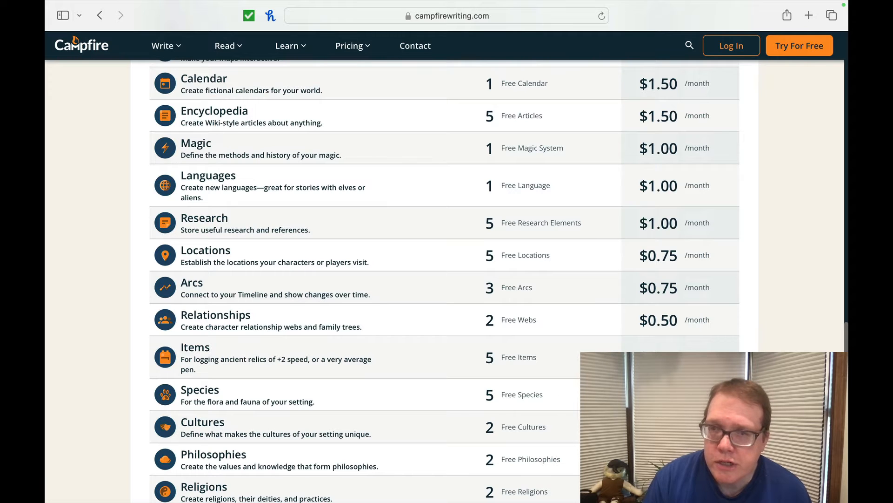
scroll(down, 3)
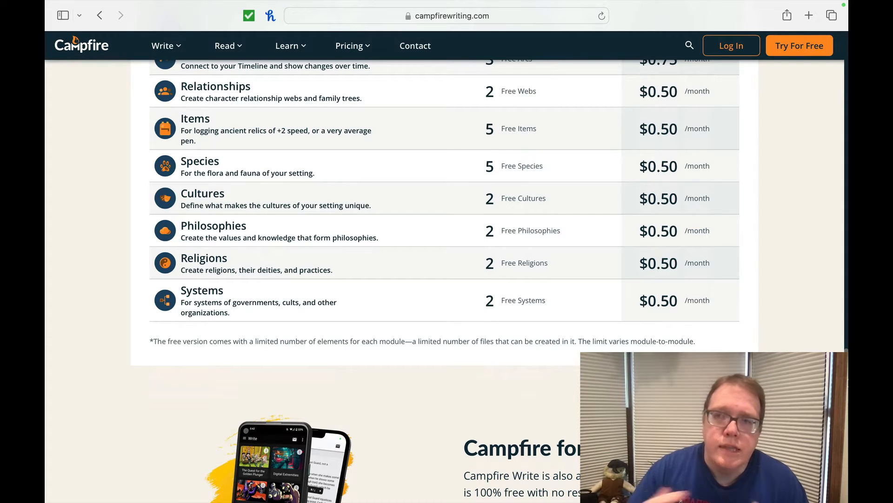
- Switch the module pricing table's plan view to Compare All Plans
scroll(up, 3)
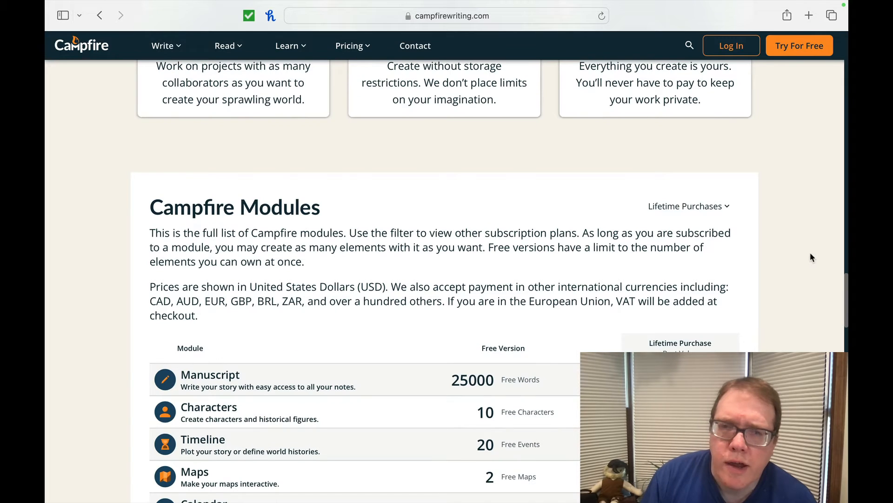
mouse_move(720, 212)
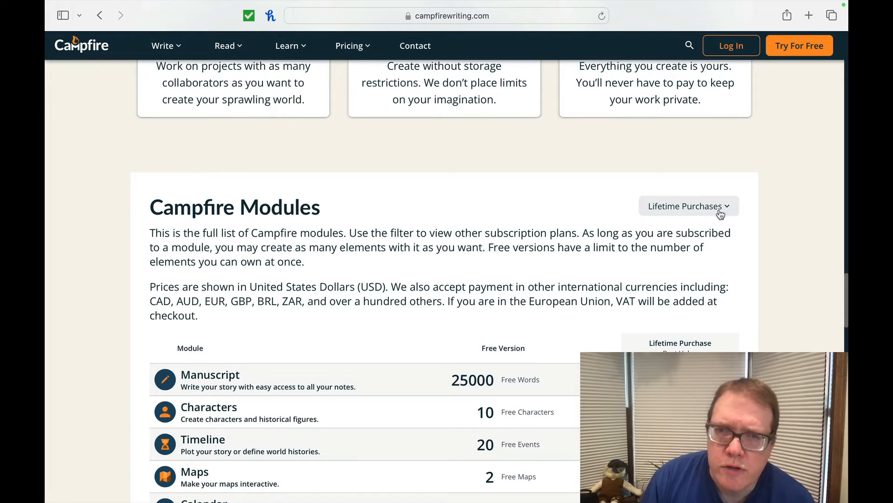
click(688, 205)
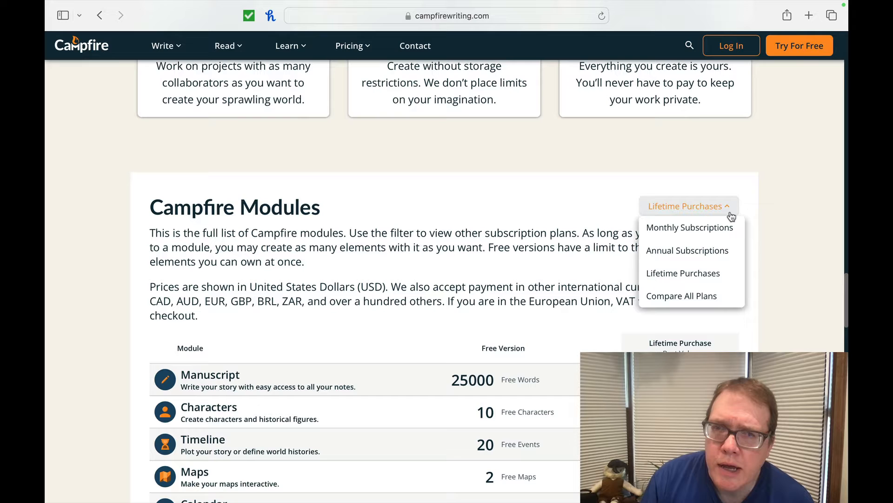
click(681, 296)
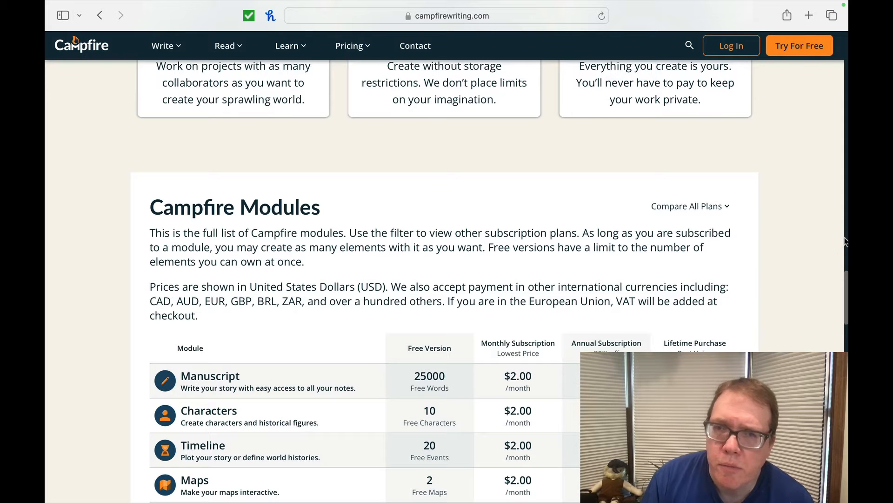
- Scroll through the compared prices on to the 'Buying Books & Bonus Content' section
scroll(down, 3)
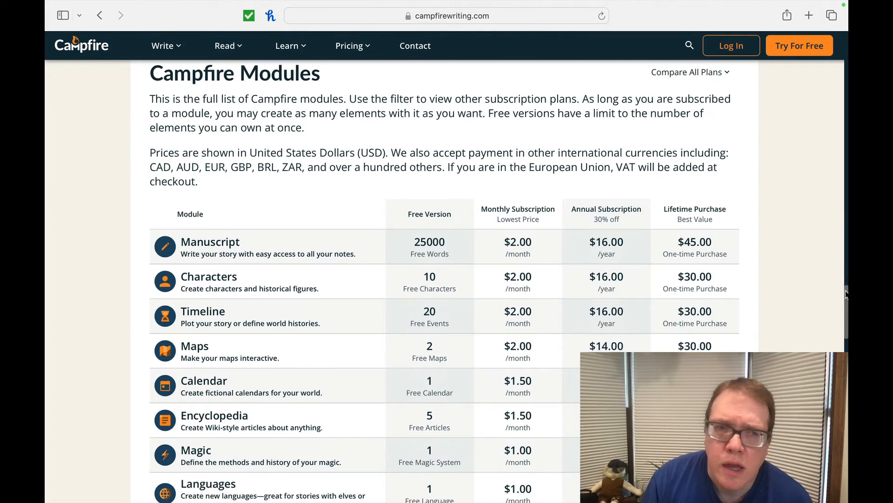
scroll(down, 3)
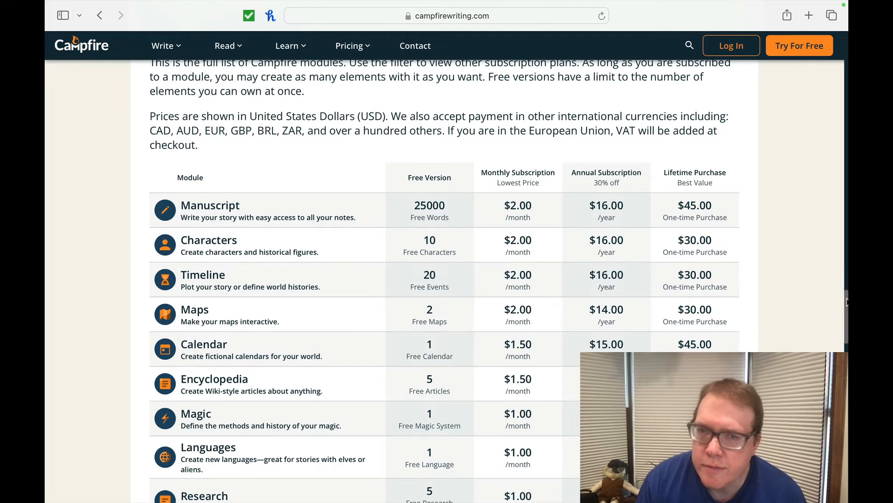
scroll(down, 3)
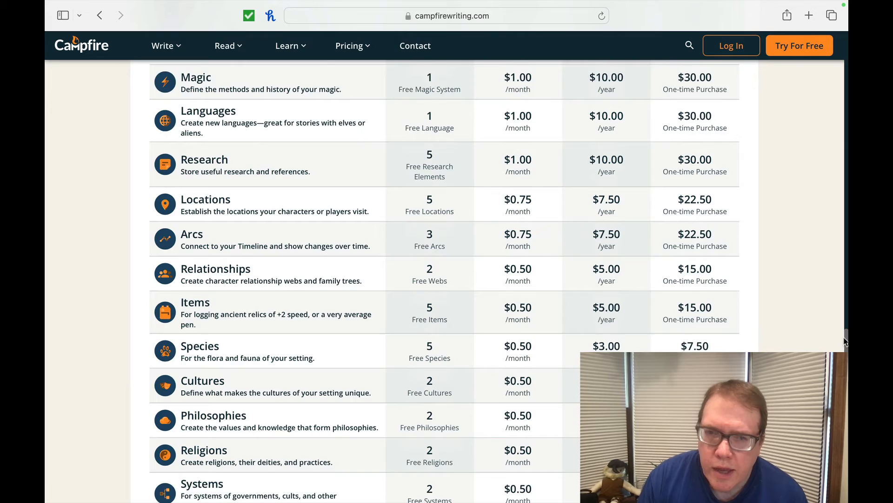
scroll(down, 3)
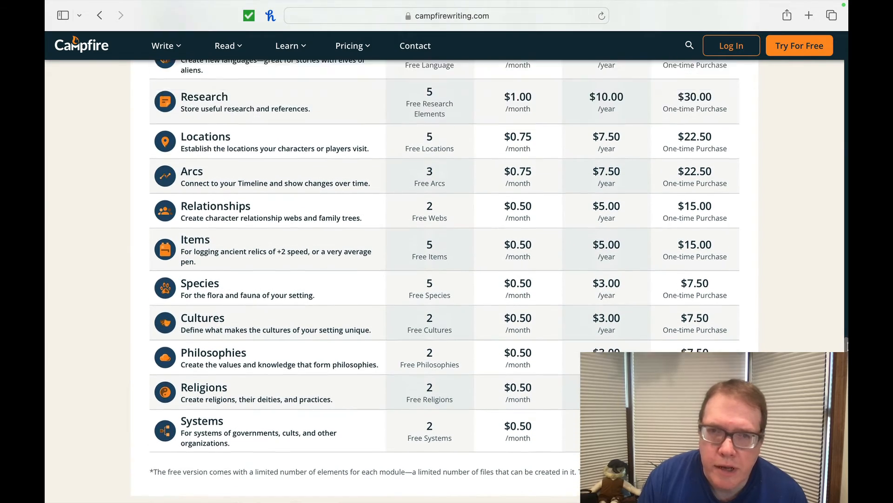
scroll(up, 3)
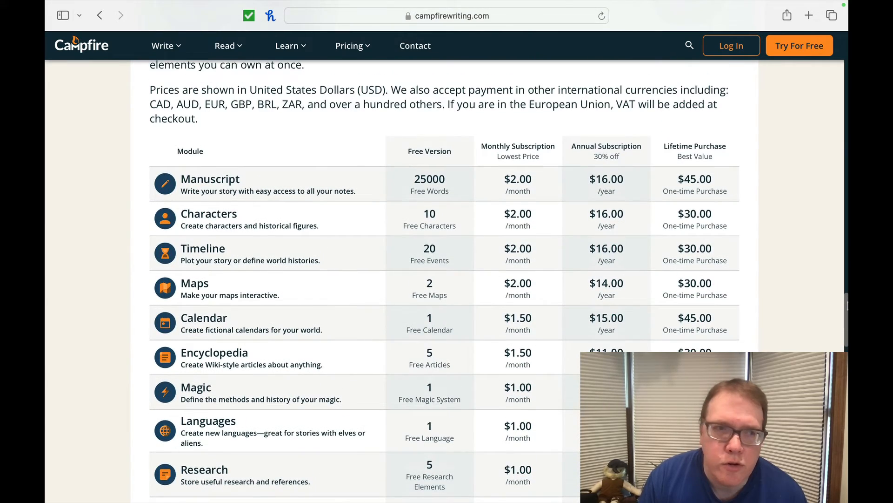
scroll(down, 3)
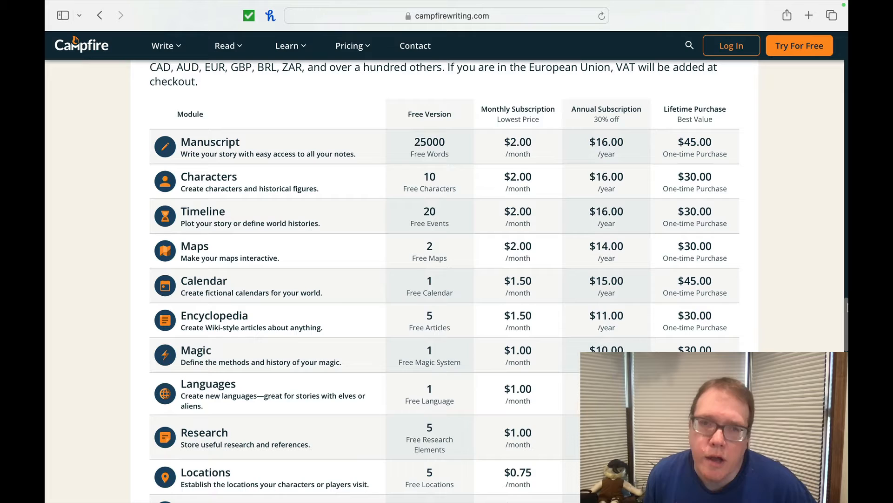
scroll(down, 3)
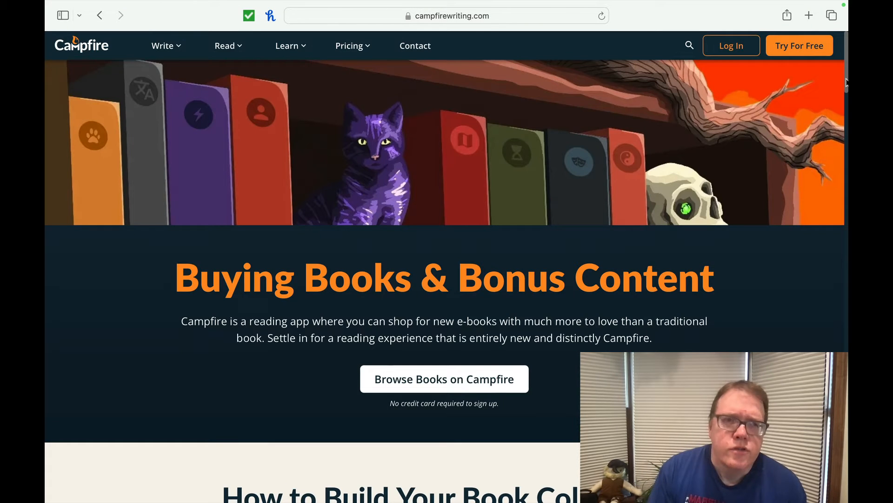
scroll(down, 3)
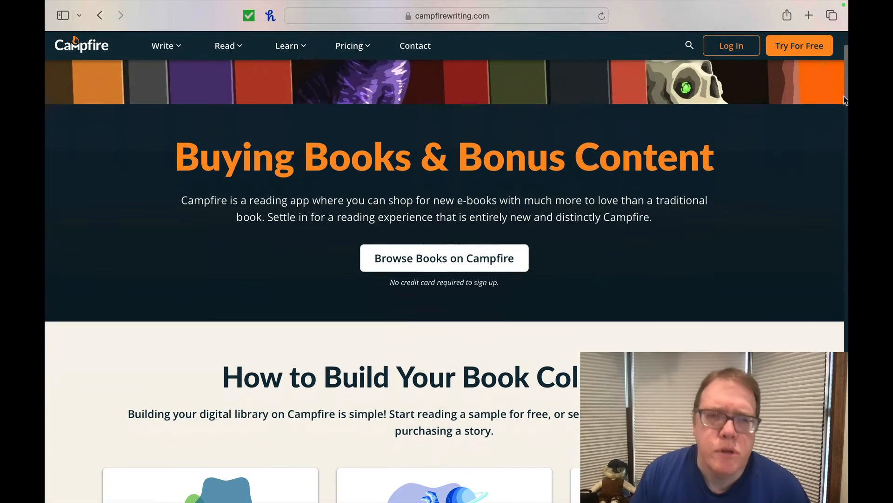
scroll(down, 3)
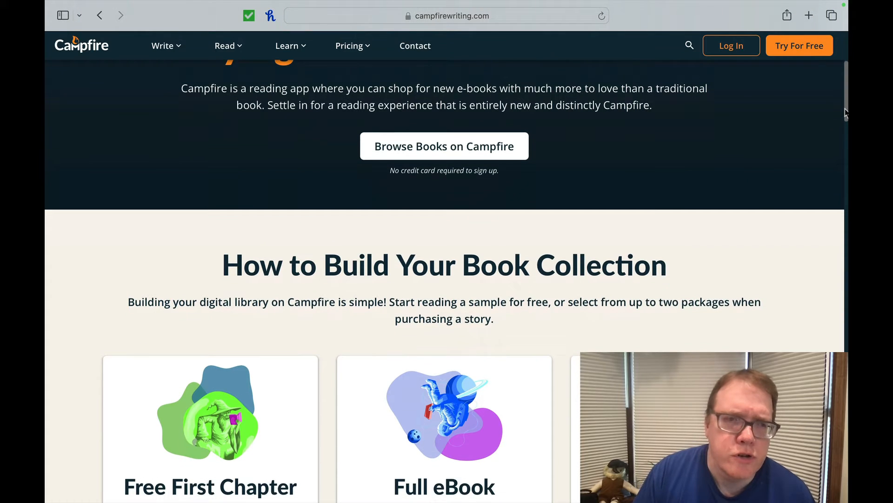
scroll(down, 3)
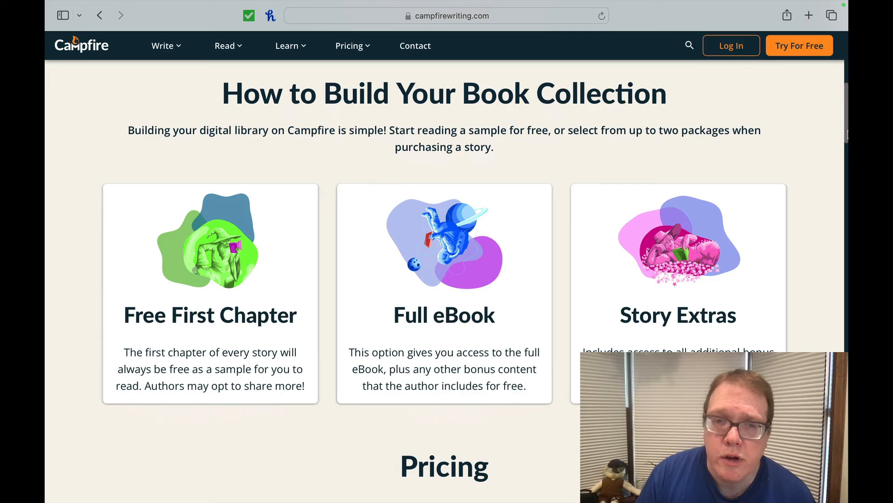
scroll(down, 3)
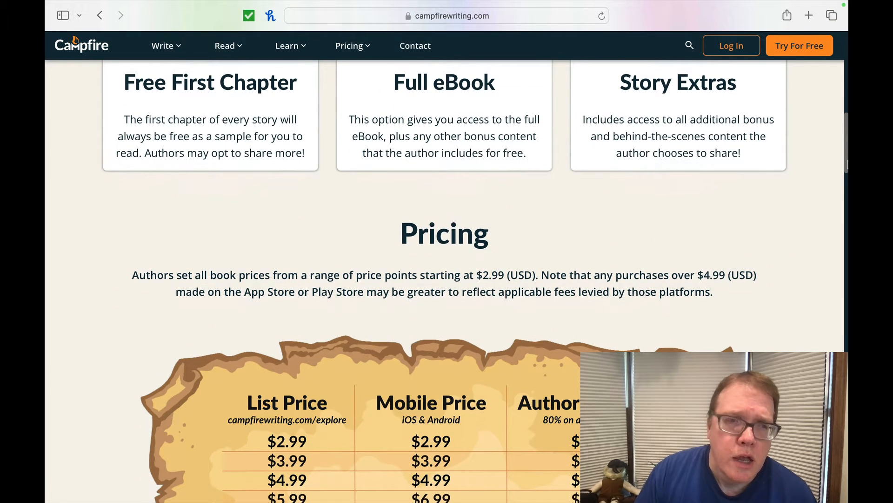
scroll(down, 3)
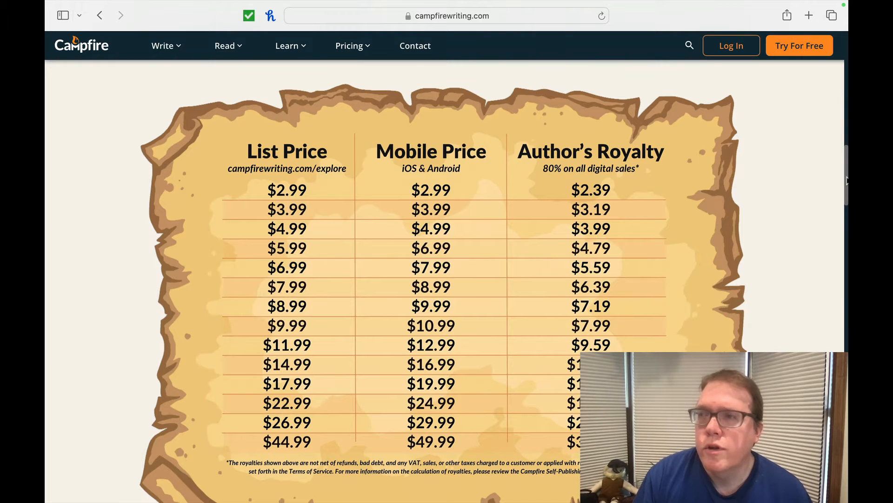
scroll(down, 3)
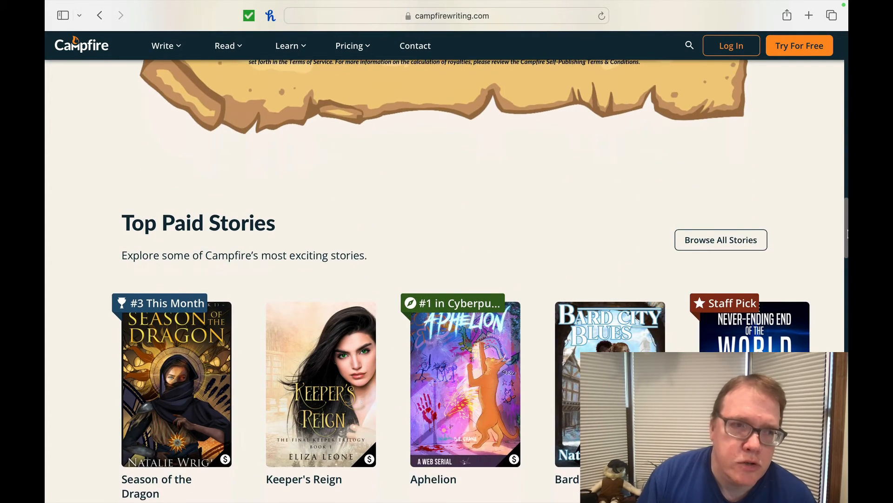
- Start free sign-up and submit the backstory form with display name and username
click(799, 45)
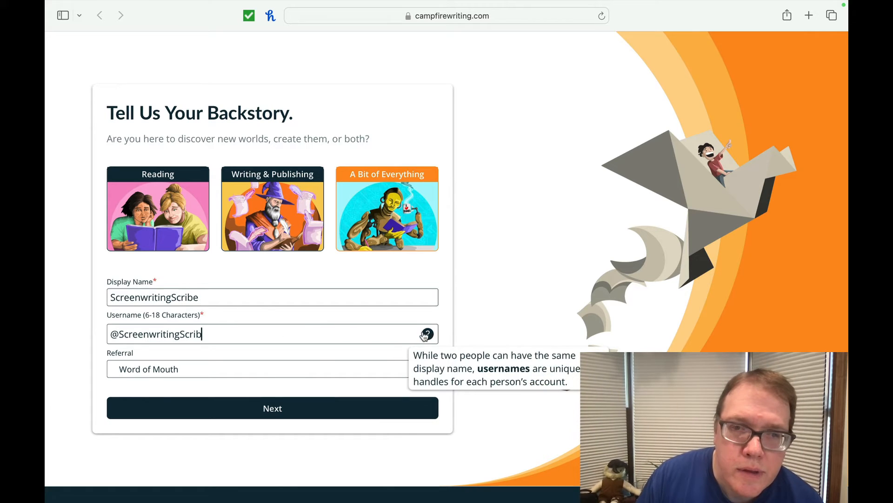
click(271, 407)
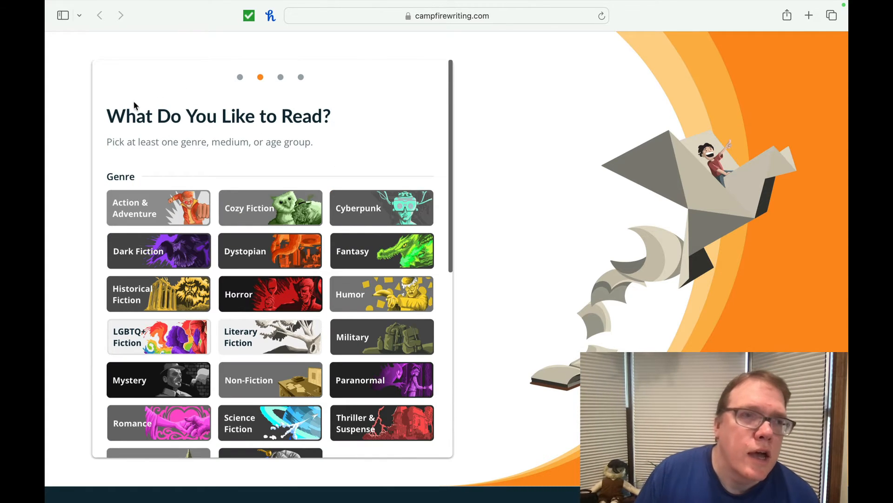
mouse_move(228, 153)
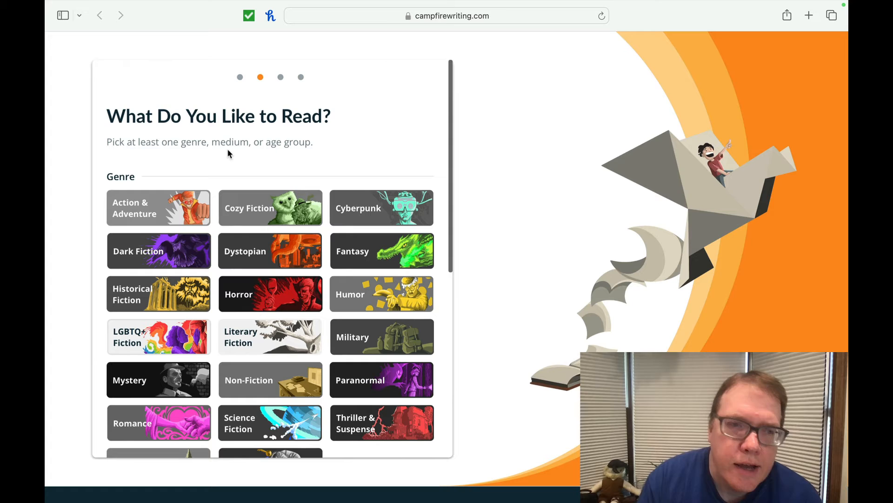
mouse_move(448, 203)
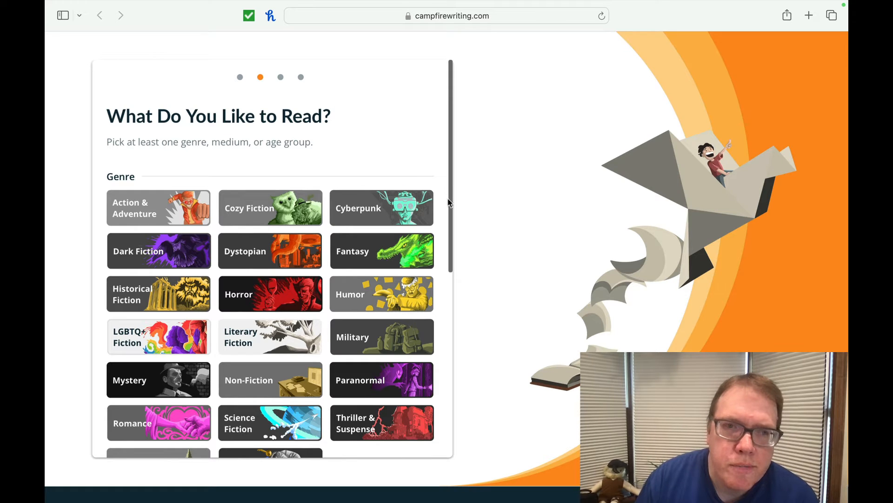
- Browse the genre, medium, age group and content-warning options without selecting any
scroll(down, 3)
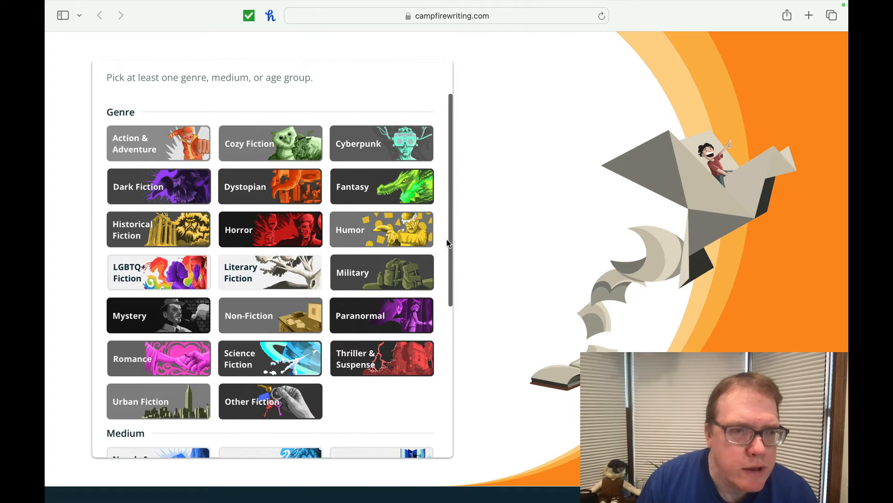
scroll(down, 3)
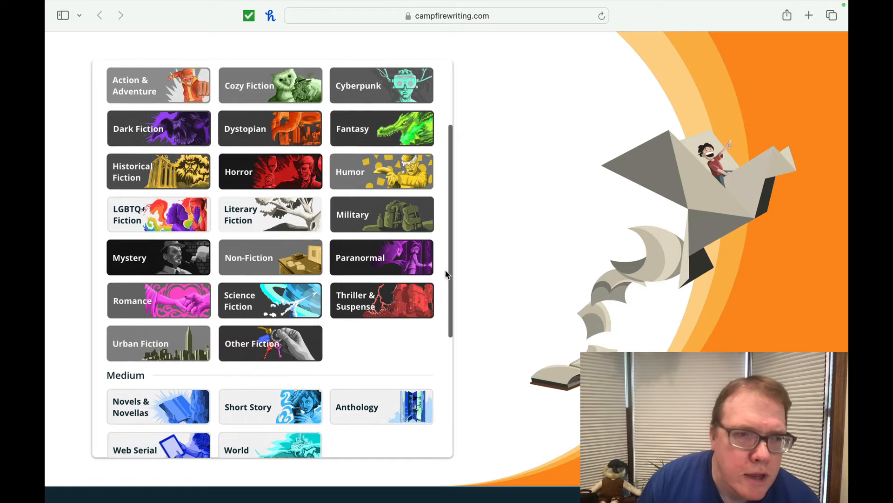
scroll(down, 3)
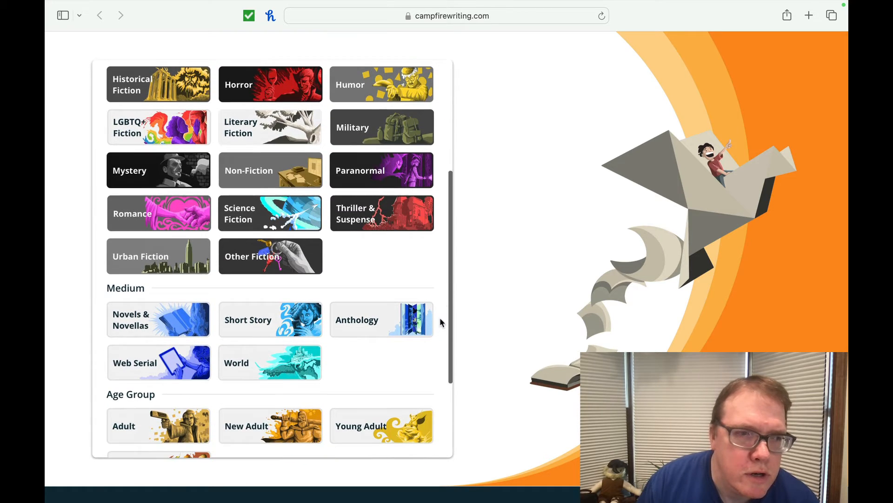
scroll(down, 3)
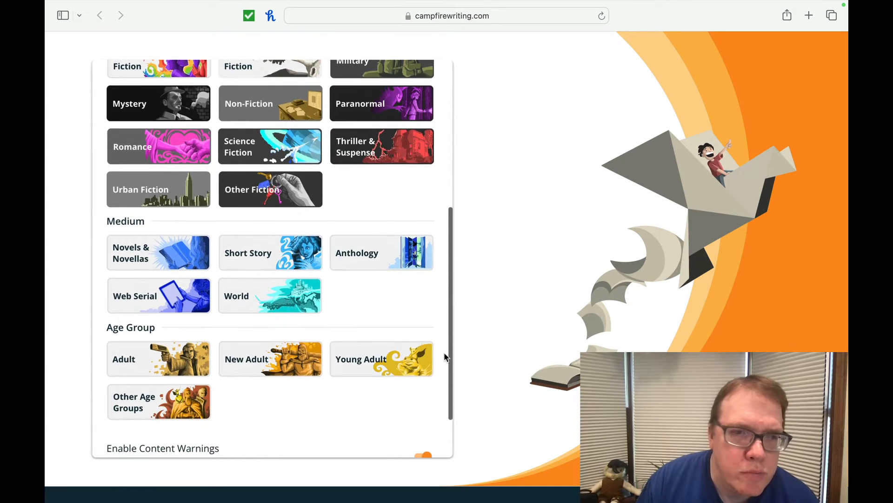
scroll(down, 3)
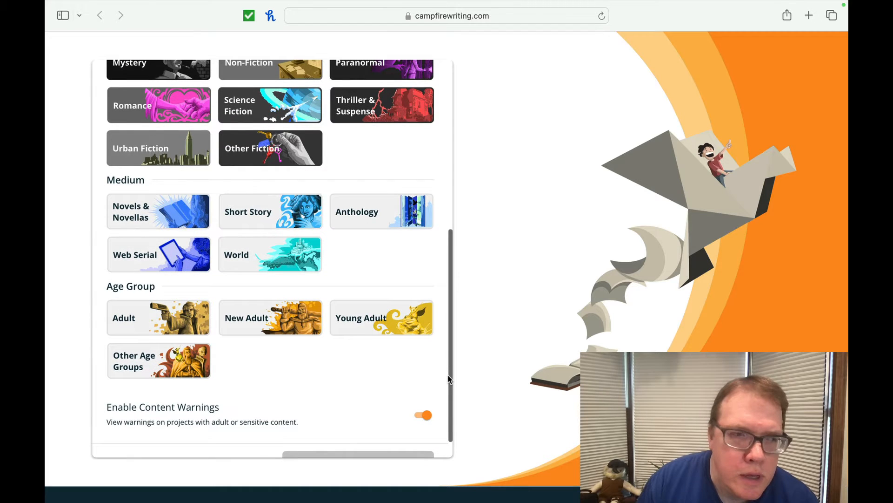
scroll(up, 3)
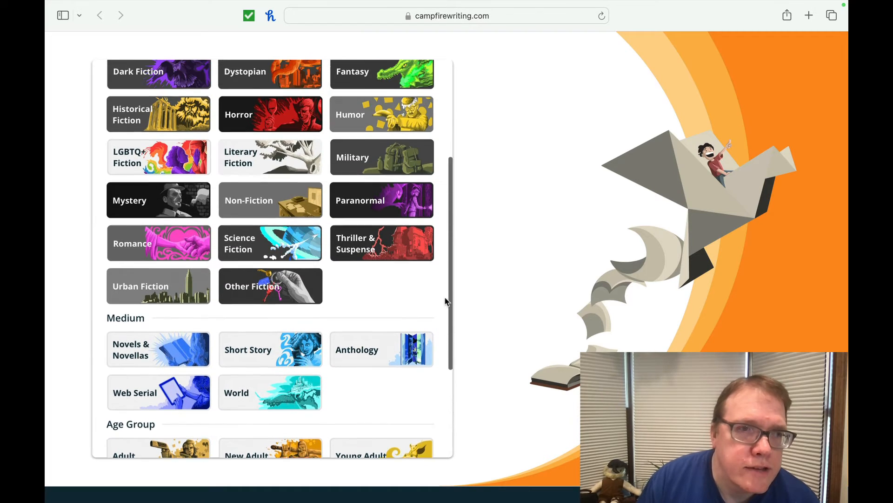
scroll(up, 3)
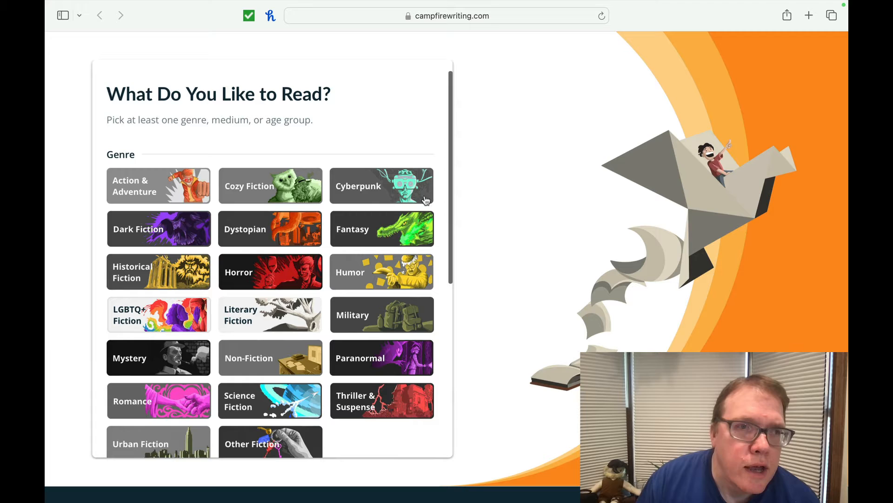
mouse_move(295, 241)
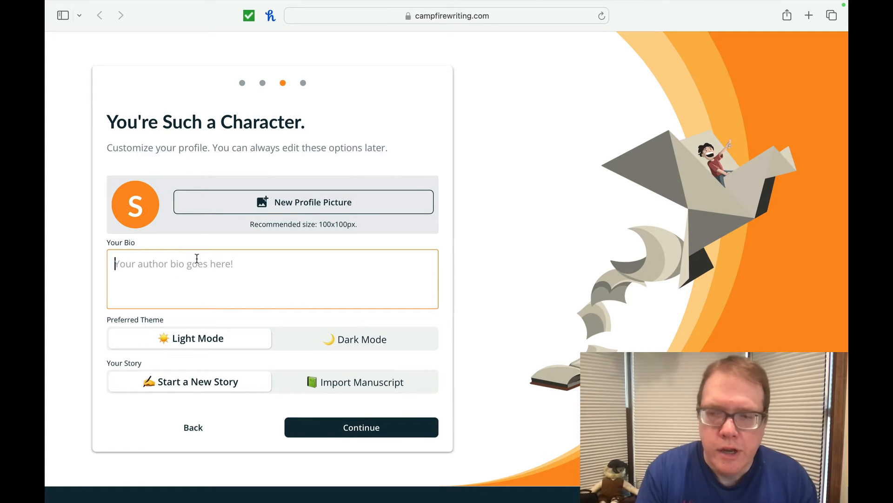
- Enter the bio 'I create video about screenwriting software.' and choose the Dark Mode theme
text(I create)
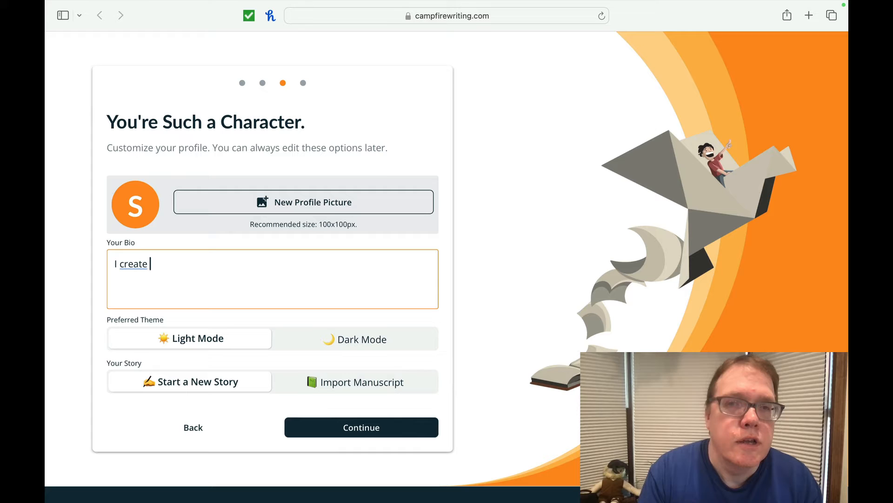
text(video)
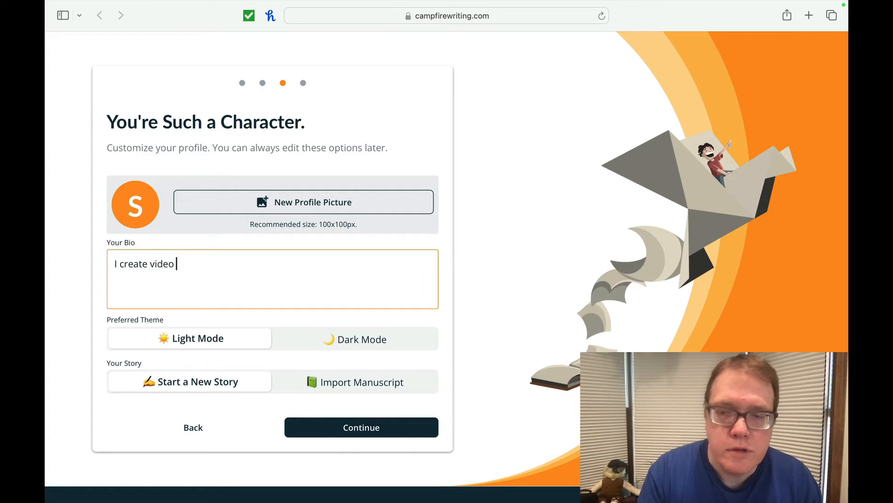
text(about screenwriting)
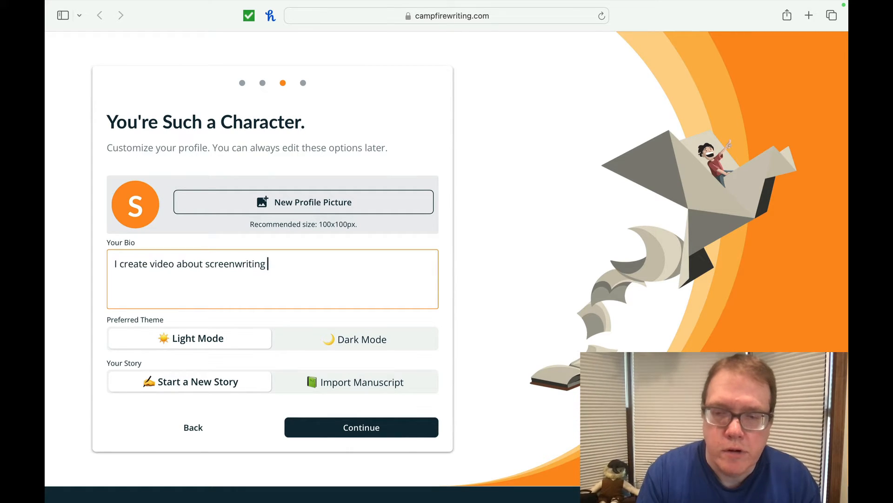
text(software)
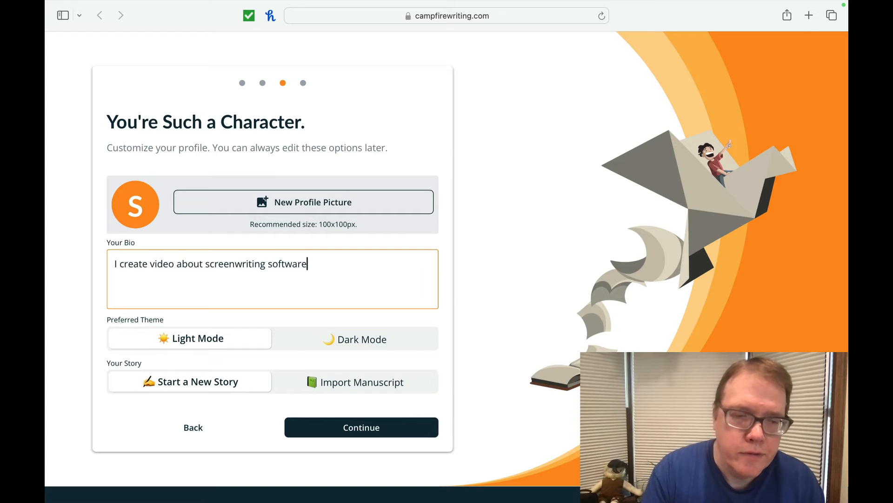
text(.)
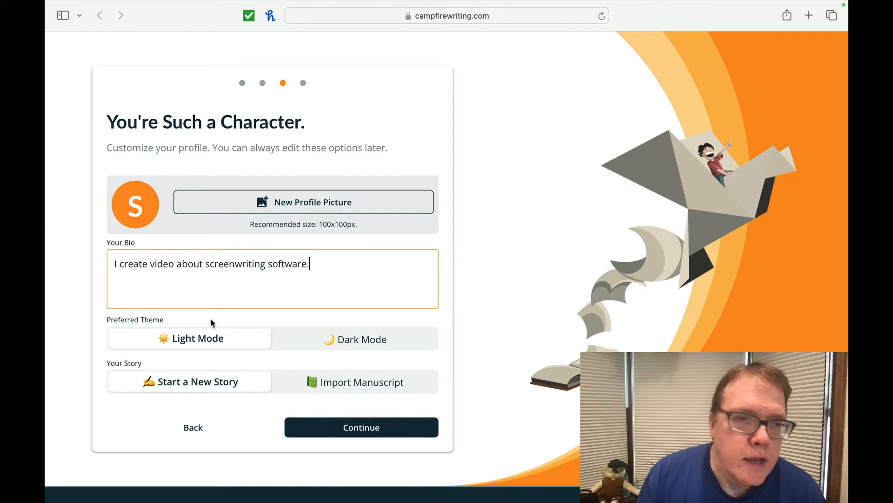
click(353, 338)
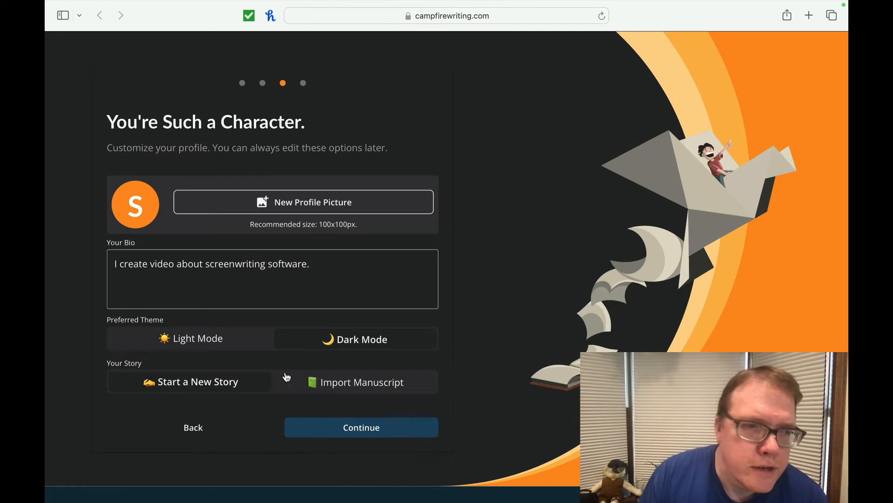
mouse_move(248, 388)
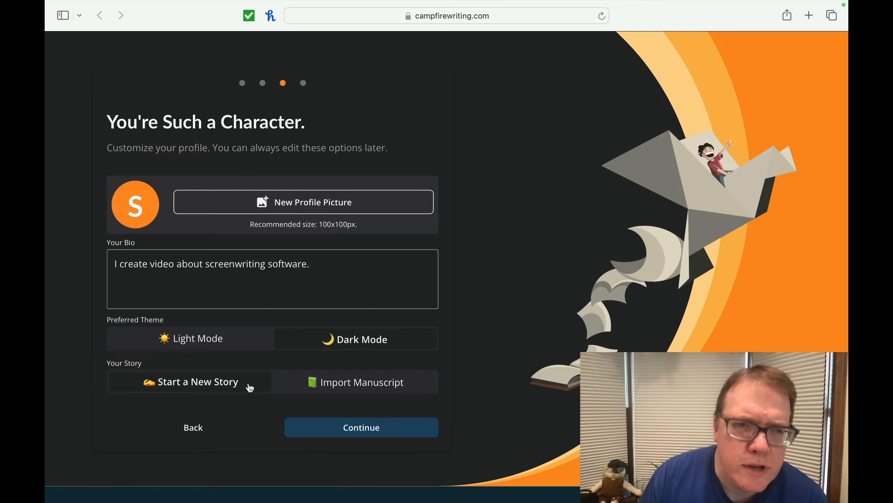
mouse_move(220, 383)
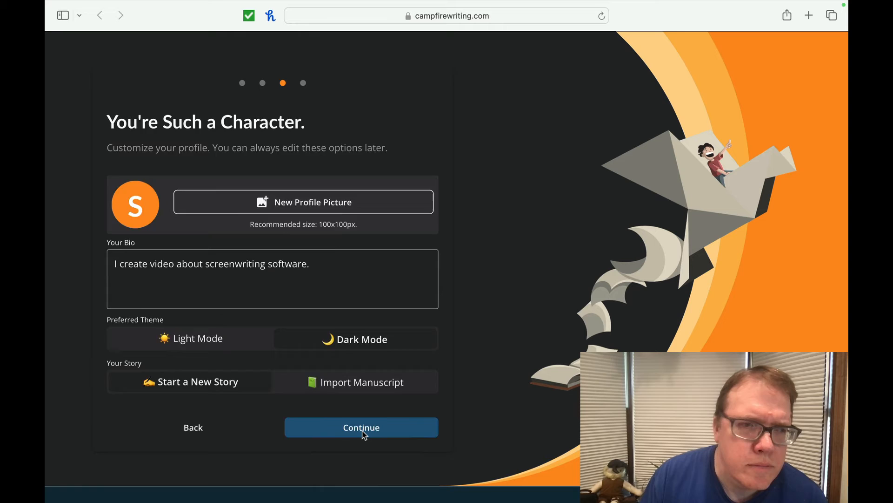
click(361, 427)
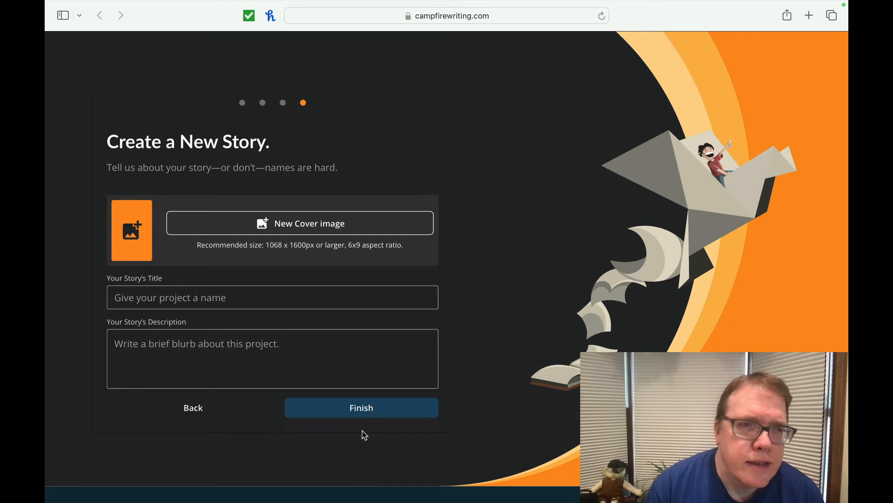
mouse_move(345, 271)
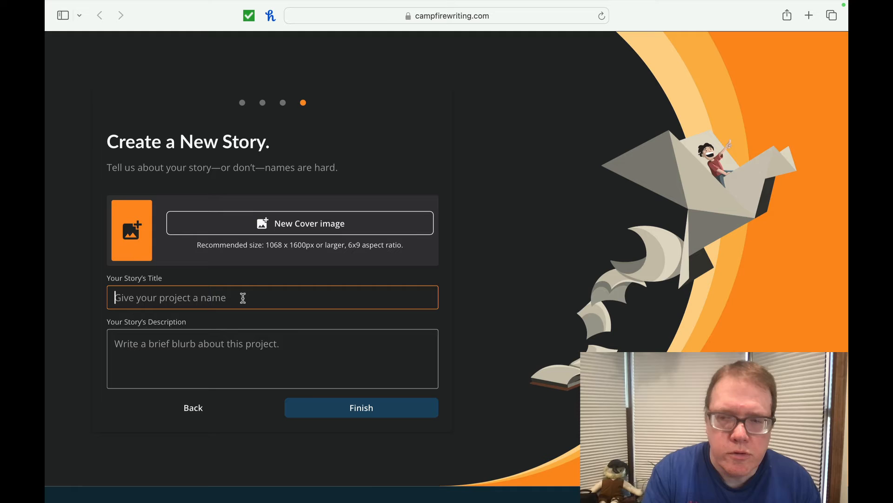
- Create story Test1 described as 'We are going to figure out how to use' the software
text(Test1)
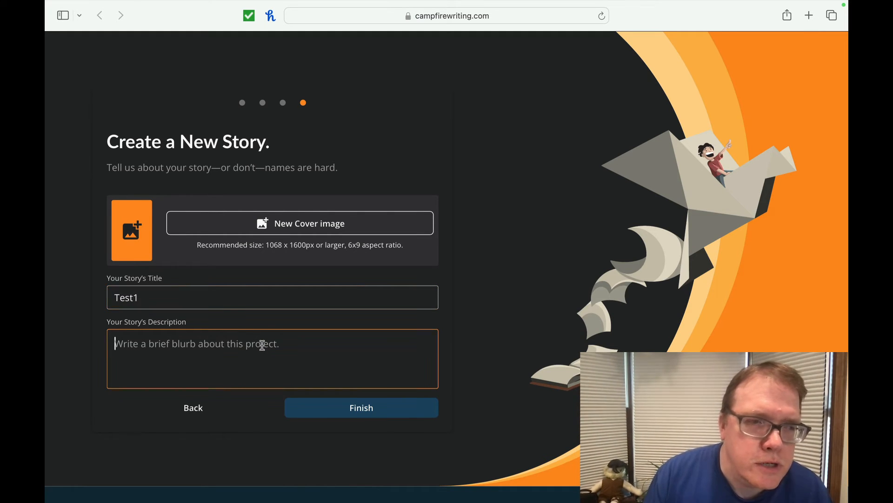
text(We are)
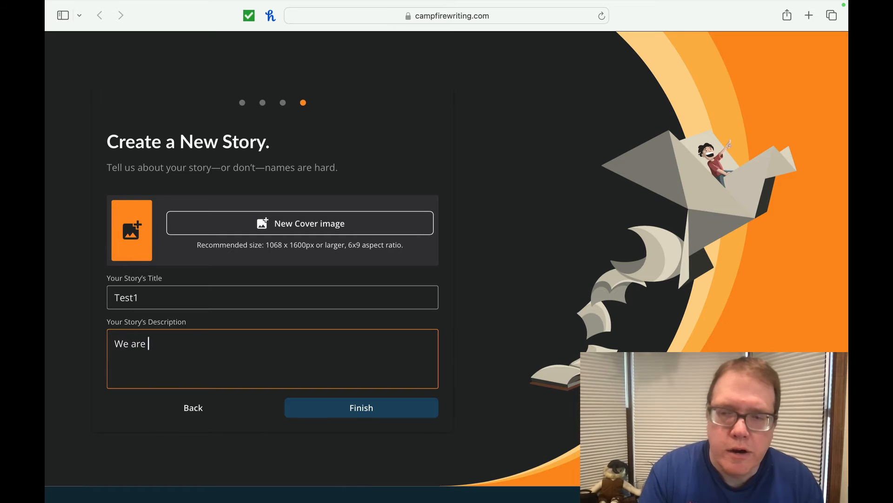
text(going to figure)
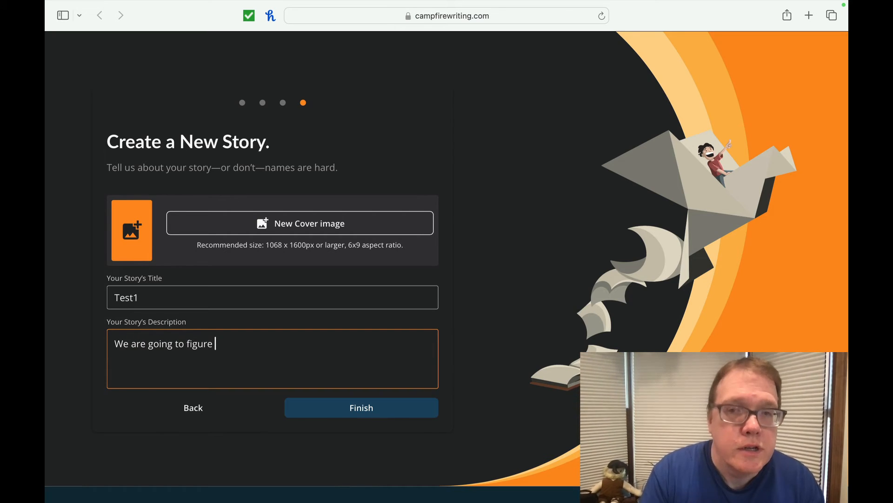
text(out how to use the softwa)
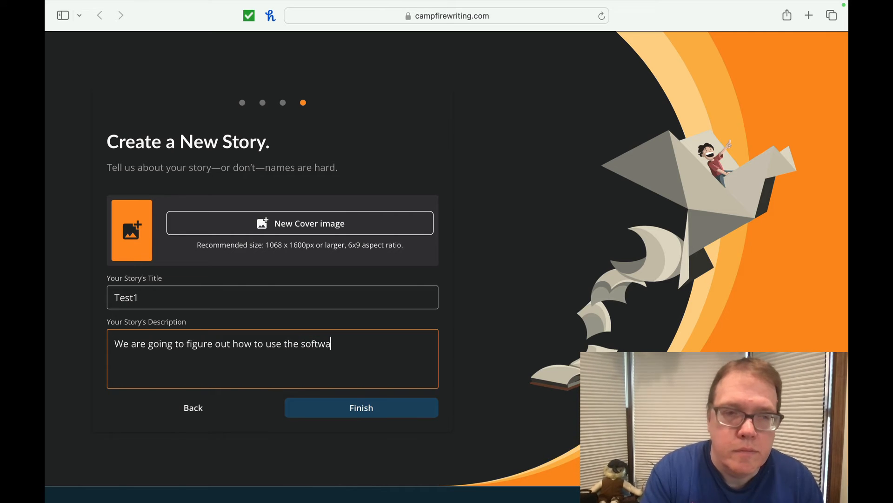
text(re)
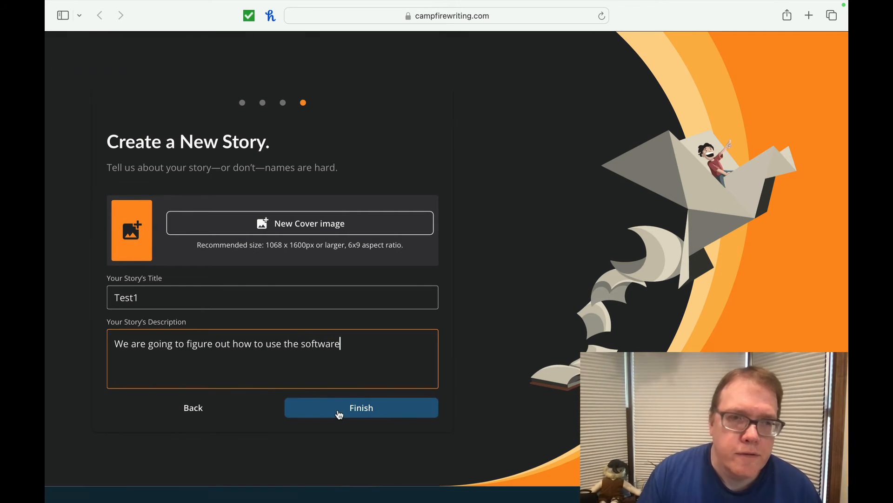
click(361, 407)
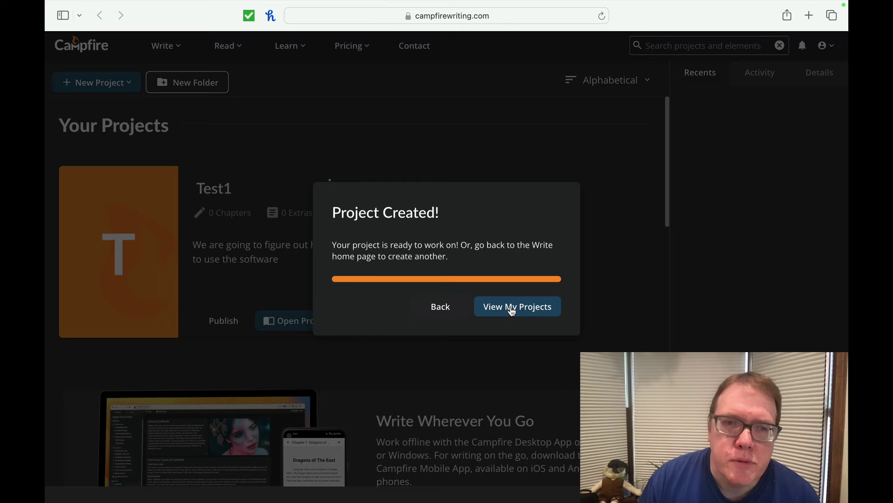
- Dismiss the project-created message and step through the Learn, Write and Create tips to Finish
click(517, 307)
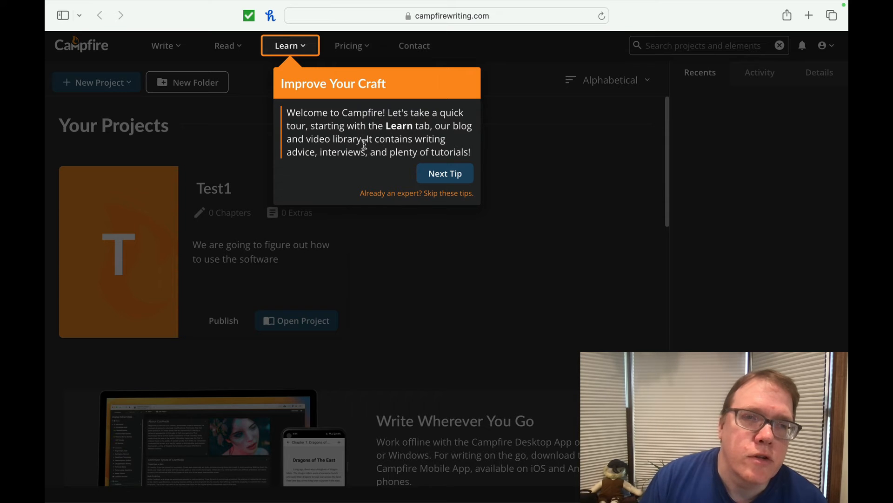
mouse_move(445, 173)
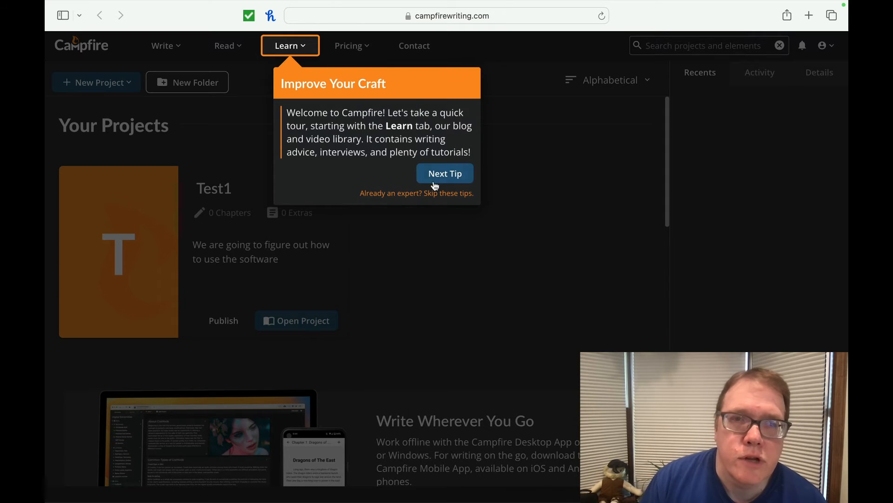
click(445, 173)
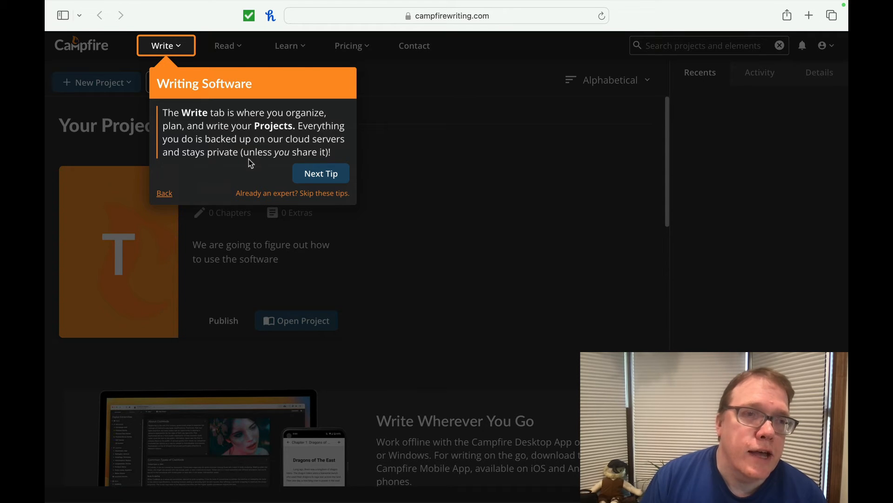
click(320, 173)
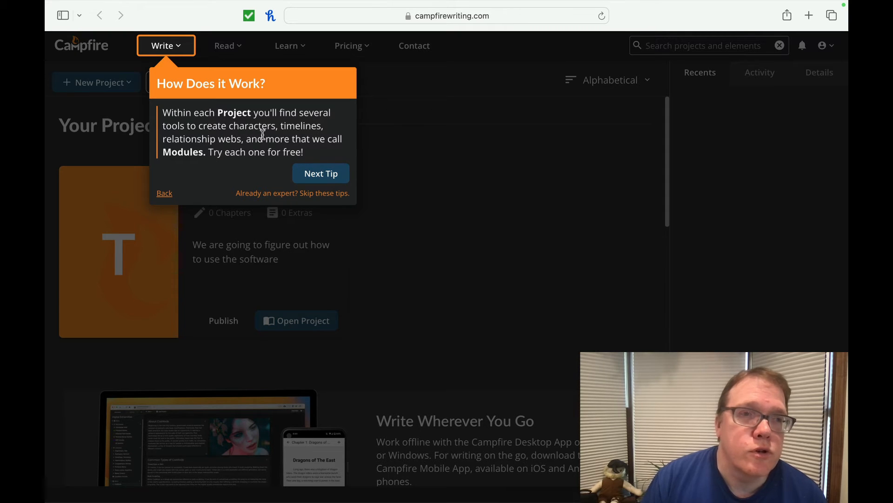
click(320, 173)
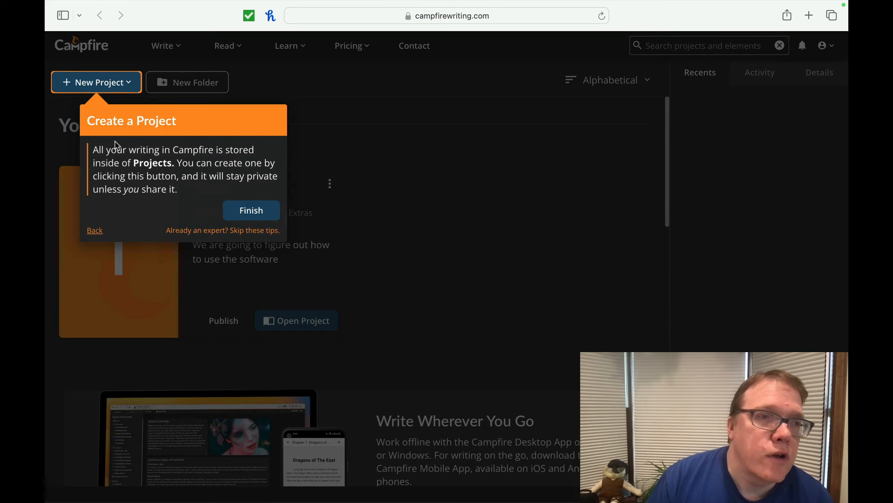
mouse_move(218, 165)
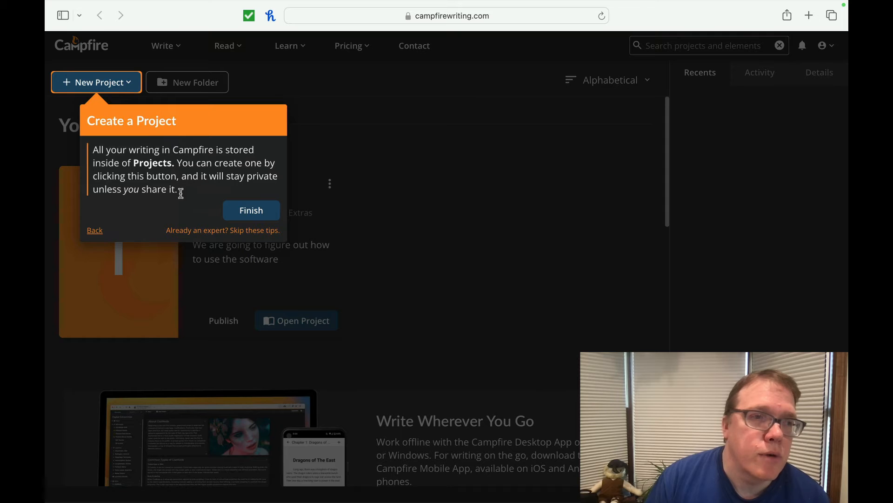
click(251, 210)
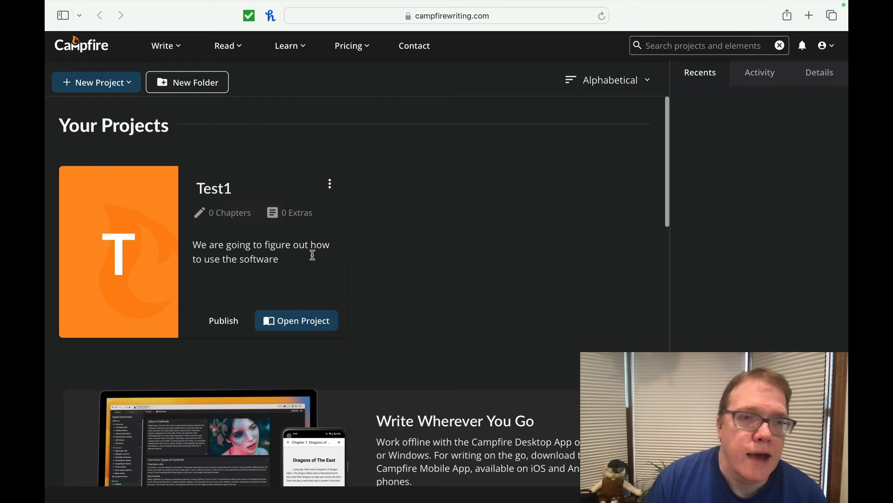
mouse_move(517, 222)
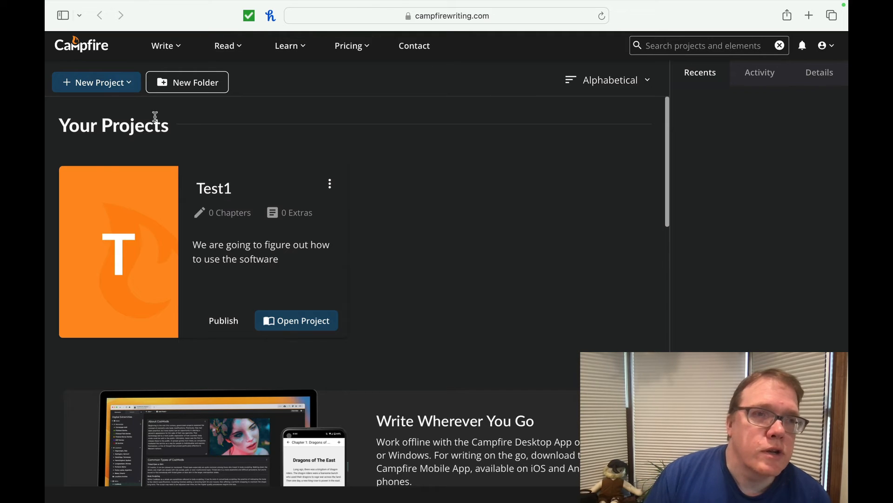
mouse_move(322, 227)
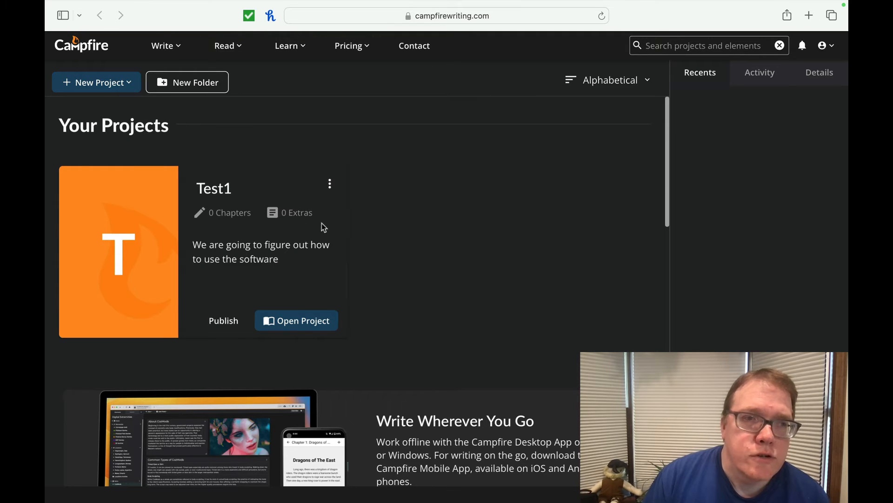
mouse_move(671, 155)
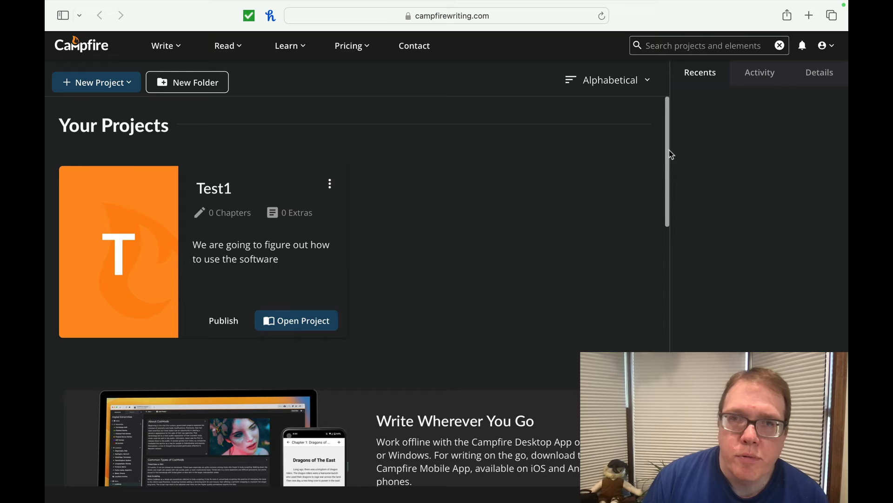
mouse_move(223, 320)
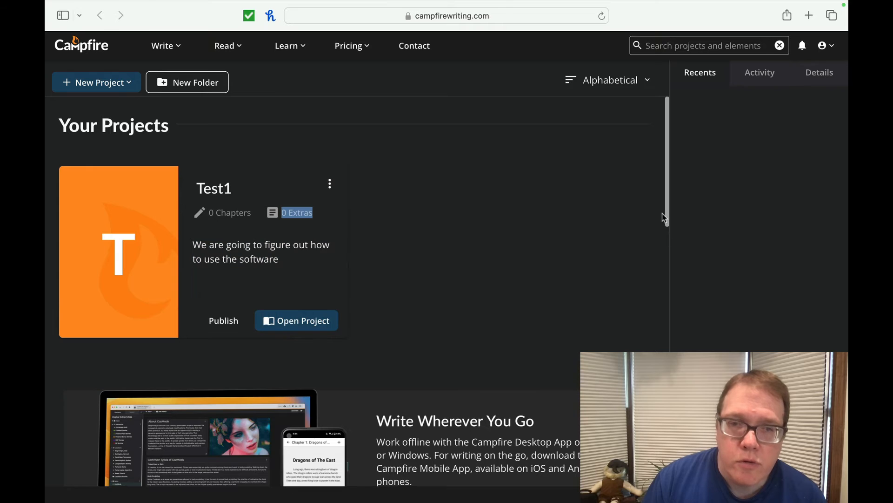
scroll(down, 3)
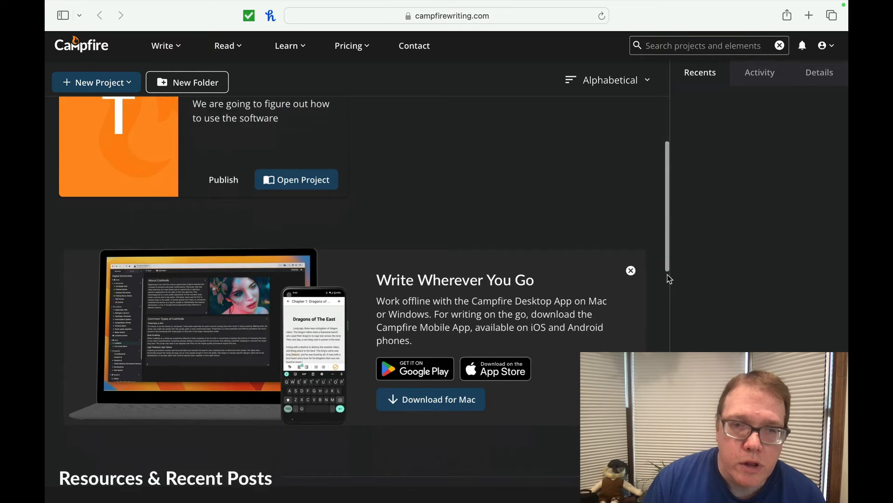
scroll(down, 3)
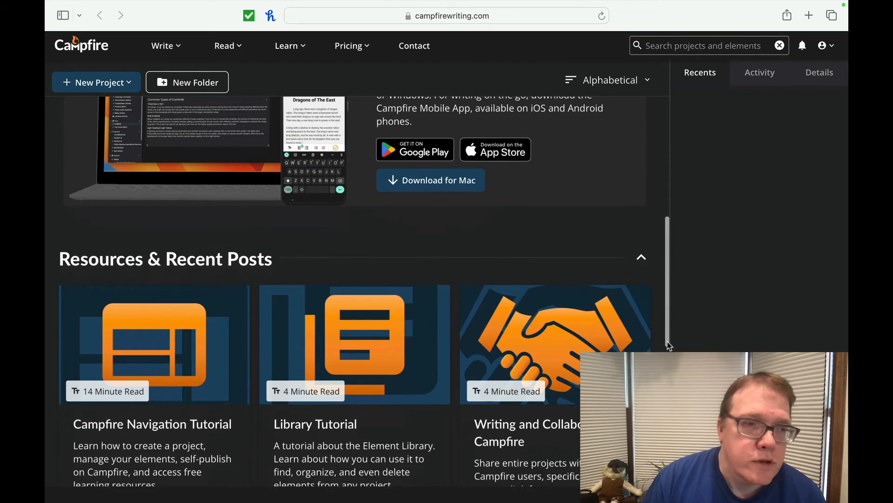
scroll(down, 3)
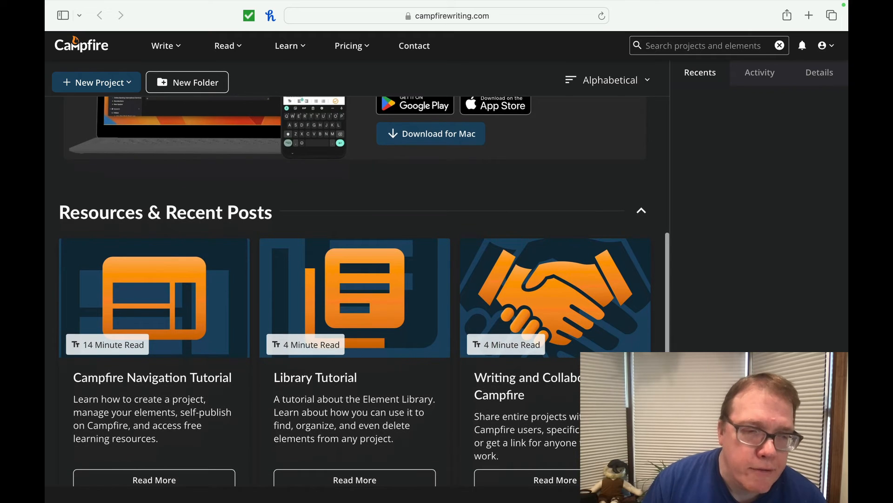
scroll(down, 3)
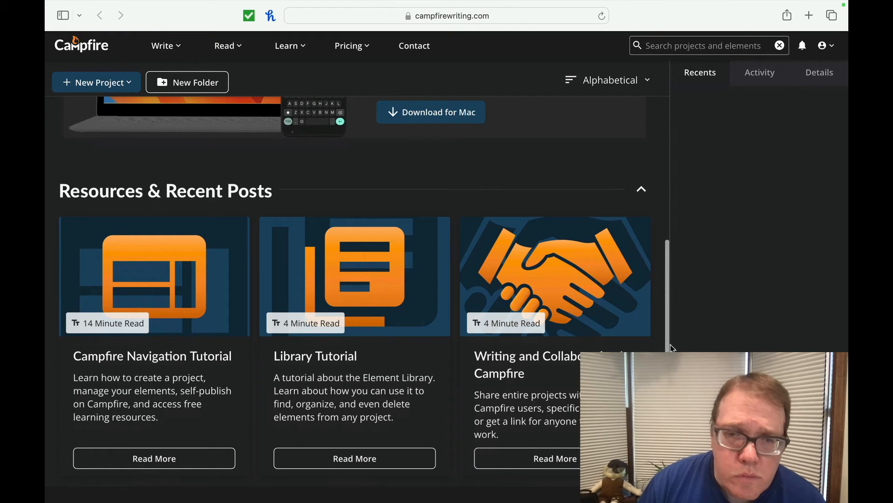
scroll(down, 3)
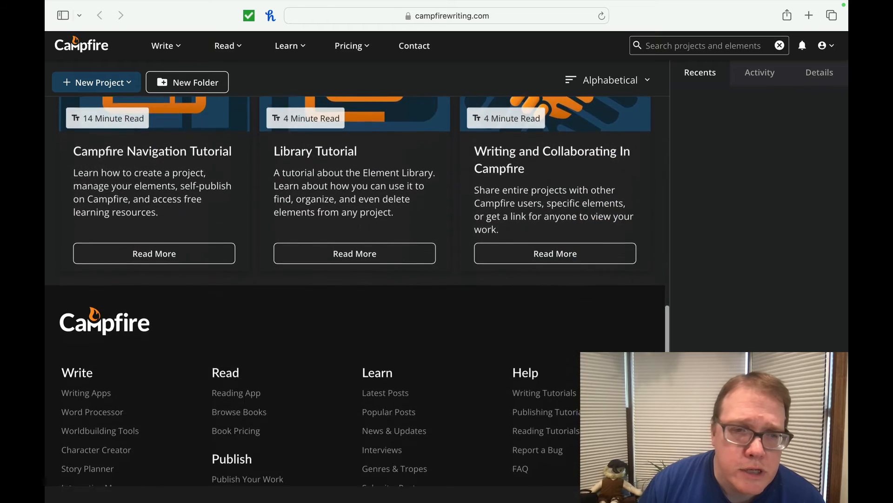
scroll(down, 3)
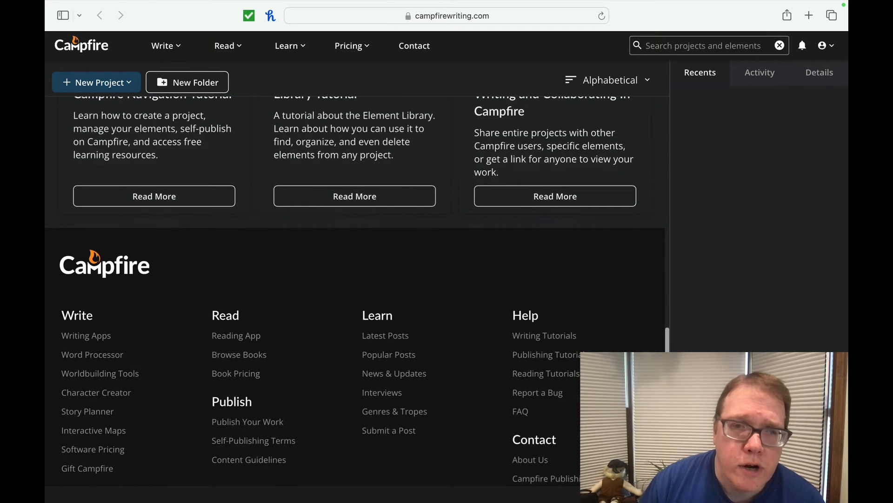
scroll(up, 3)
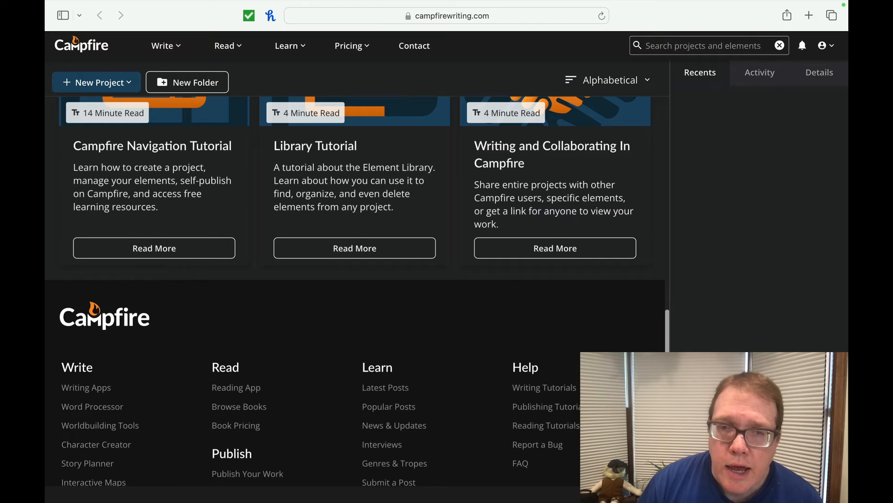
mouse_move(544, 388)
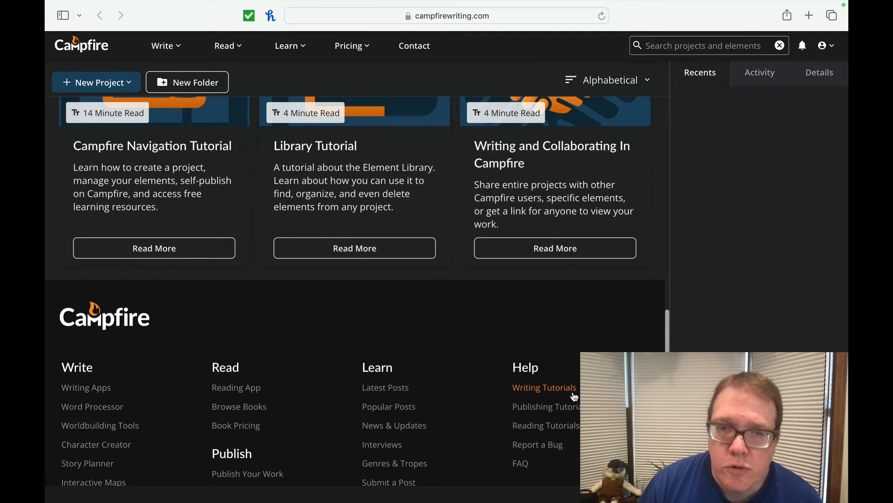
scroll(up, 3)
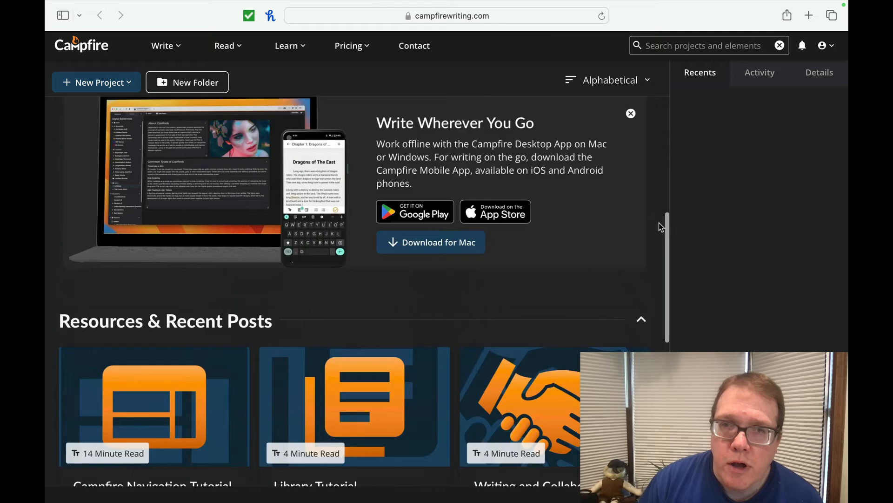
scroll(up, 3)
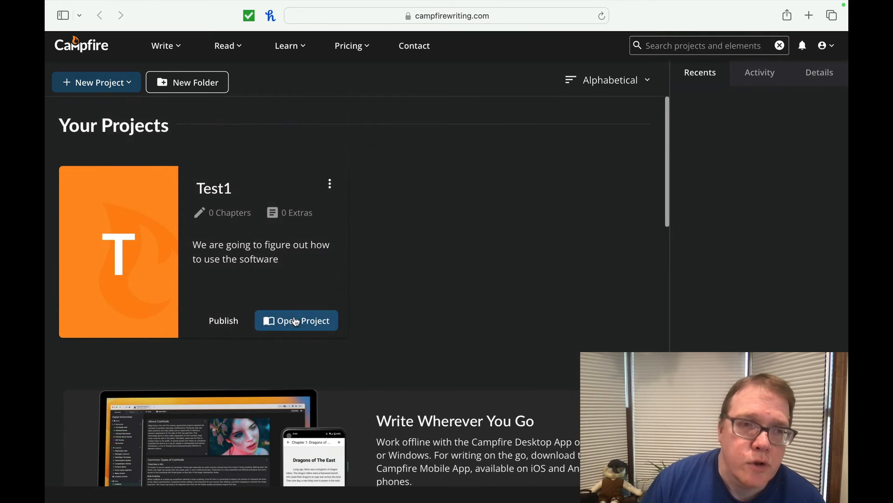
click(296, 321)
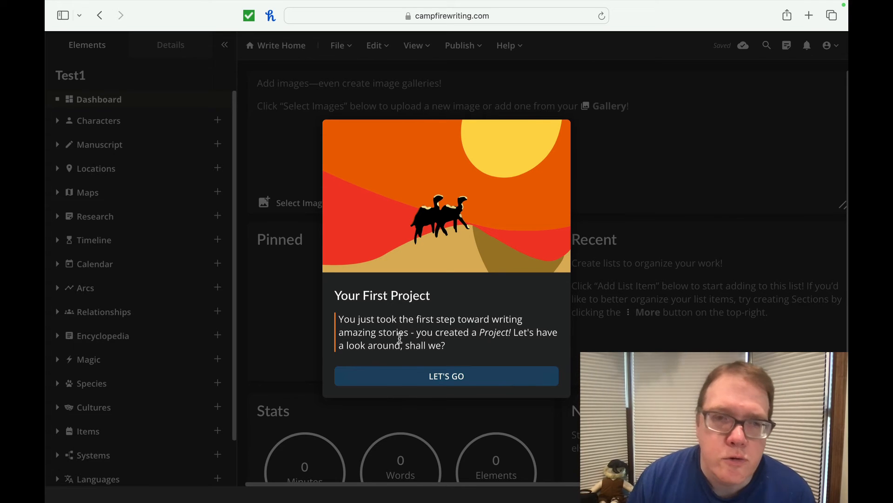
- Finish Test1's project introduction tips and add a New Character element
click(446, 375)
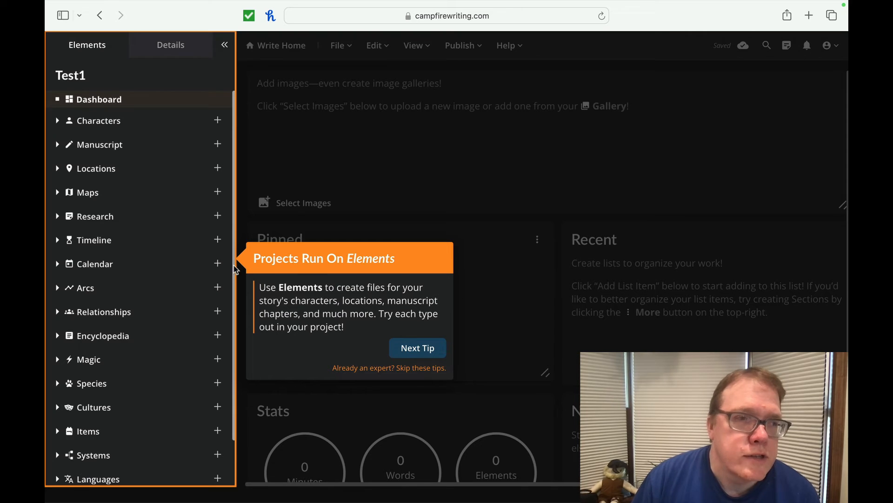
mouse_move(389, 287)
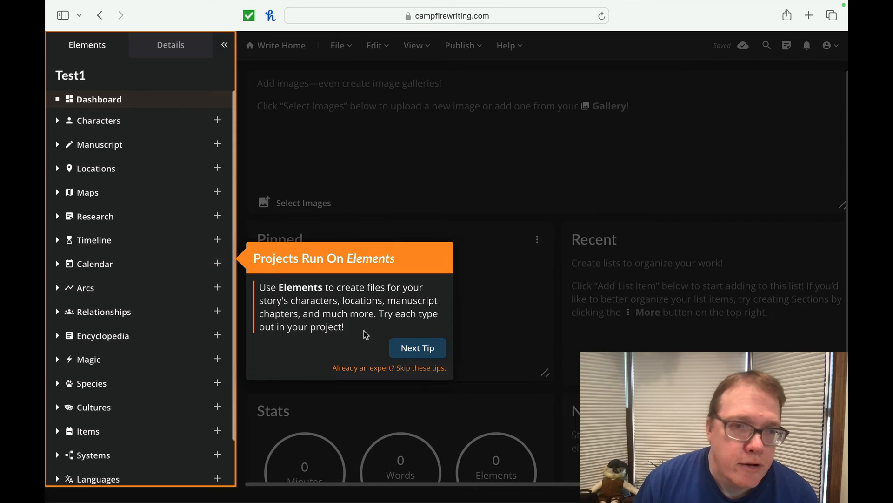
click(417, 348)
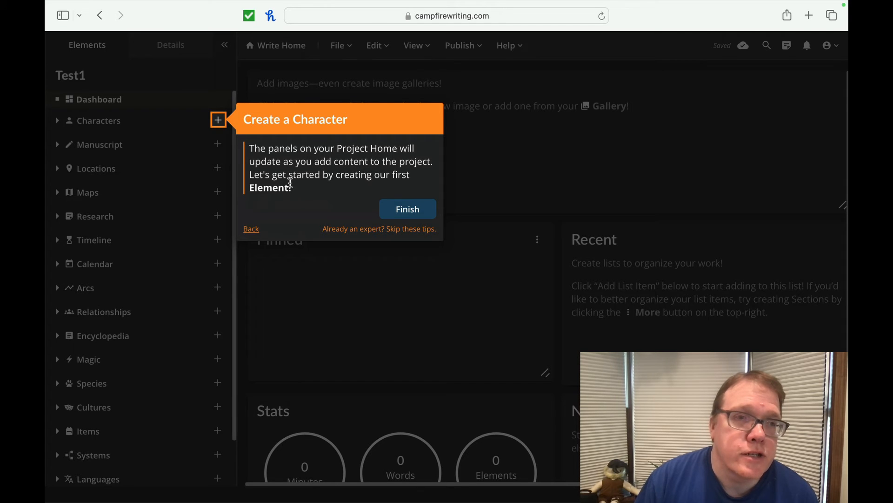
click(408, 208)
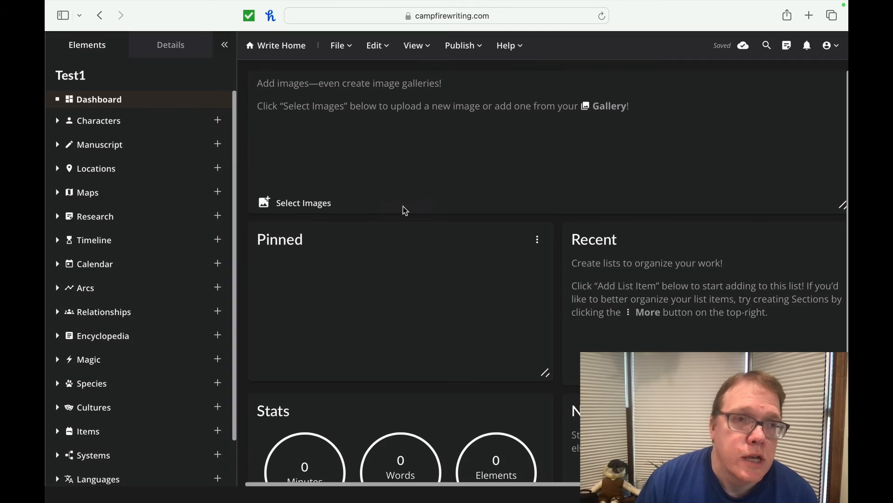
click(217, 120)
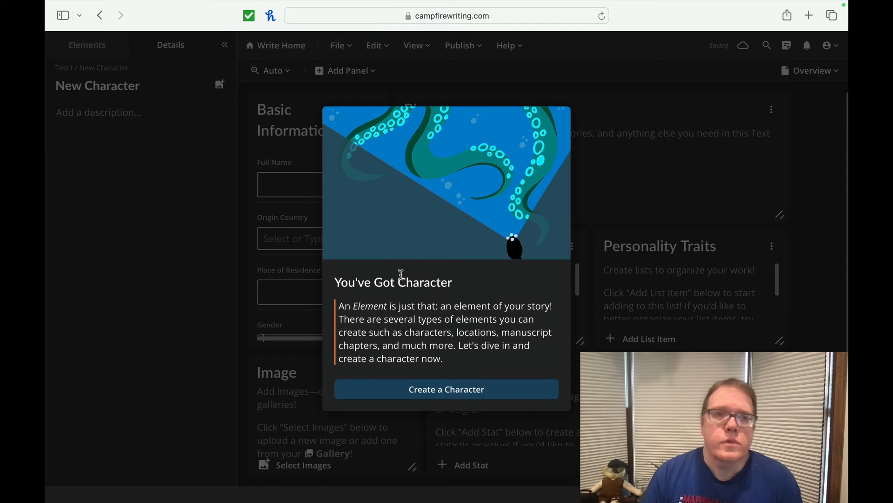
mouse_move(525, 306)
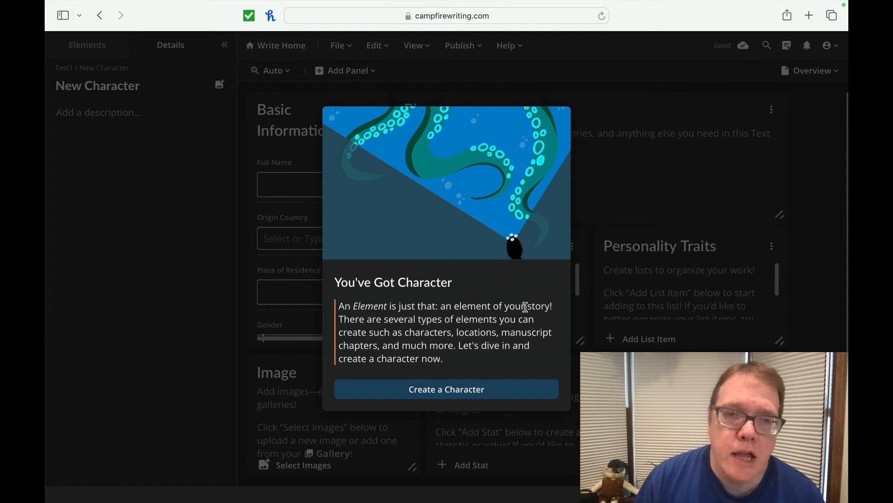
mouse_move(397, 335)
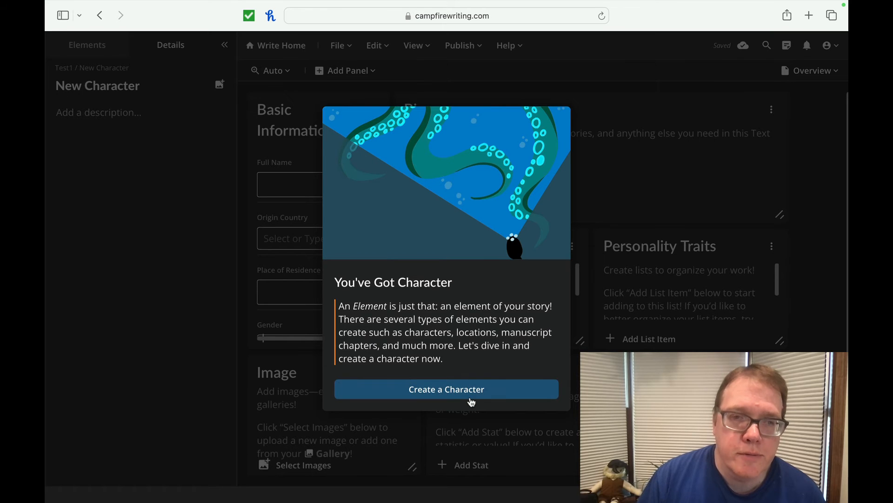
- Name the new character Clayton and set origin country to United States of America
click(445, 388)
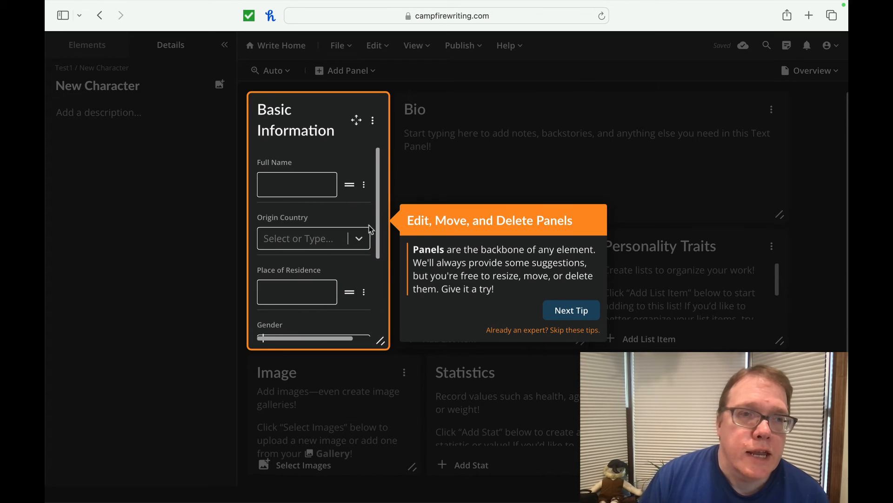
click(297, 184)
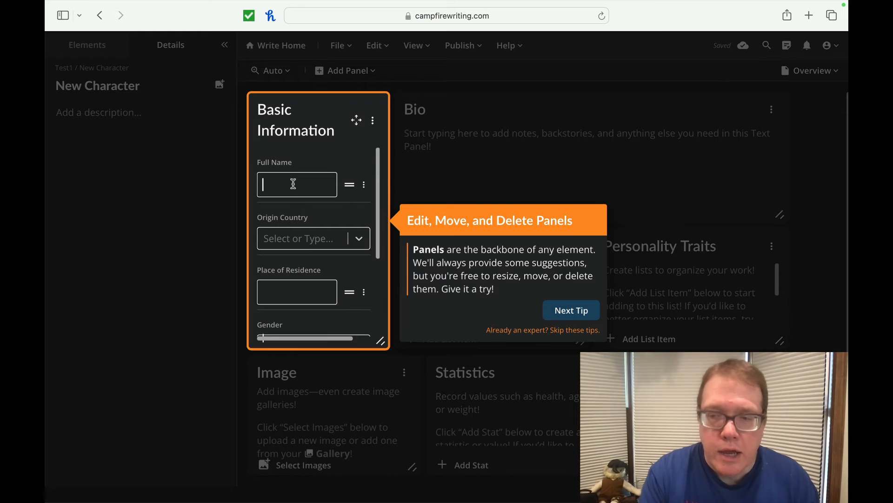
text(Clayton)
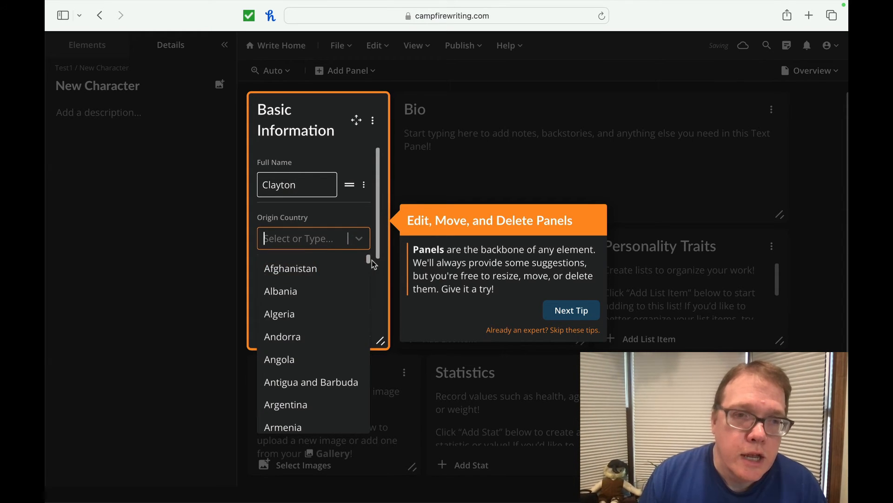
scroll(down, 3)
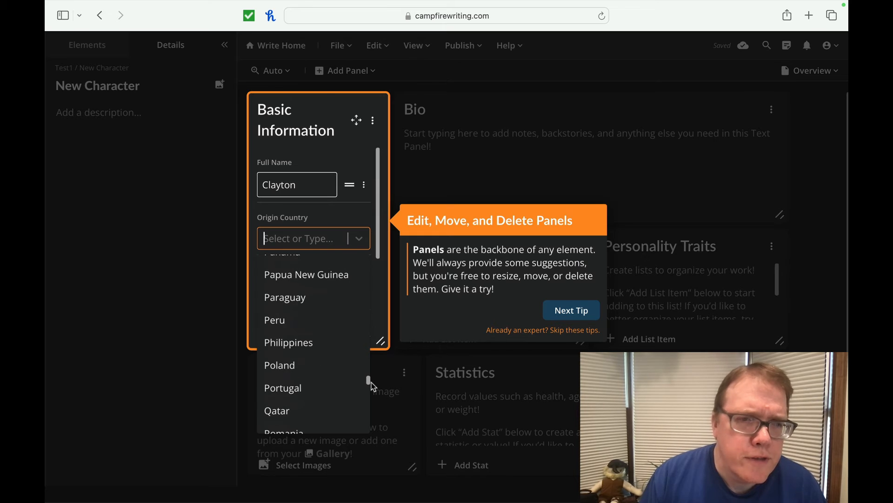
scroll(down, 3)
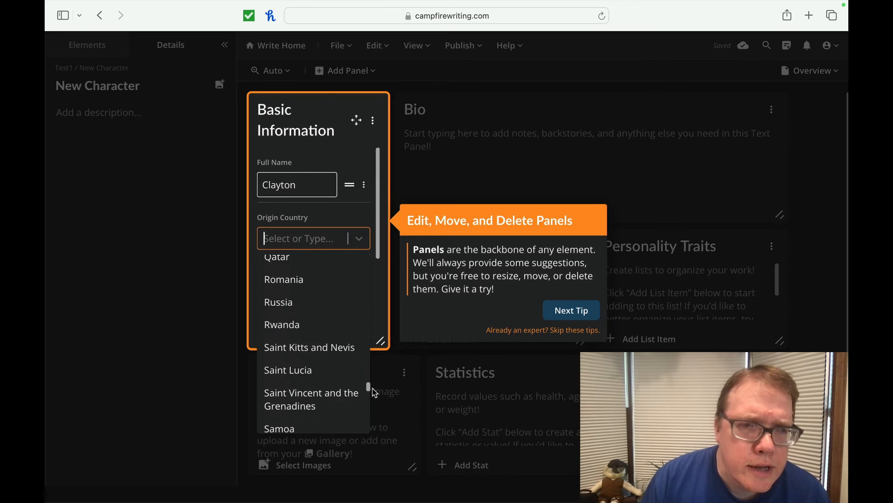
scroll(down, 3)
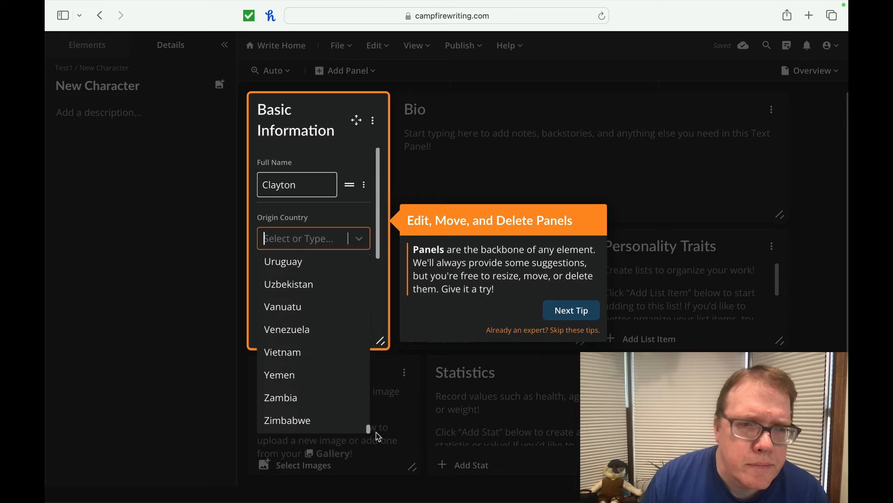
scroll(up, 3)
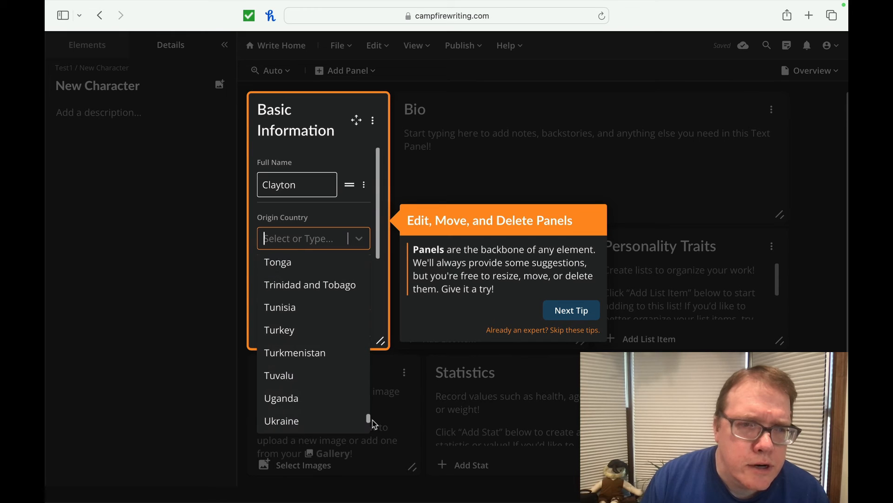
scroll(down, 3)
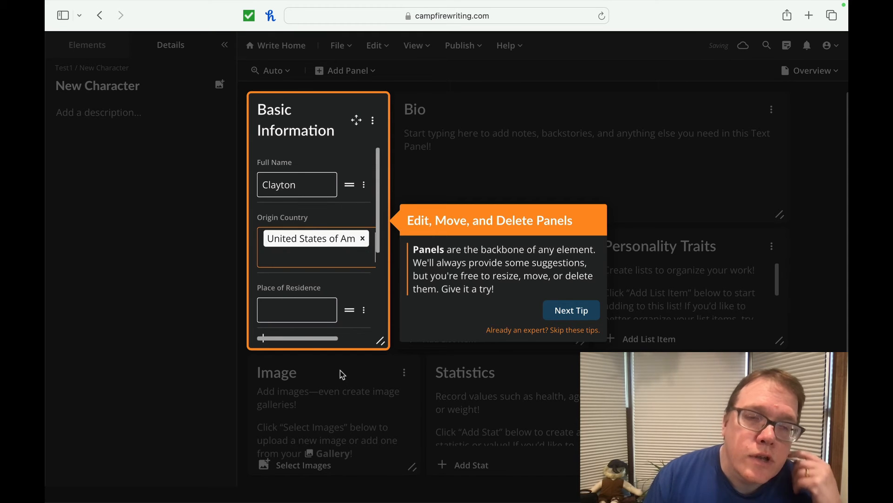
click(315, 256)
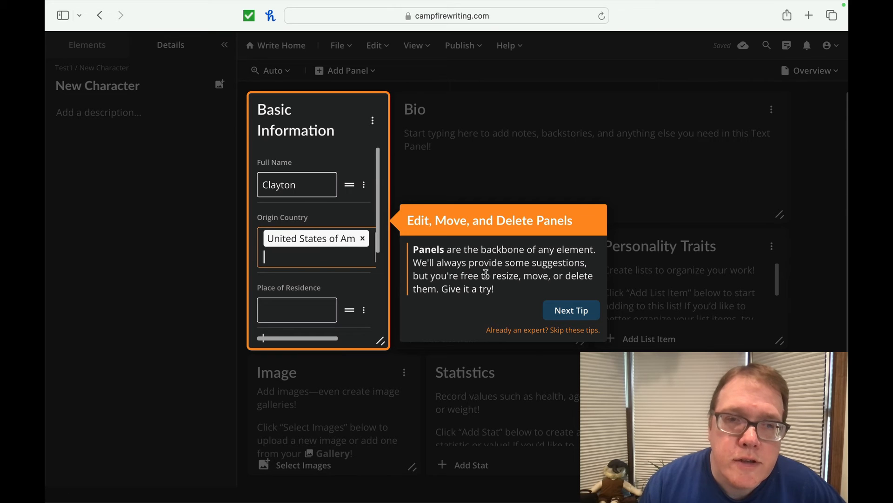
mouse_move(442, 294)
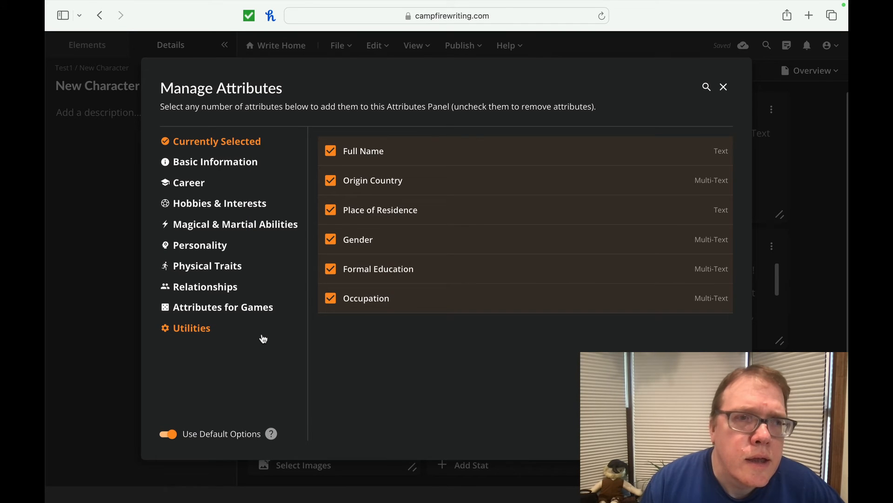
mouse_move(533, 125)
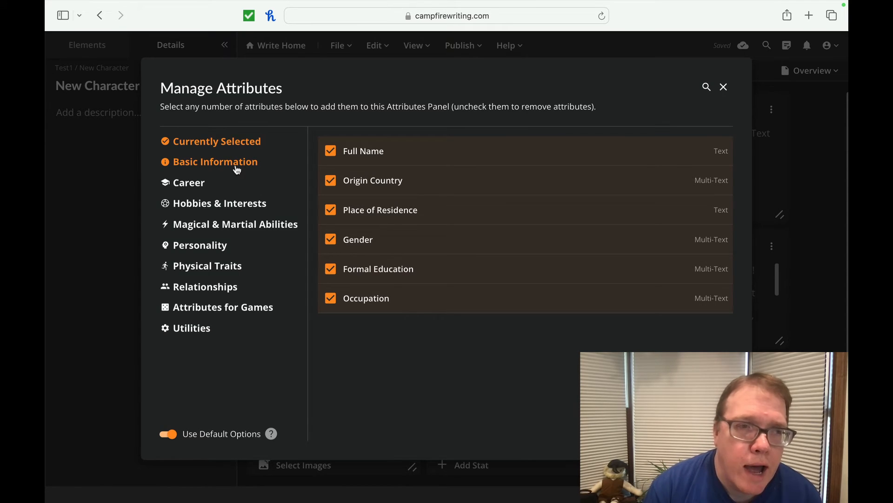
click(216, 162)
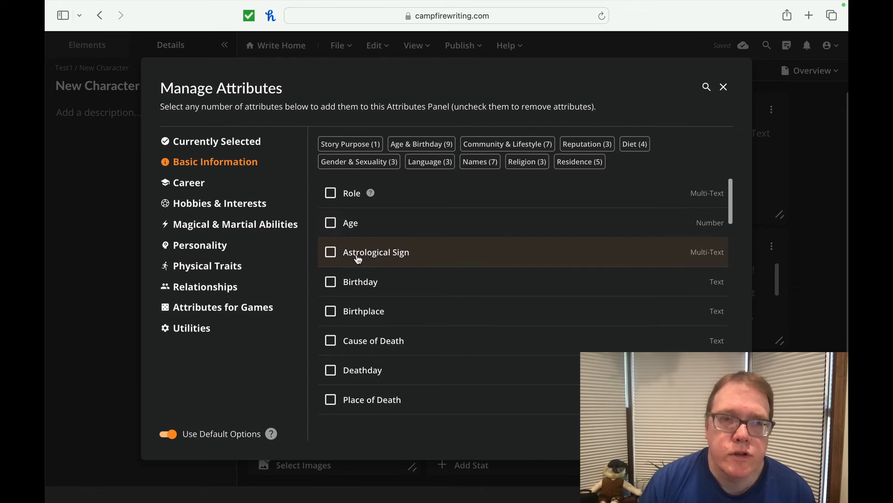
click(188, 182)
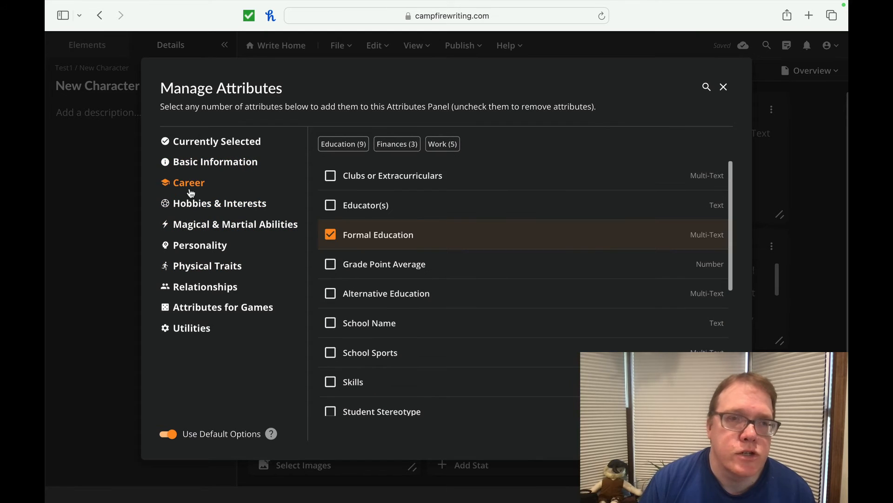
click(219, 203)
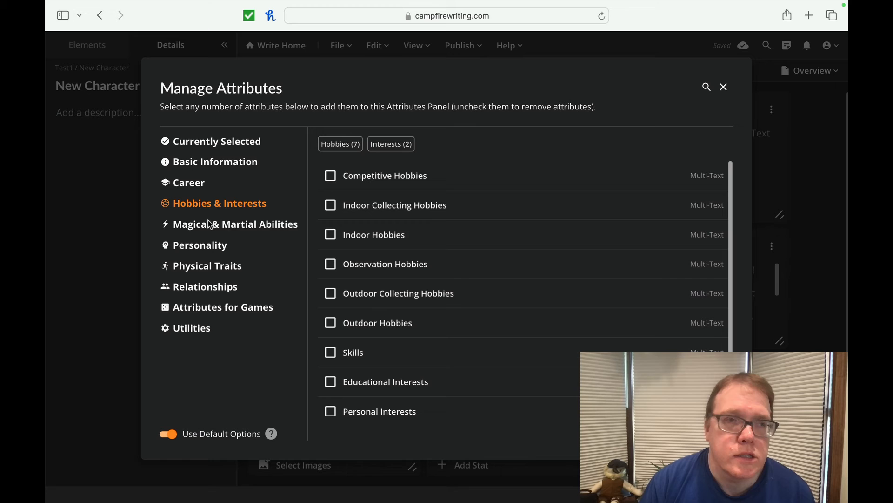
click(200, 245)
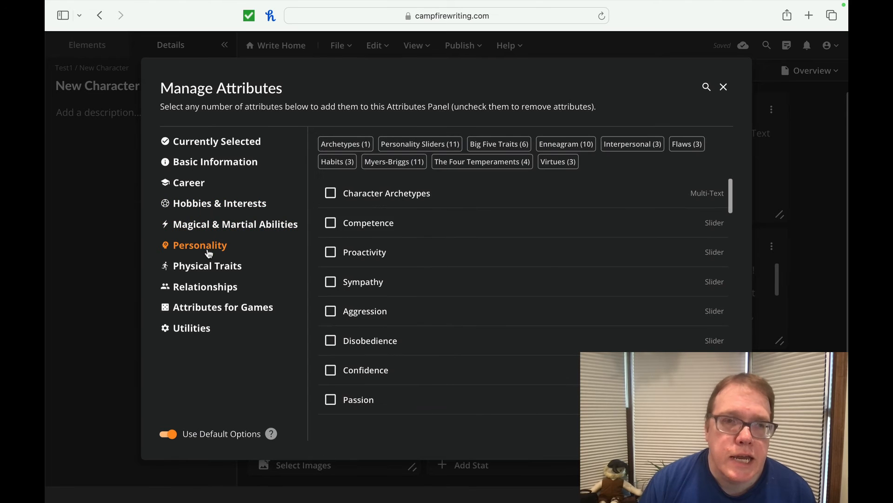
click(724, 87)
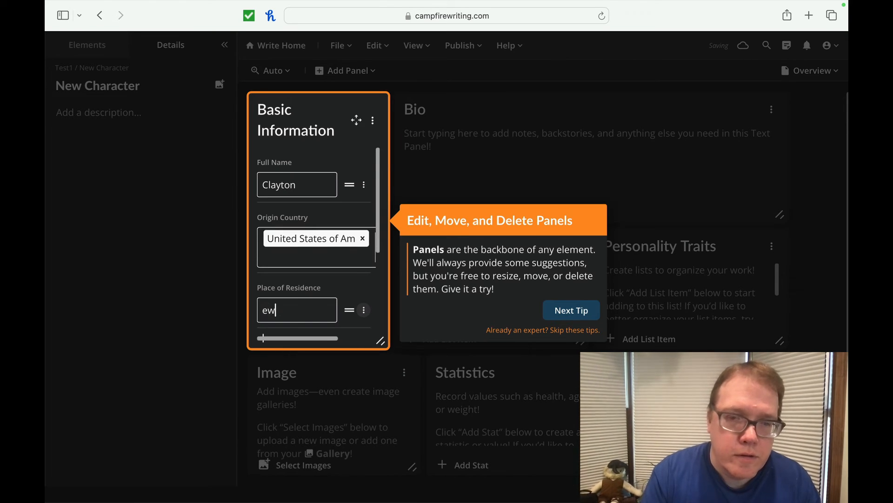
- Enter New York as Clayton's Place of Residence
text(New York)
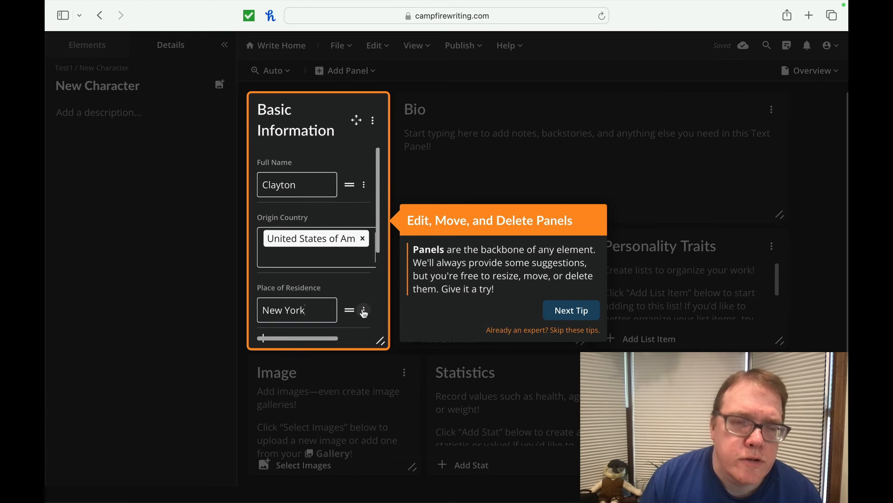
mouse_move(366, 296)
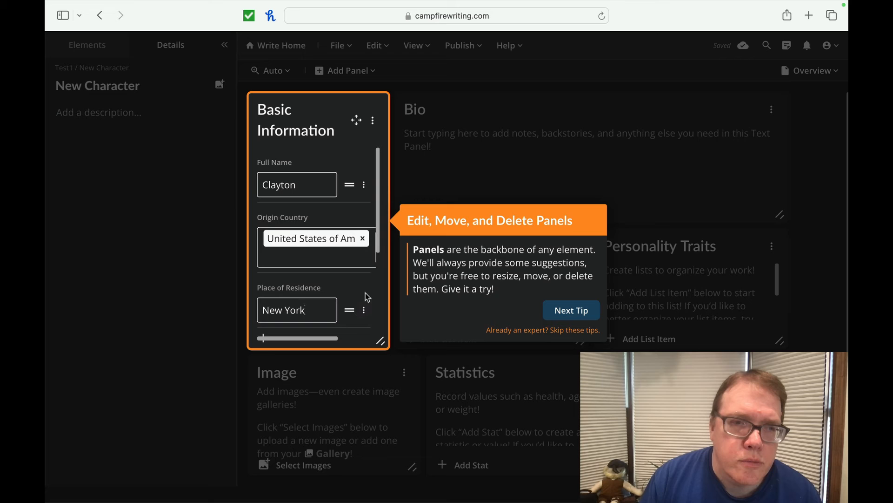
mouse_move(348, 314)
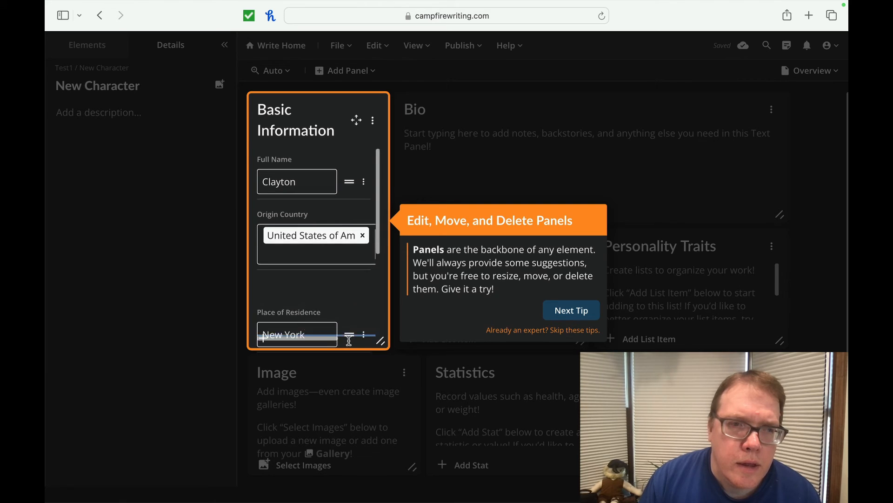
scroll(down, 3)
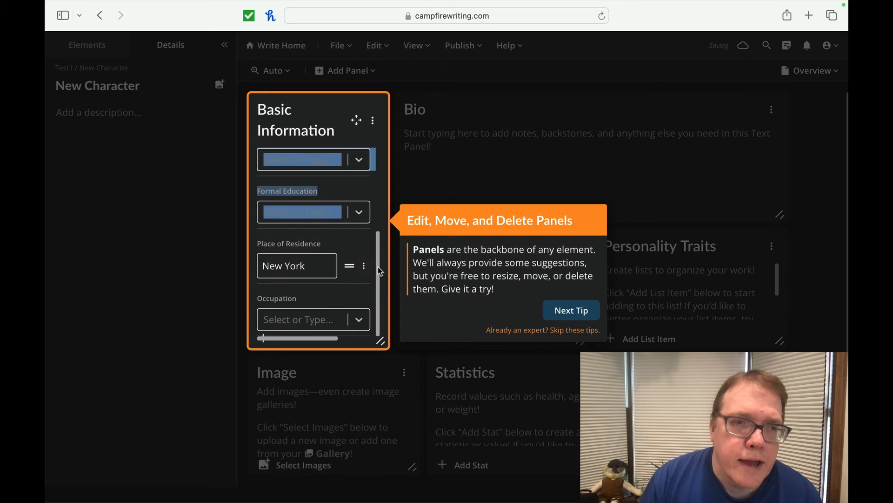
scroll(down, 3)
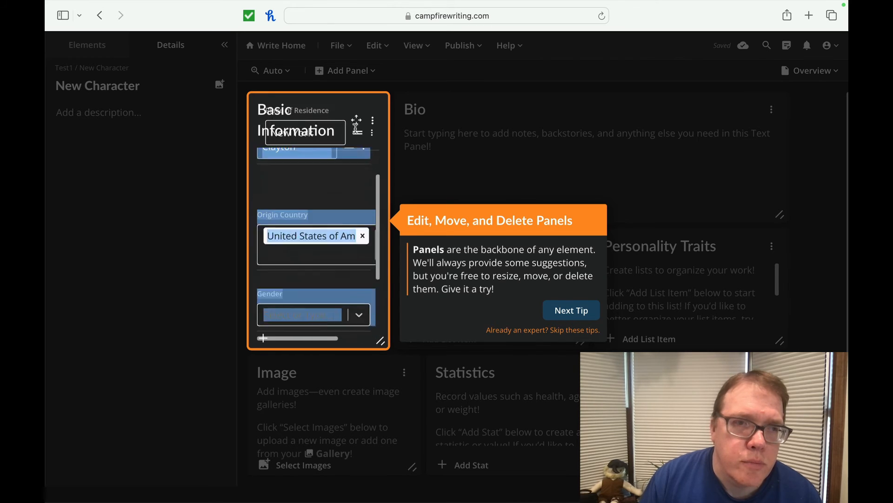
scroll(up, 3)
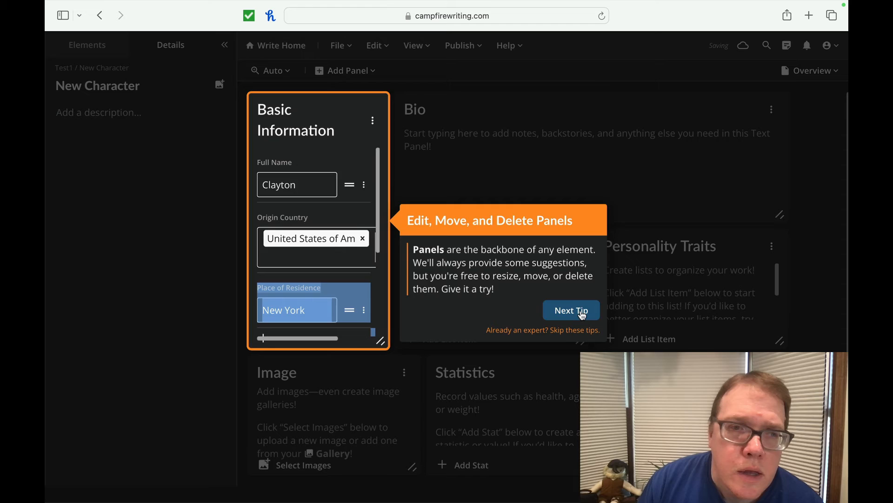
- Step through the Add New Panels and Create New Pages tips and close the tour
click(571, 309)
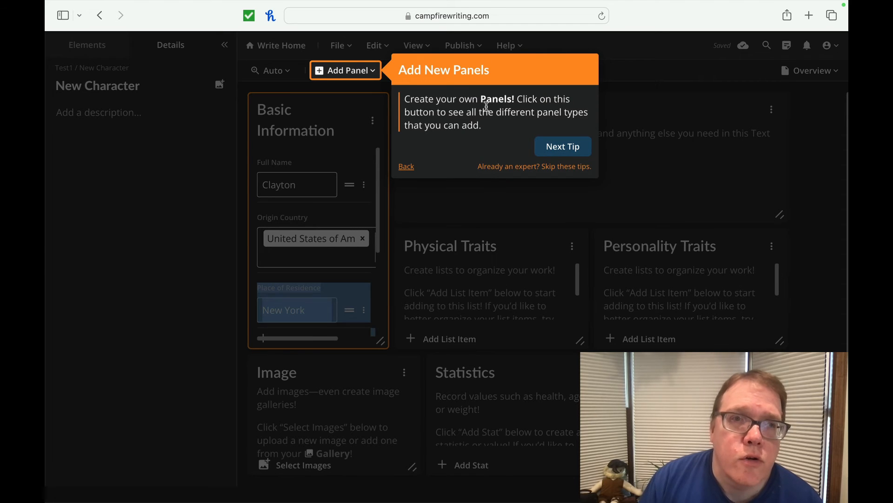
mouse_move(540, 117)
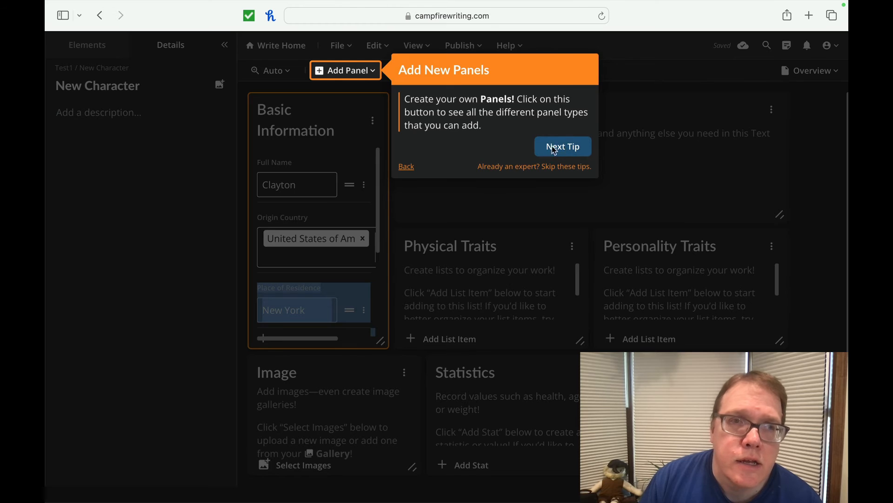
click(561, 146)
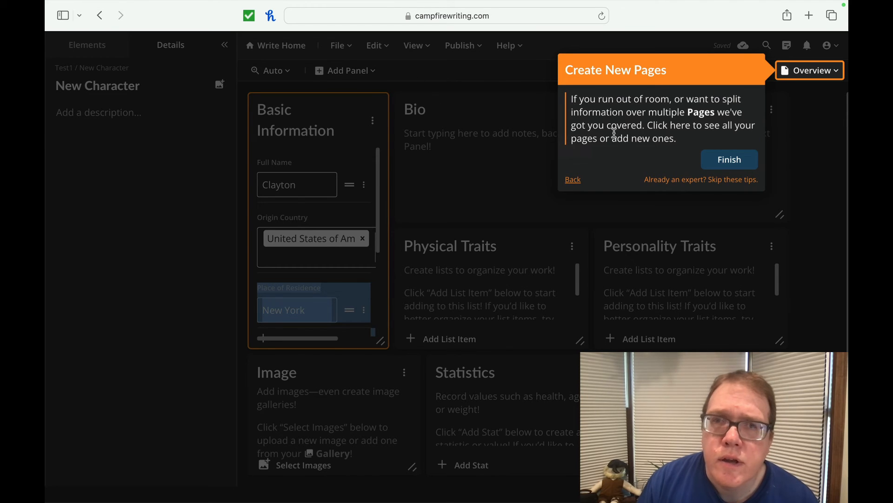
mouse_move(621, 125)
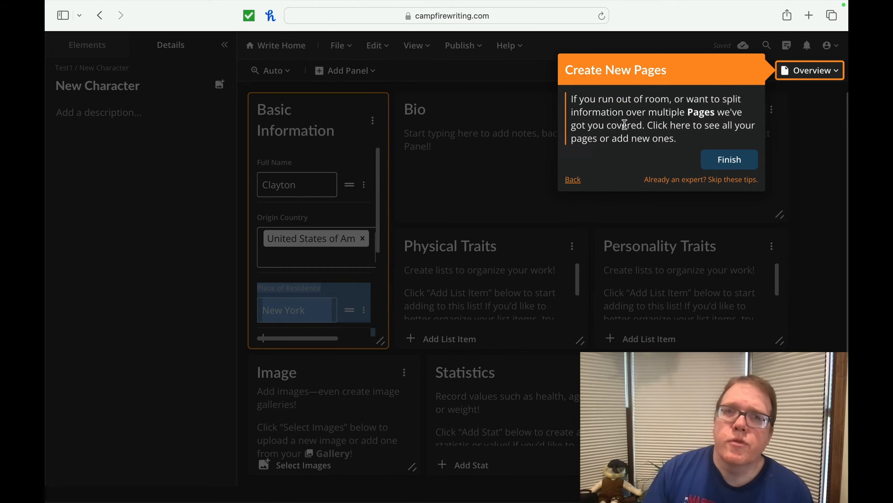
mouse_move(682, 137)
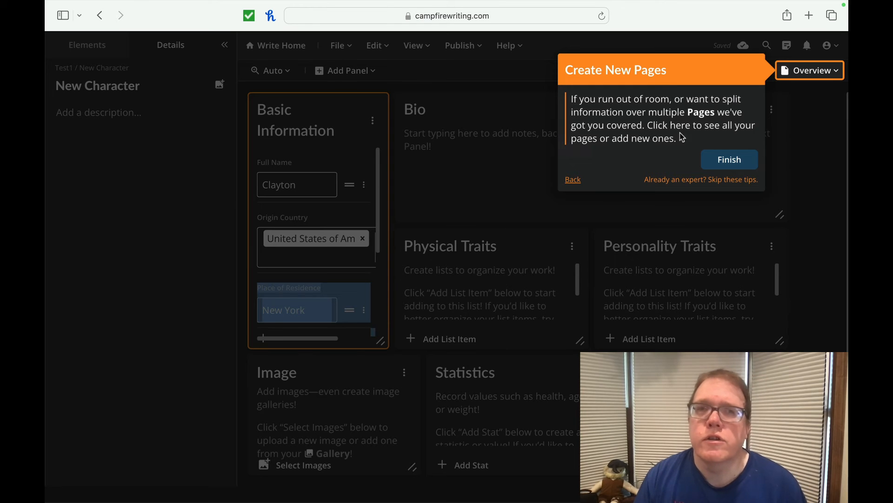
click(730, 159)
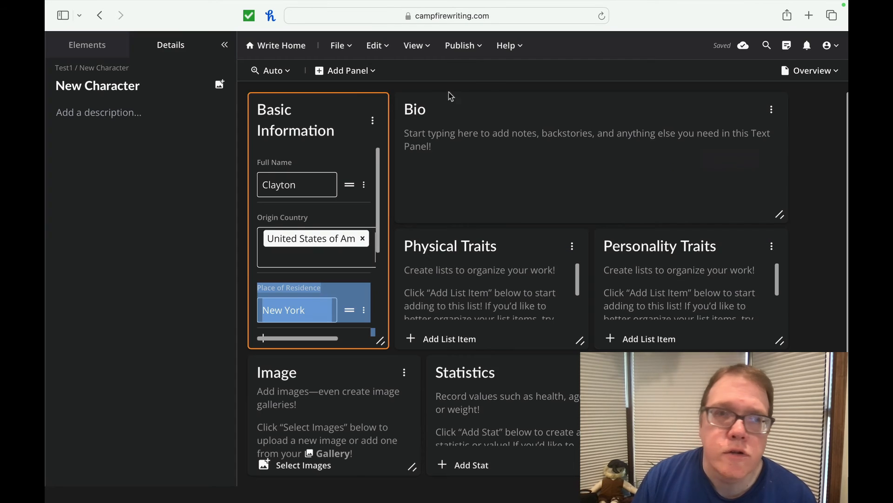
mouse_move(373, 108)
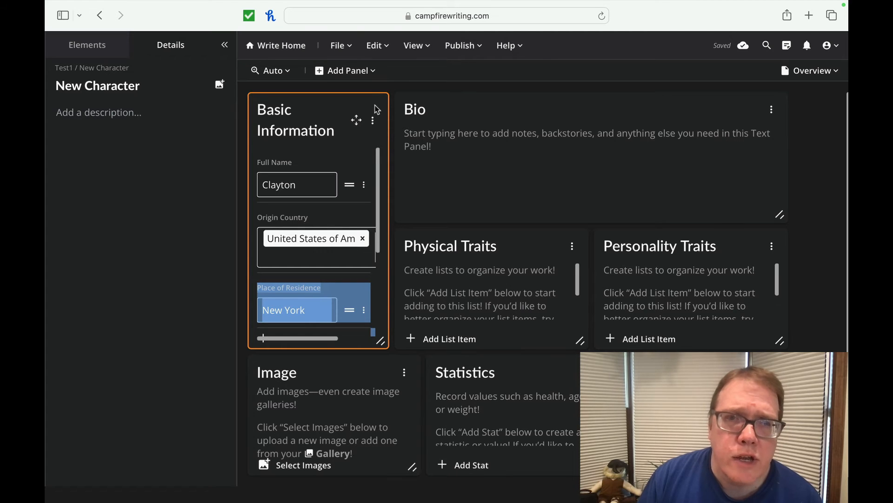
mouse_move(477, 175)
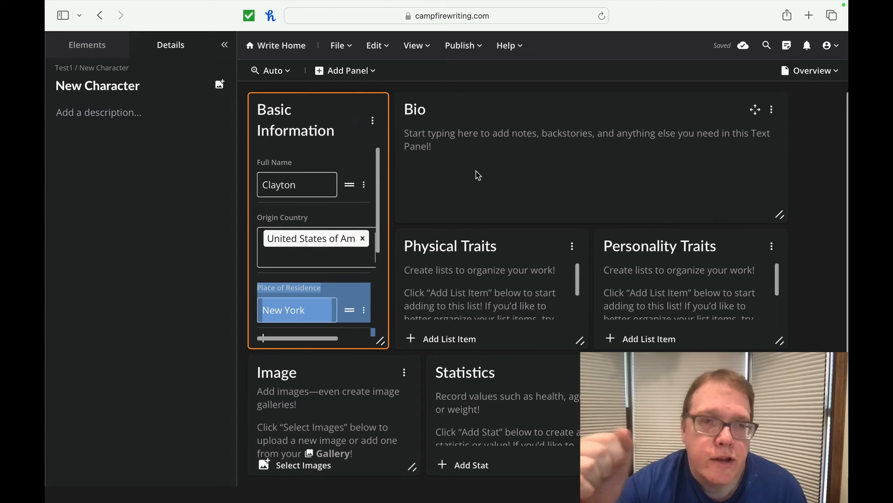
mouse_move(447, 134)
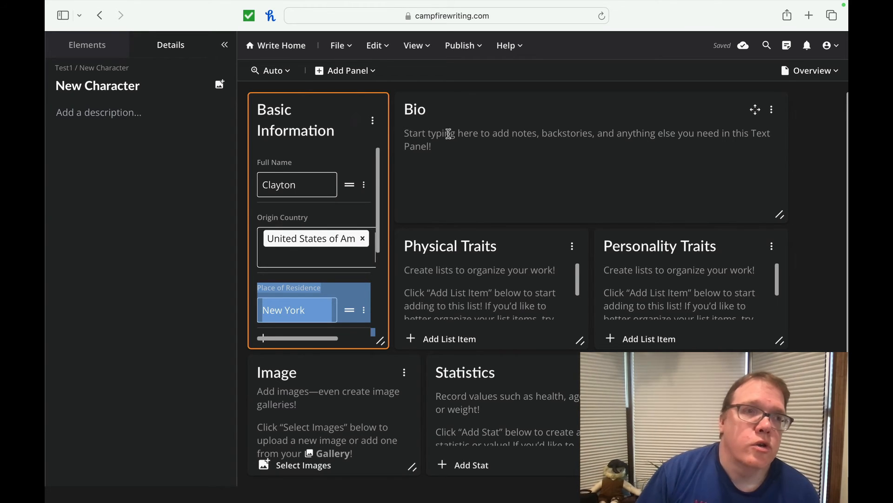
- Show Test1's element categories, Characters through Languages, in the left sidebar
click(87, 45)
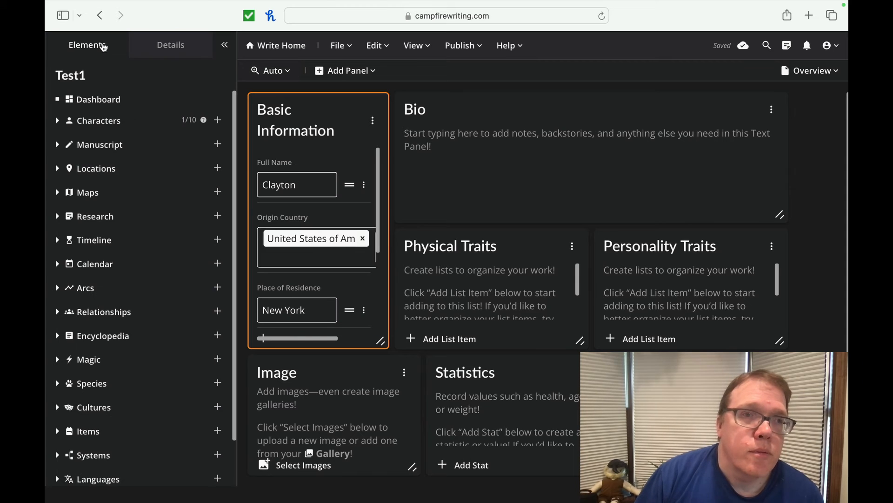
mouse_move(136, 146)
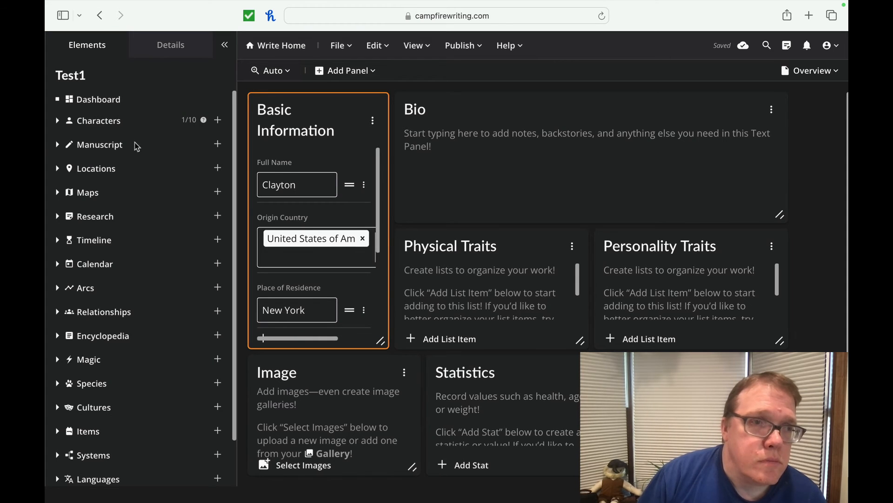
- Add a New Chapter to the manuscript and advance to its auto-tagging tip
click(170, 45)
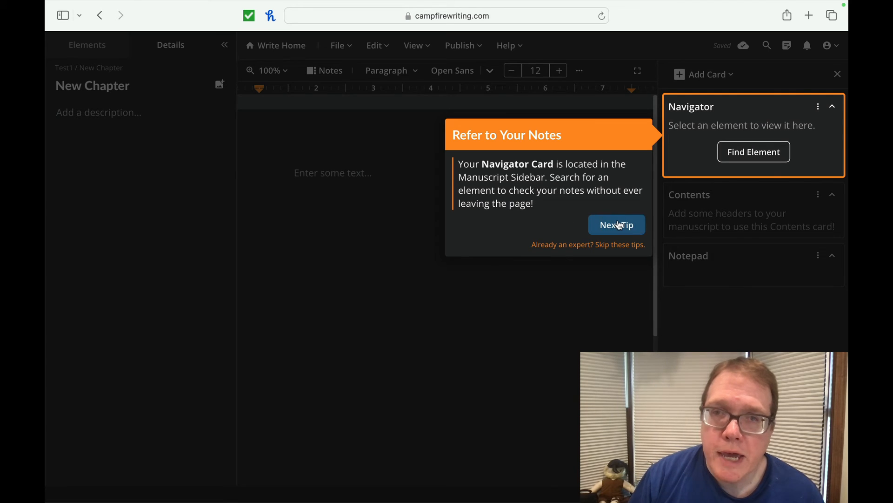
click(617, 225)
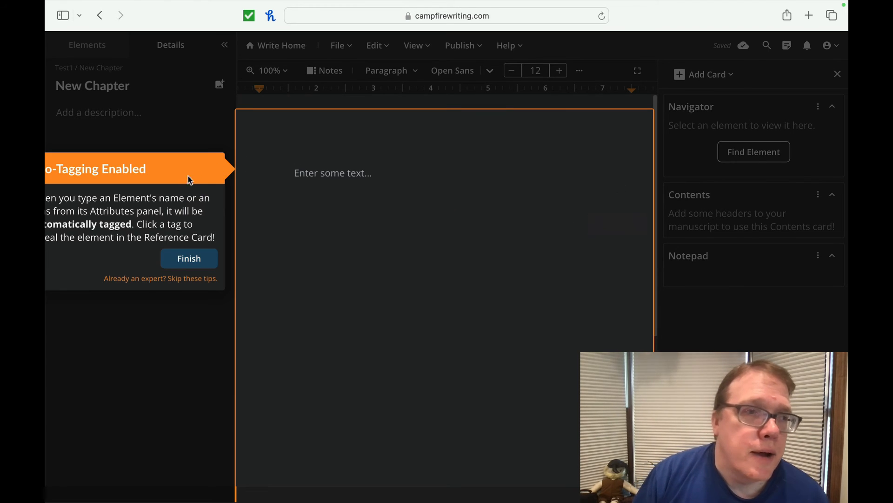
mouse_move(136, 213)
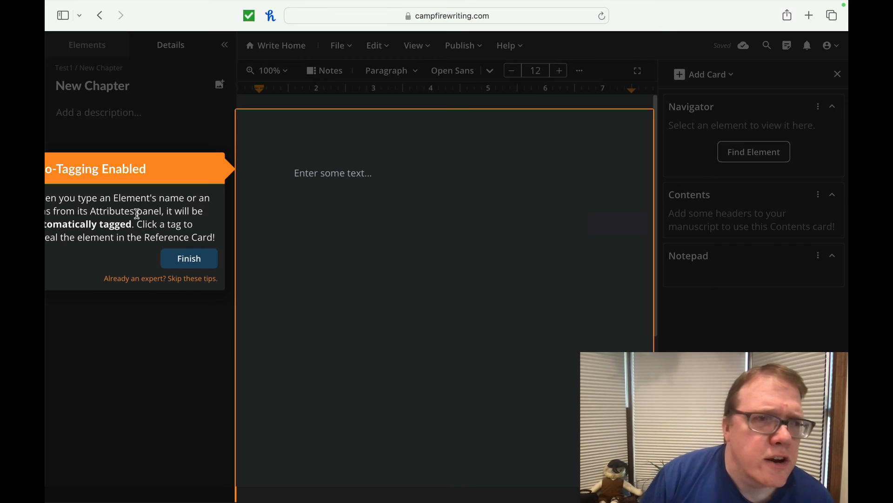
mouse_move(106, 232)
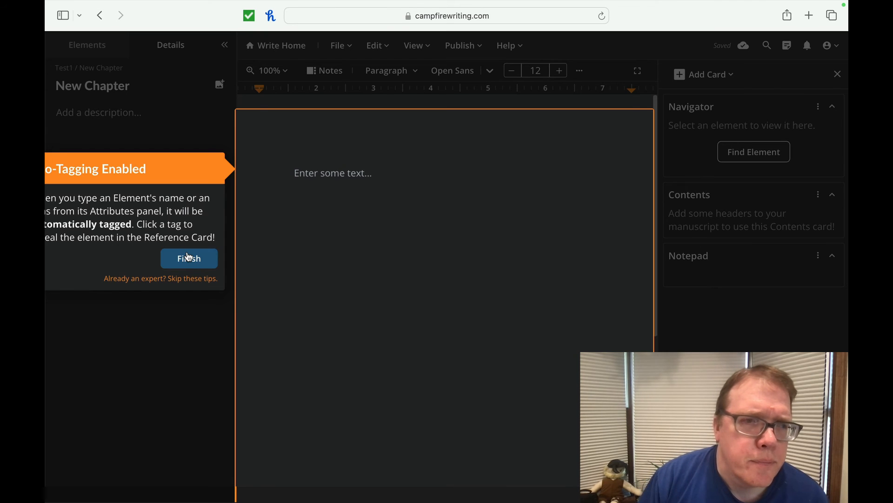
- Dismiss the tour and load Clayton's Basic Information into the chapter's Navigator card
click(189, 258)
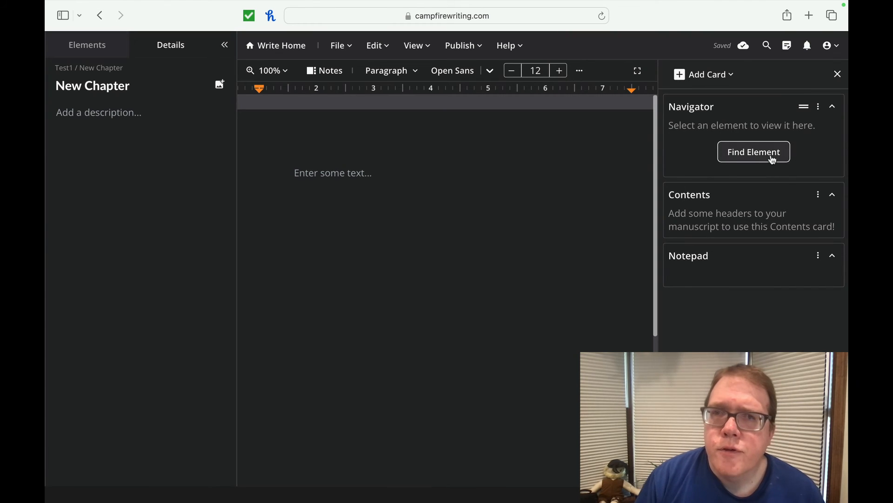
click(753, 152)
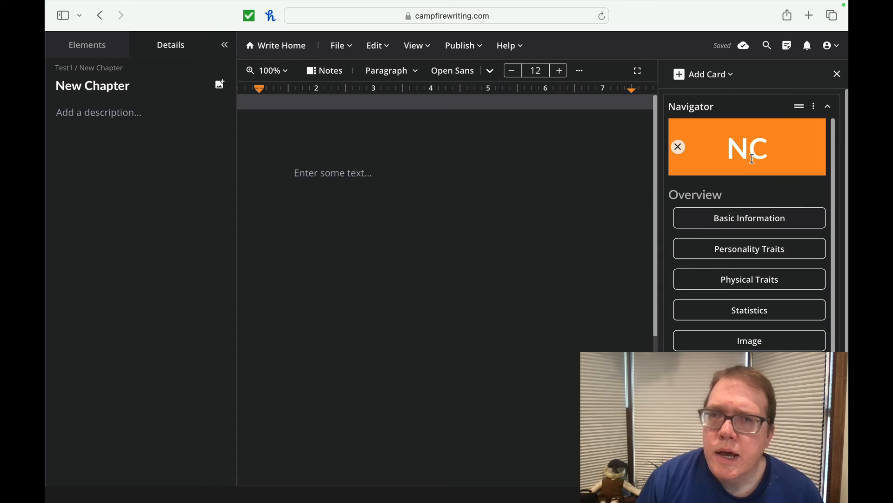
click(749, 218)
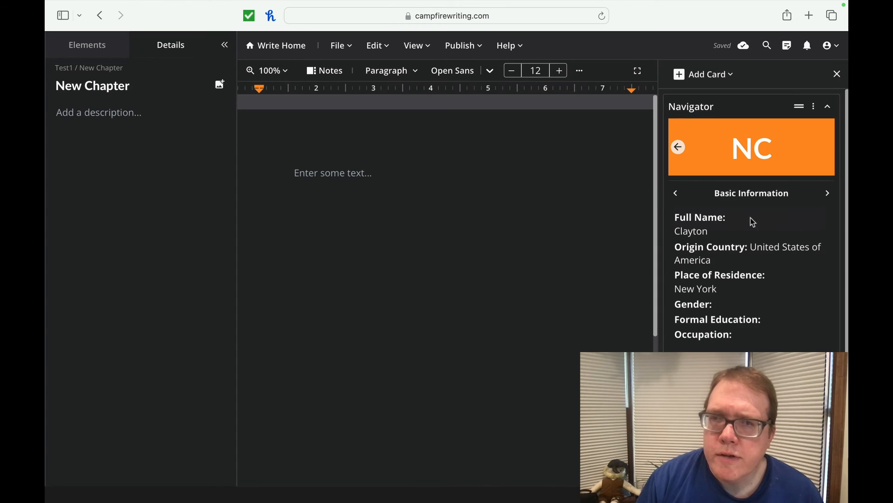
mouse_move(733, 257)
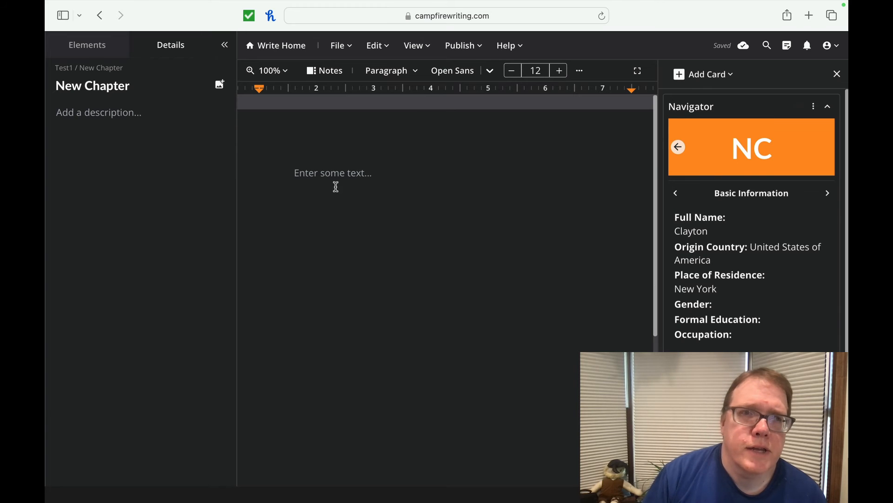
click(333, 173)
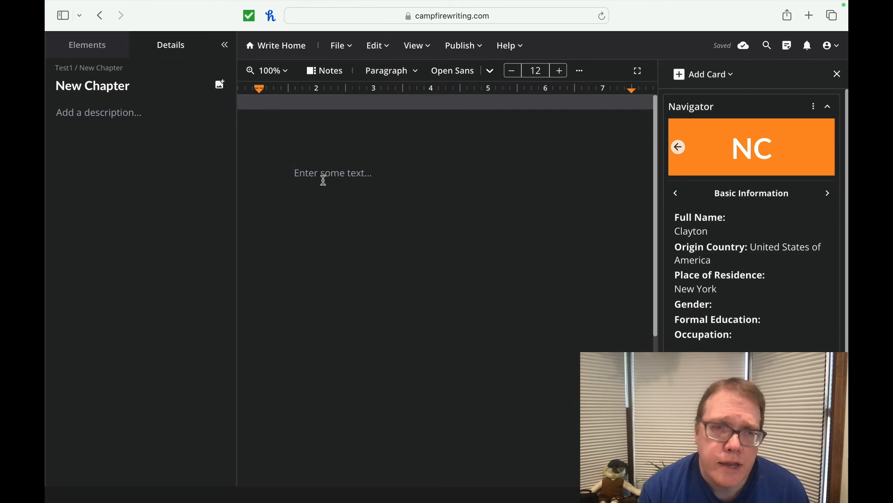
click(332, 172)
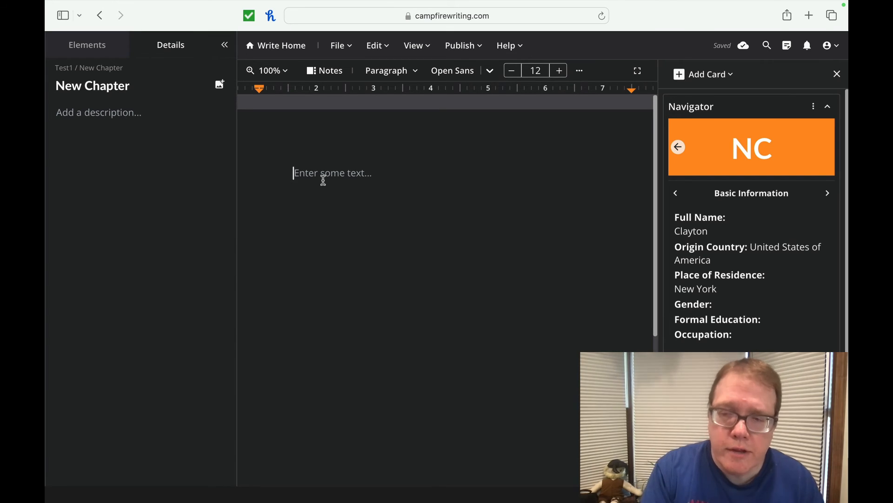
text(Int.)
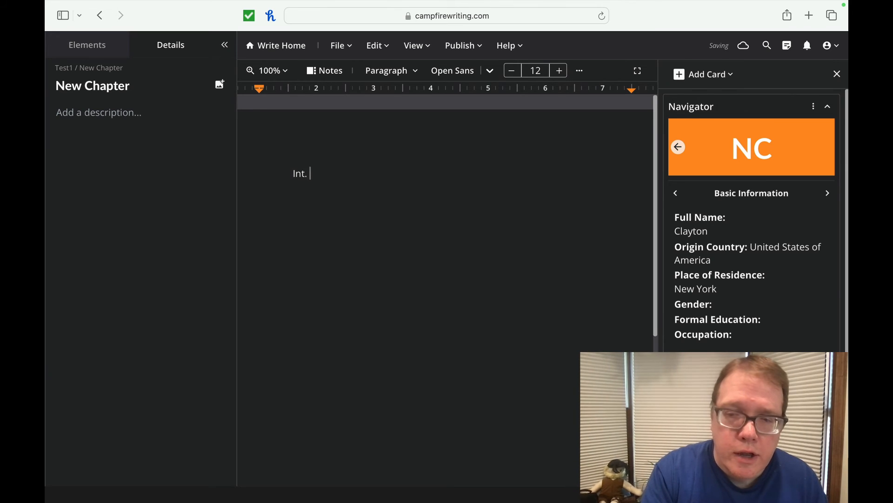
text(Day)
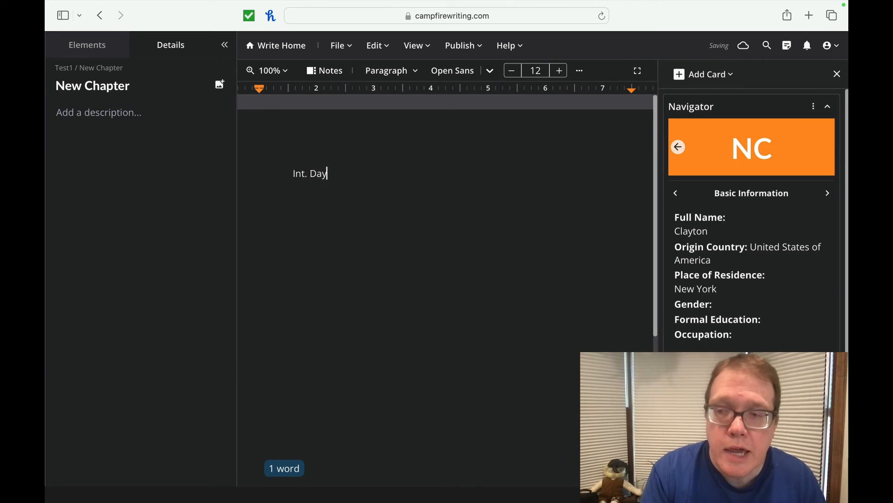
key(Backspace)
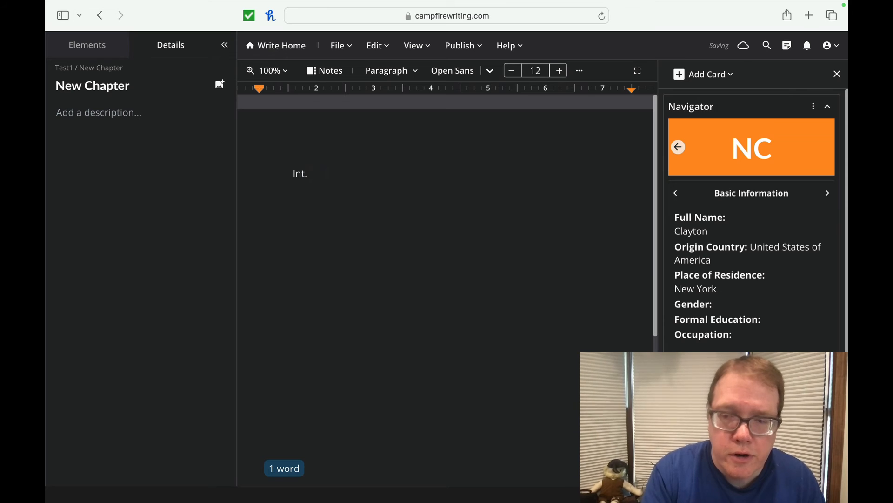
text(Room - day)
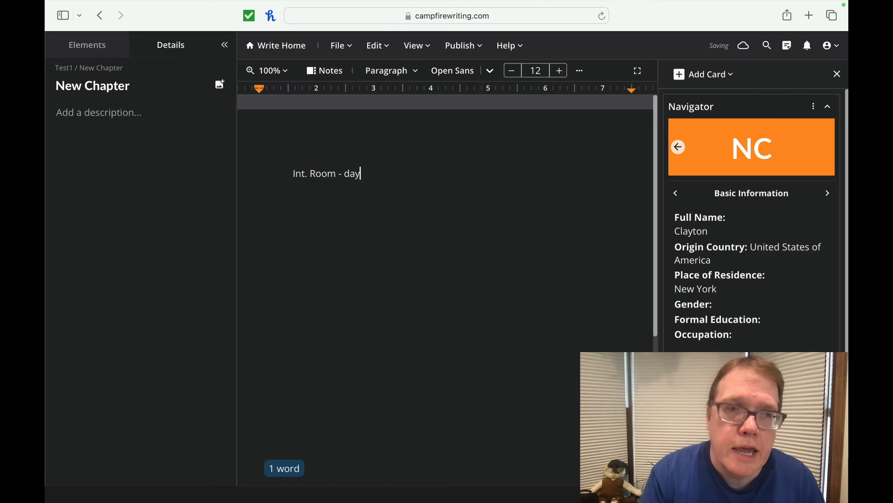
key(Return)
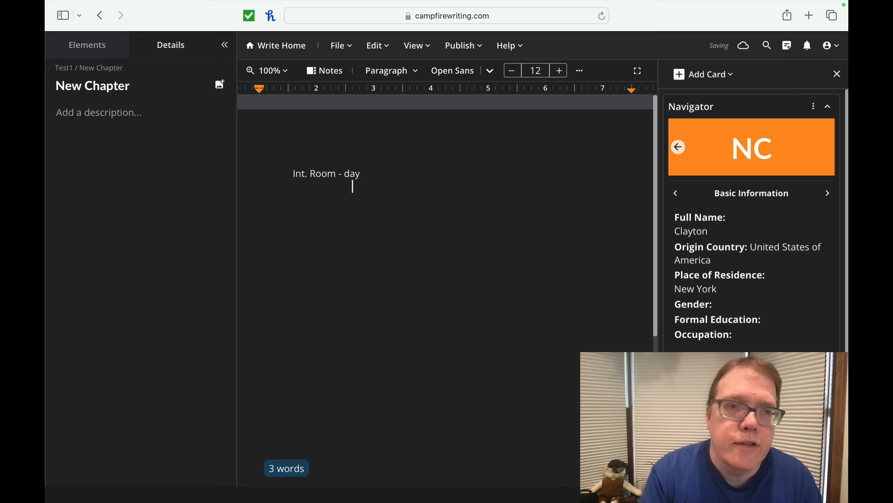
key(Backspace)
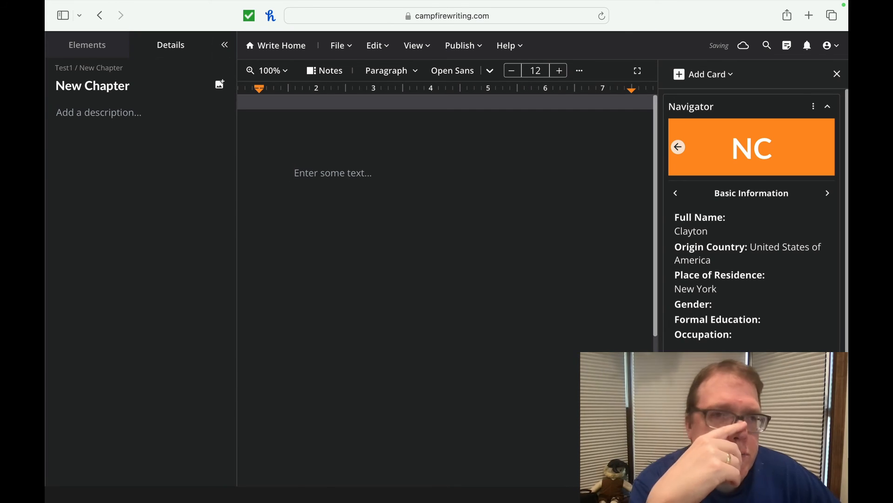
- Close the Notes side cards to widen the blank chapter, and switch its font from Open Sans to Andika
click(333, 172)
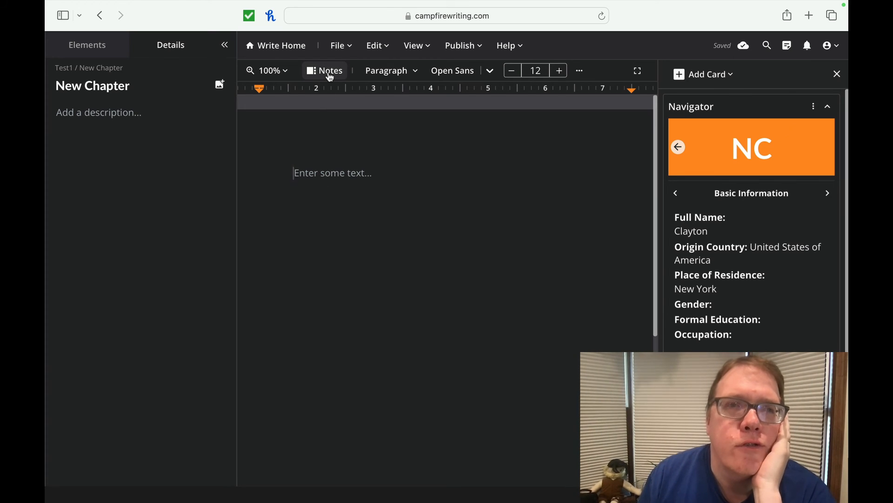
click(837, 74)
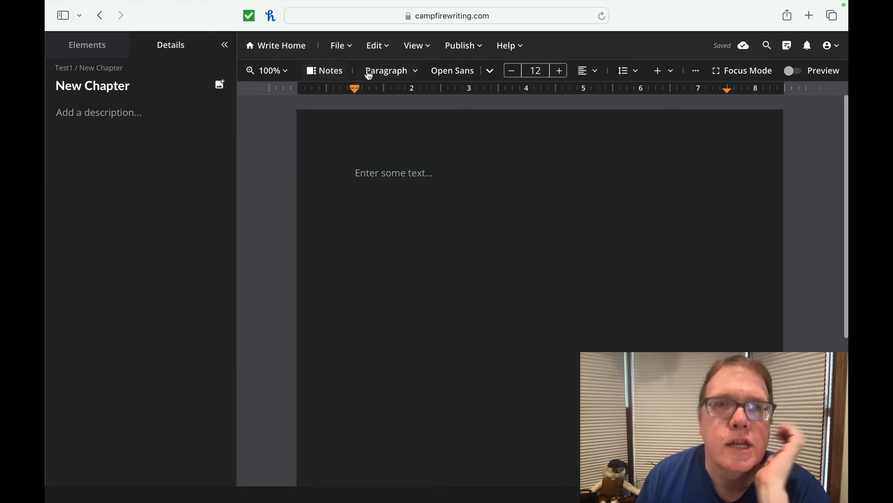
click(386, 70)
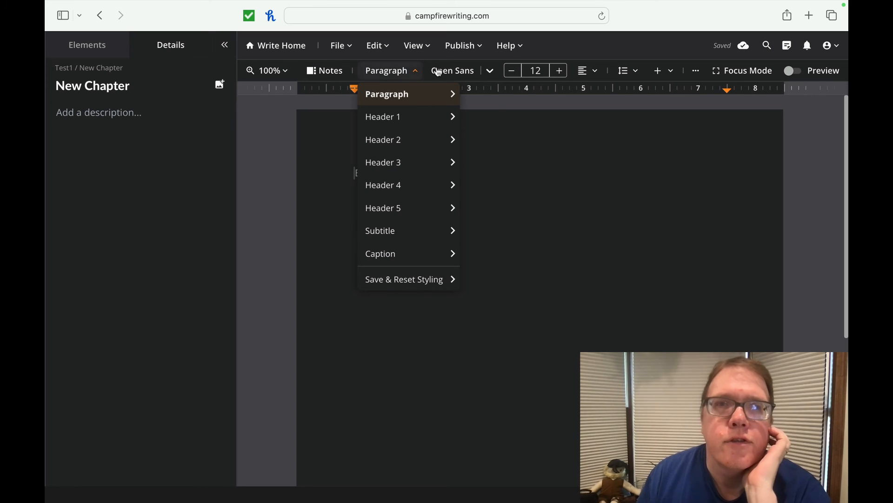
click(462, 71)
text(Andika)
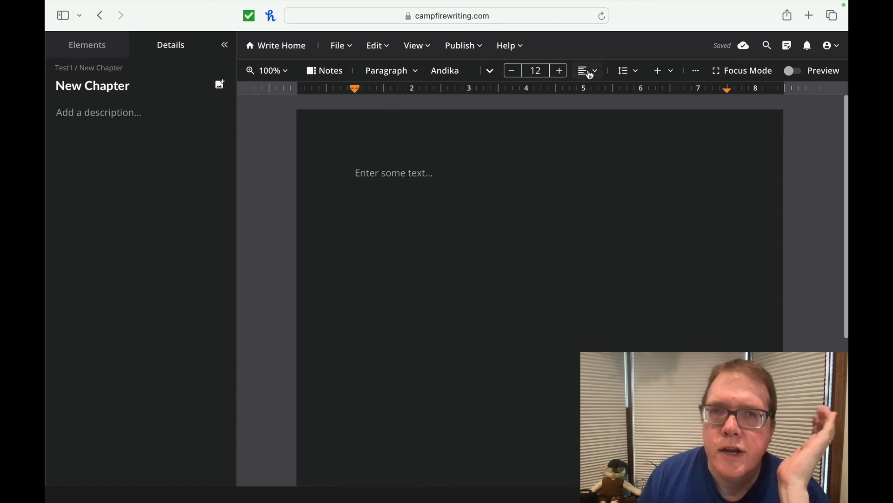
mouse_move(774, 152)
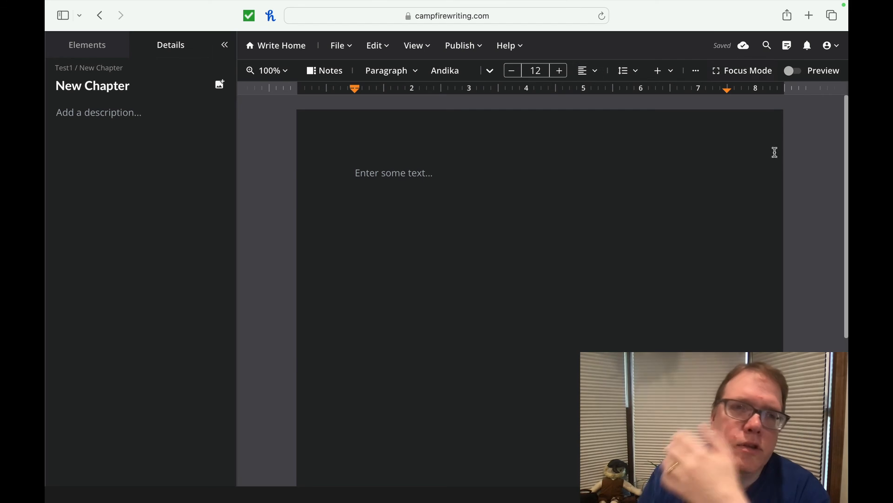
mouse_move(203, 193)
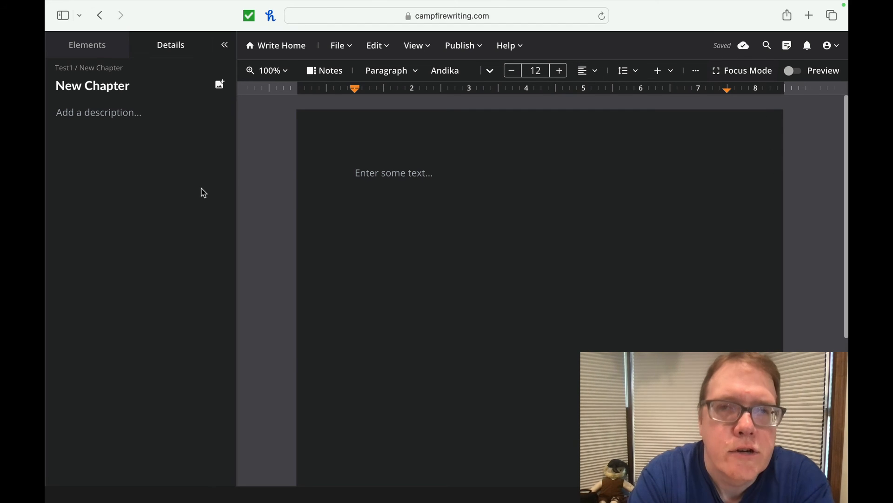
mouse_move(236, 146)
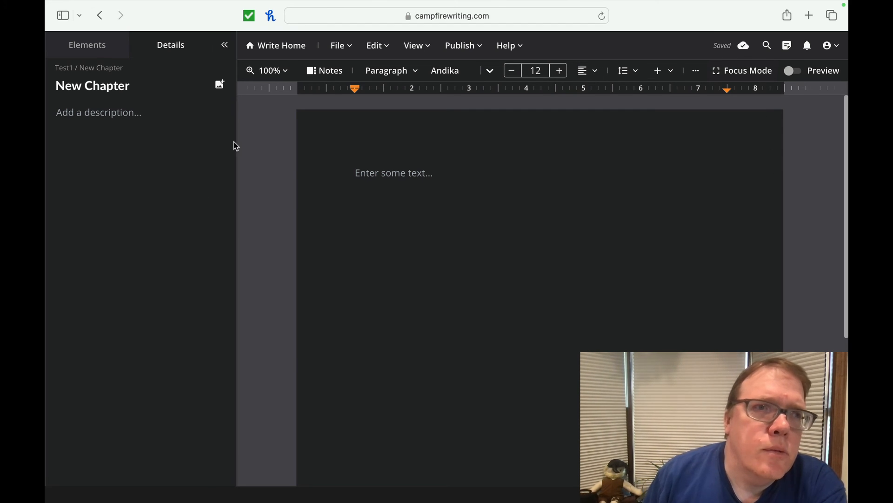
- Return to Write Home and reopen the Test1 project's dashboard
click(275, 45)
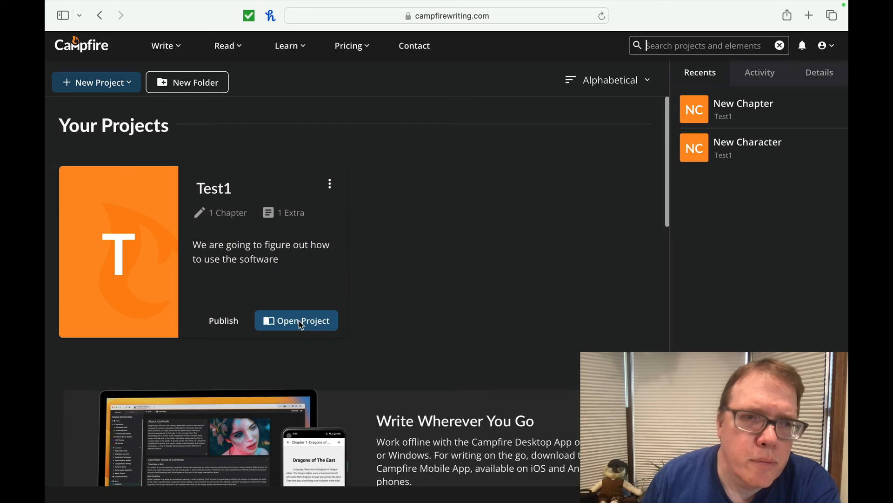
click(296, 320)
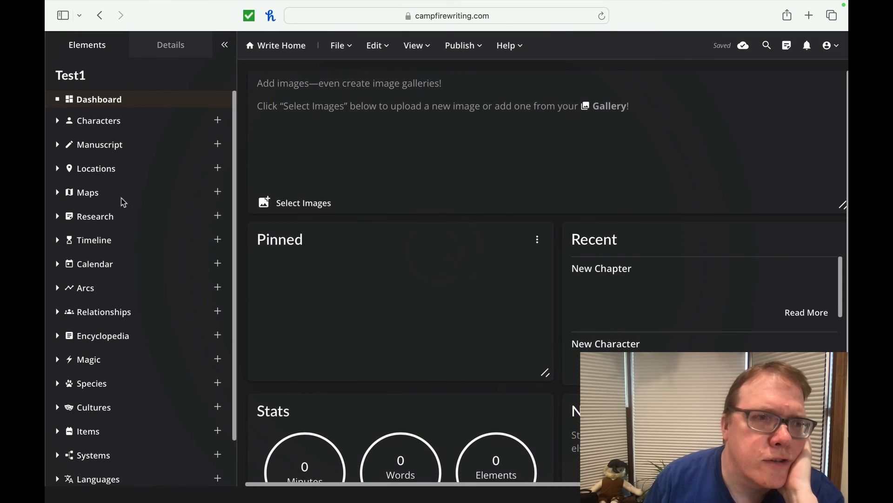